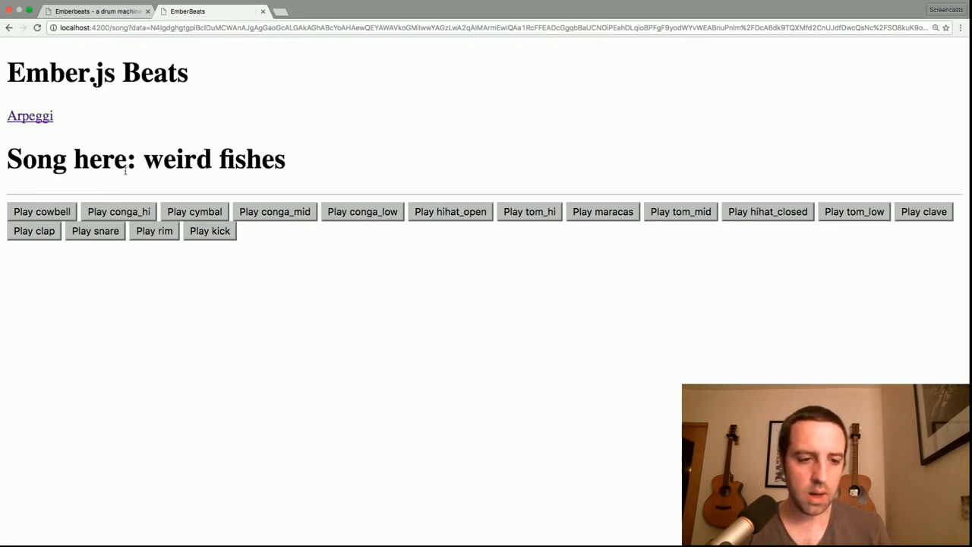
mouse_move(23, 99)
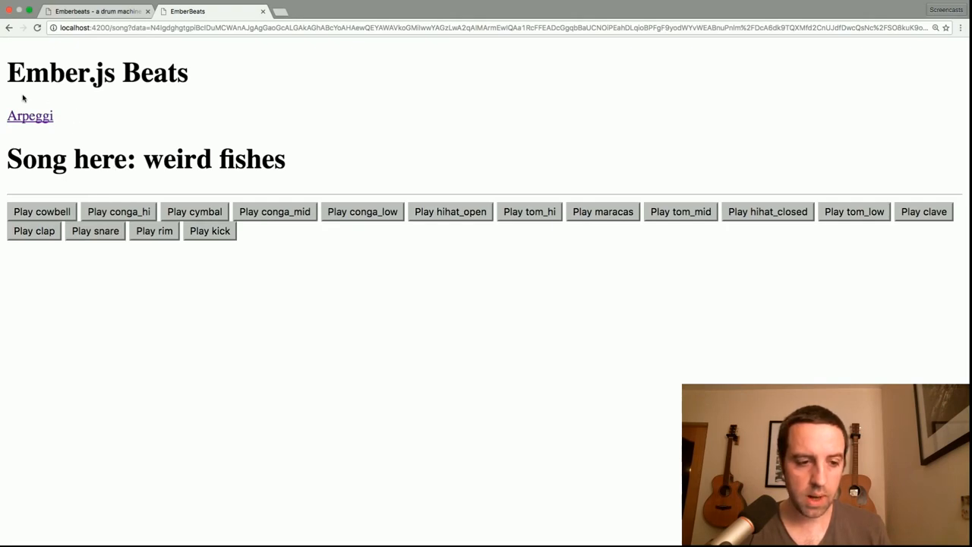
mouse_move(194, 47)
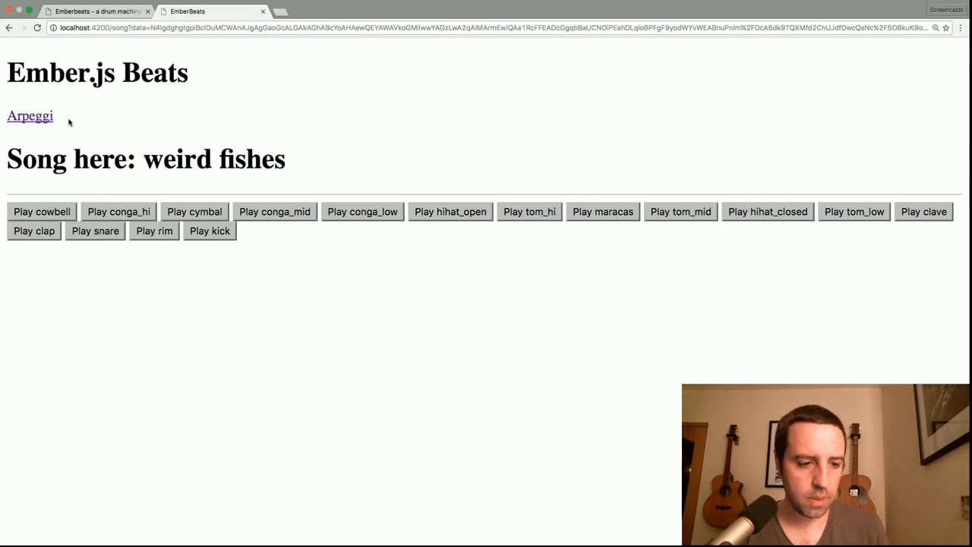
mouse_move(30, 115)
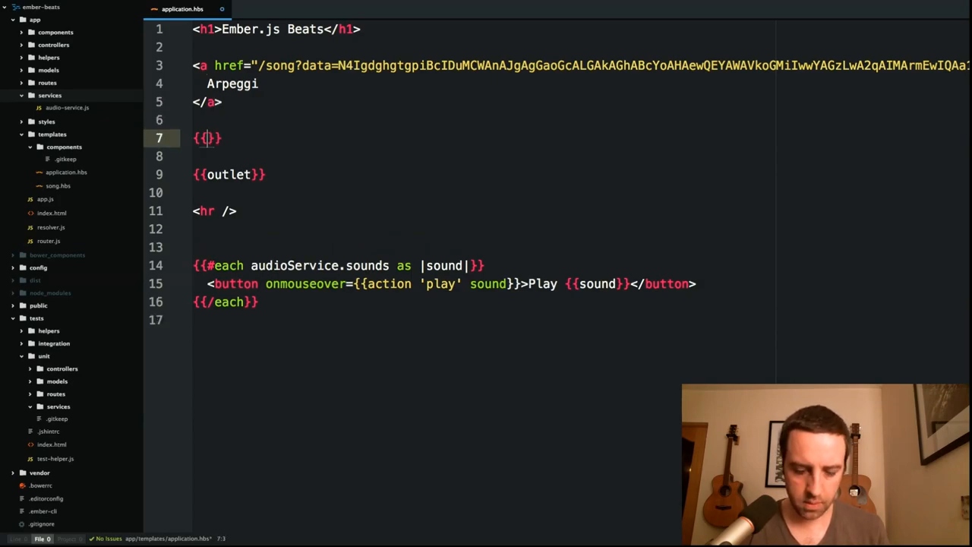
Step: Write a link-to 'song' helper passing the song data through query-params data=""
text(link-to)
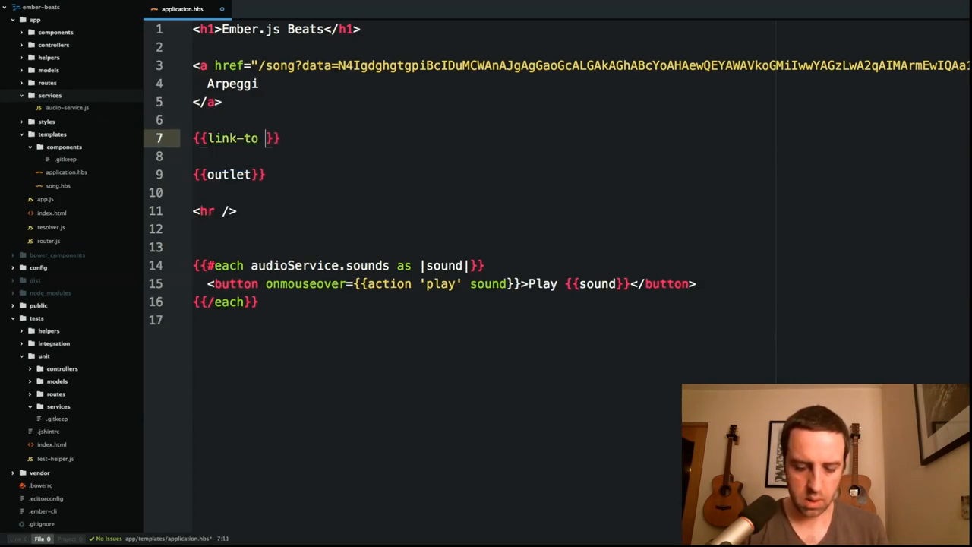
text('song')
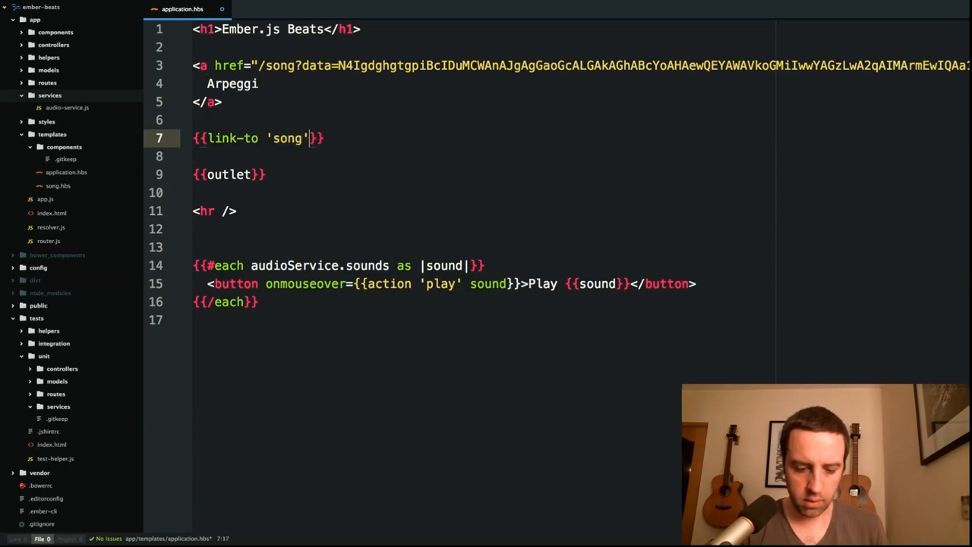
text((query))
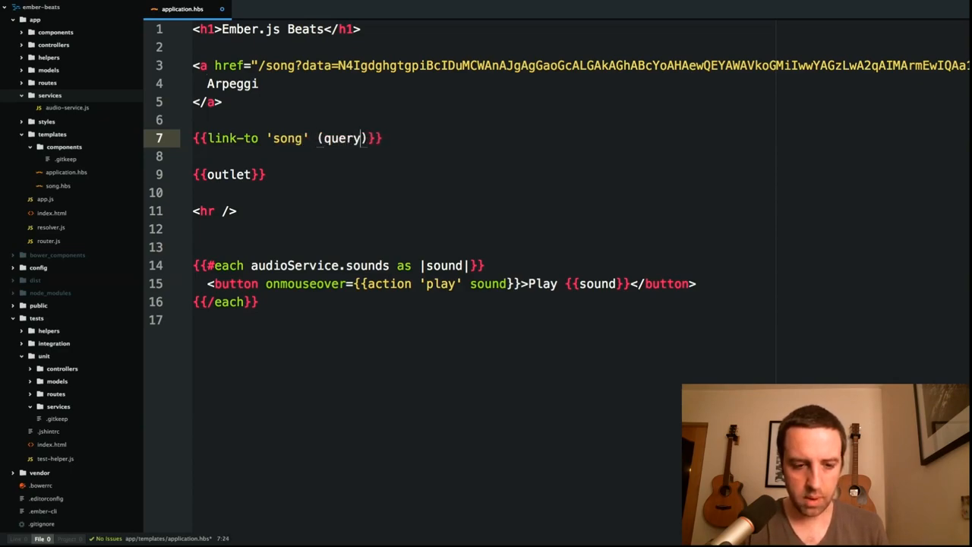
text(-params)
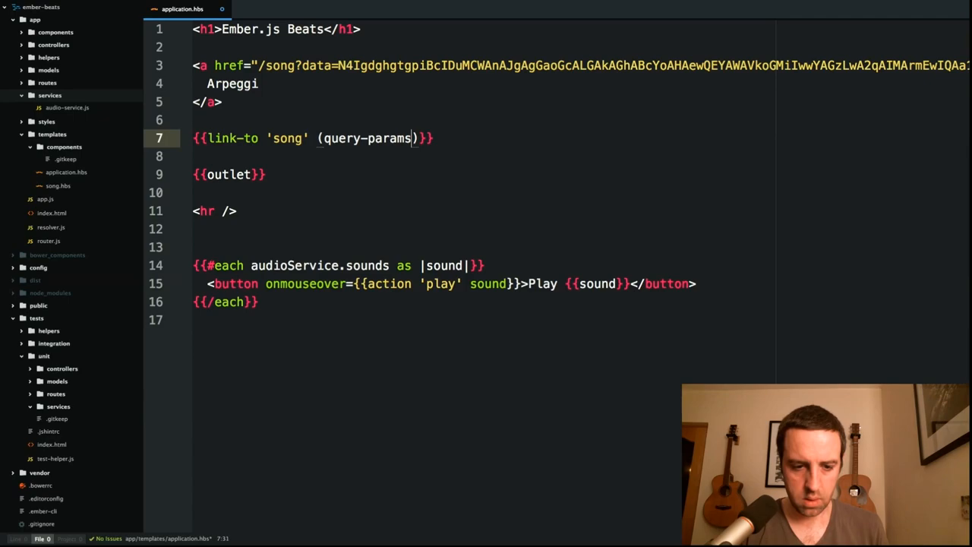
text(data="")
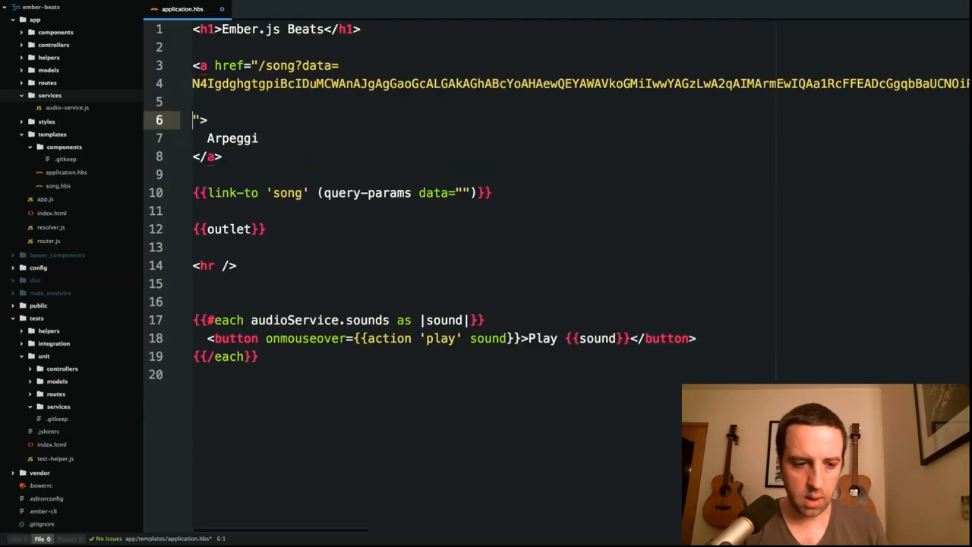
mouse_move(507, 134)
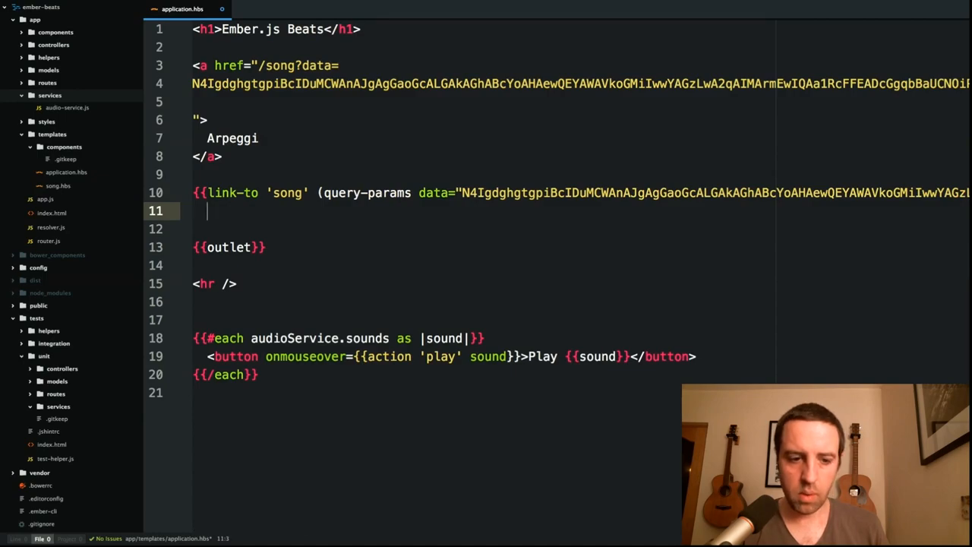
Step: Label the link 'Weird Fishes', close the {{/link-to}} block and mark it as a # block helper
text(Ap)
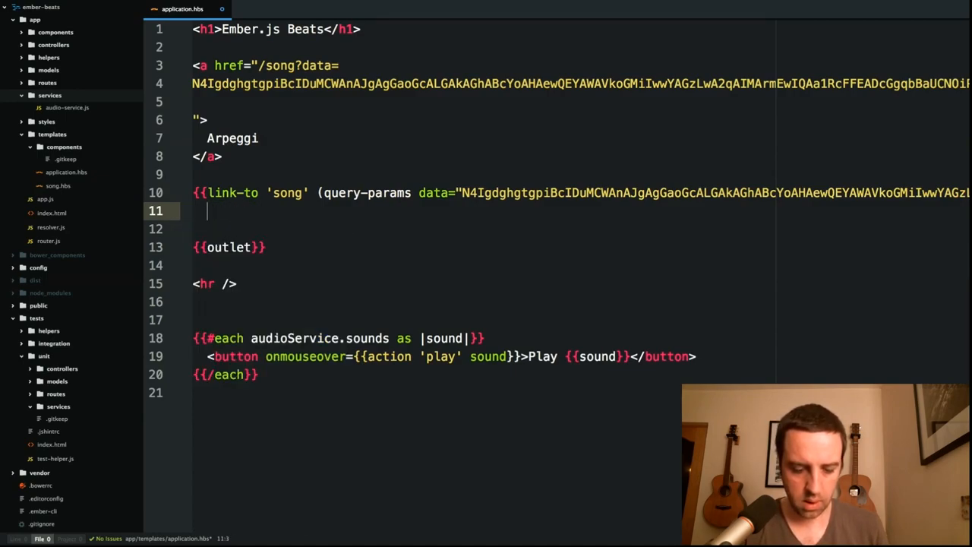
text(Weird Fishes)
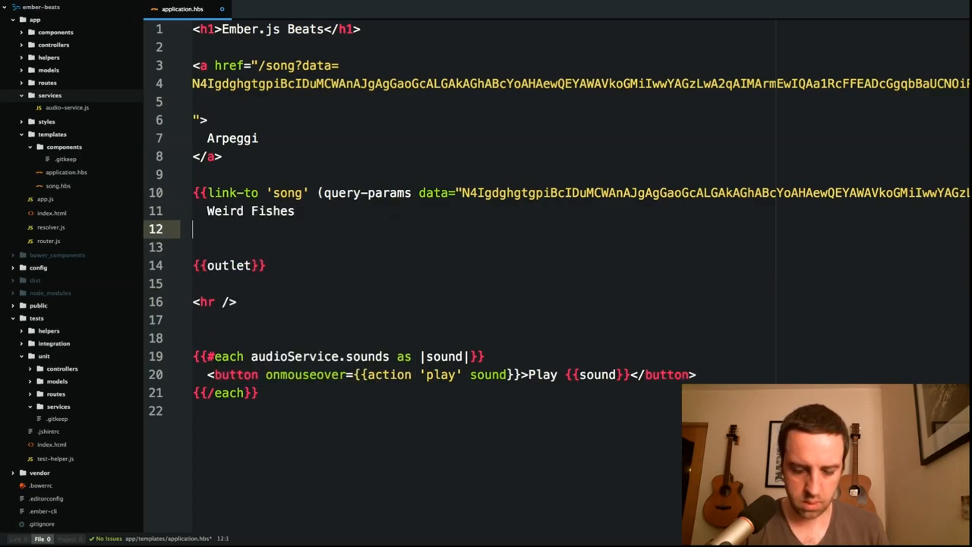
text({{/link}})
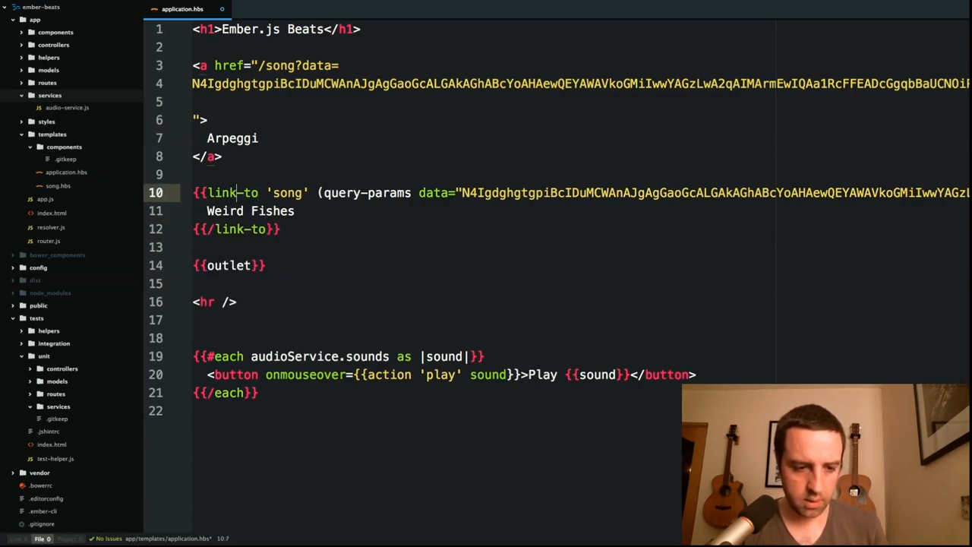
text(#)
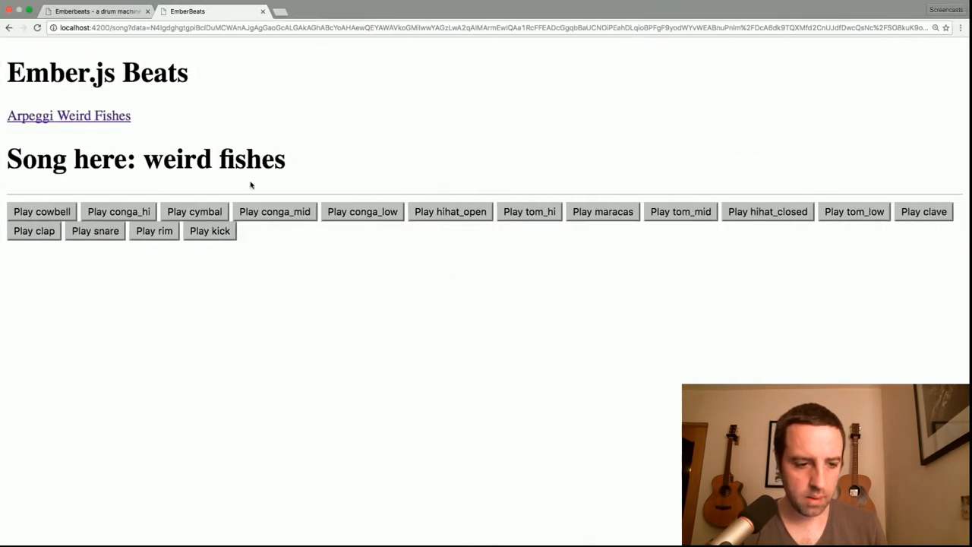
mouse_move(102, 121)
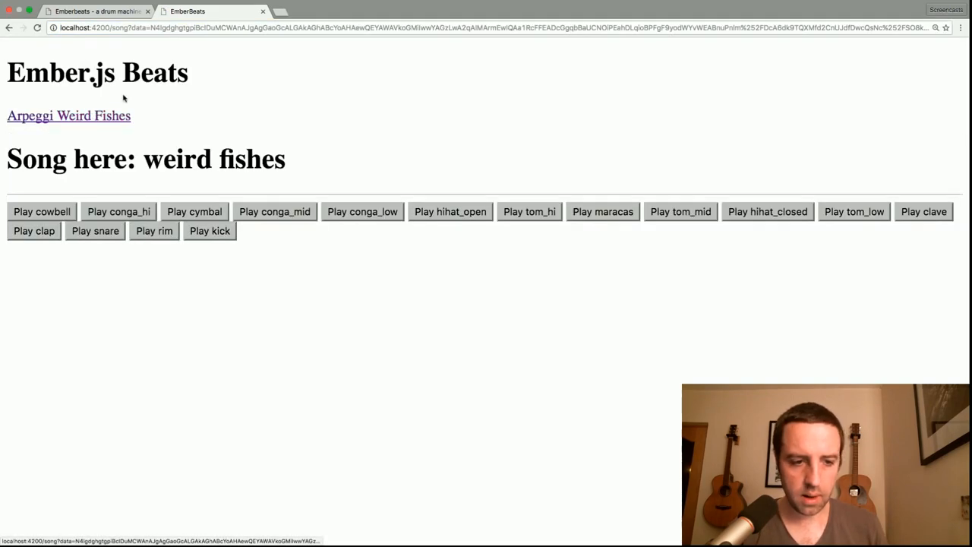
mouse_move(75, 118)
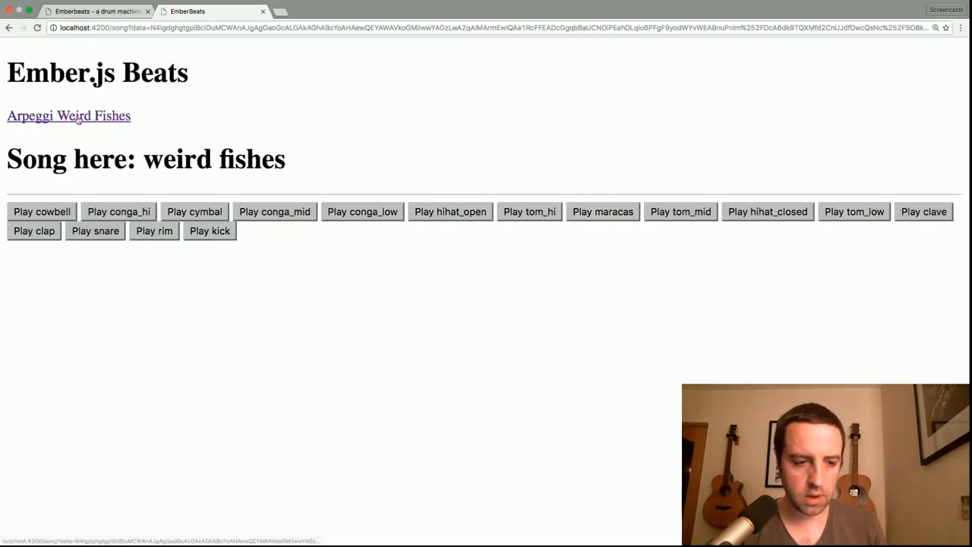
mouse_move(213, 133)
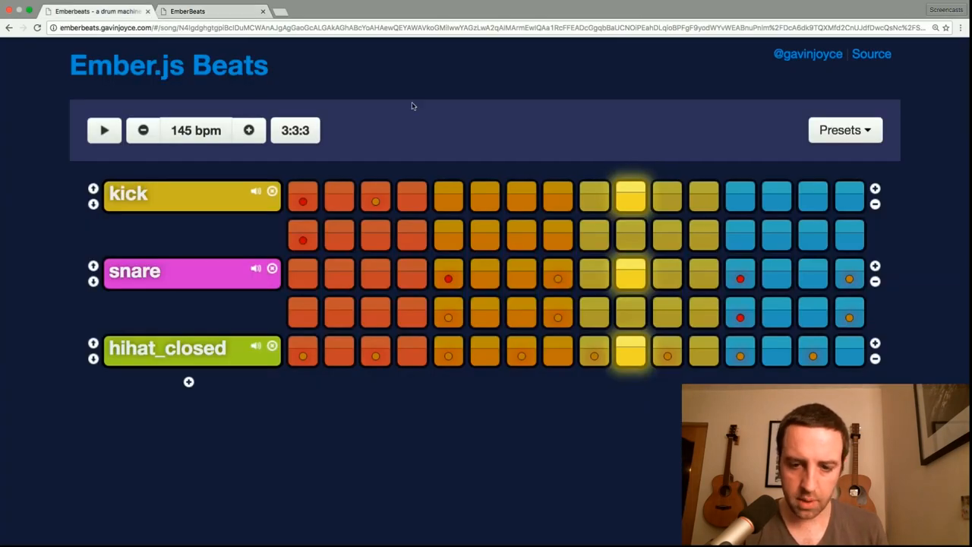
Step: Load a Radiohead preset drum pattern from the Presets dropdown on emberbeats
click(844, 131)
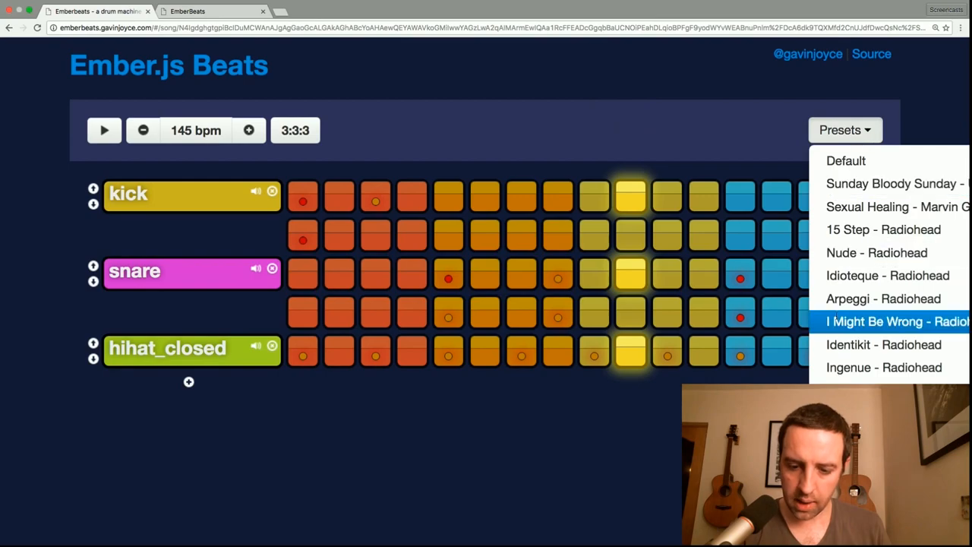
mouse_move(886, 368)
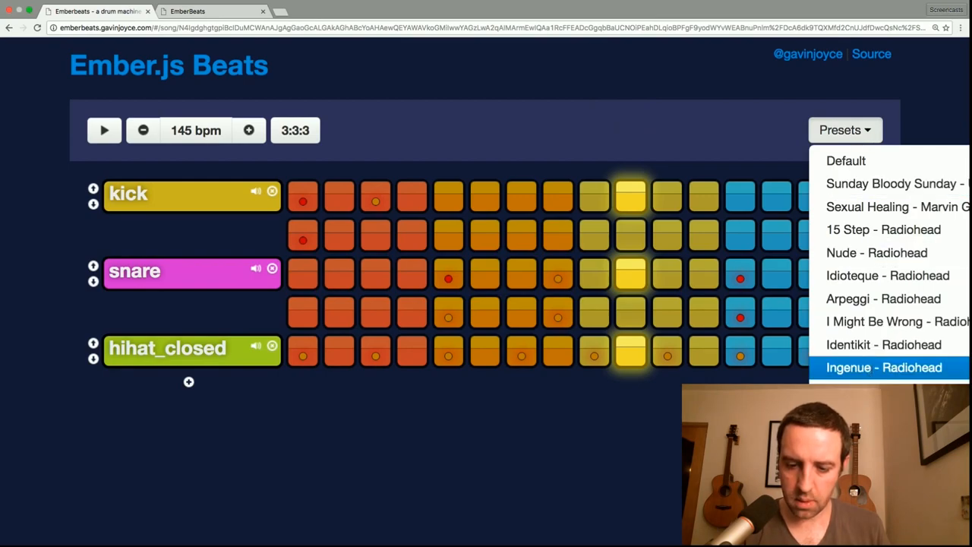
click(890, 367)
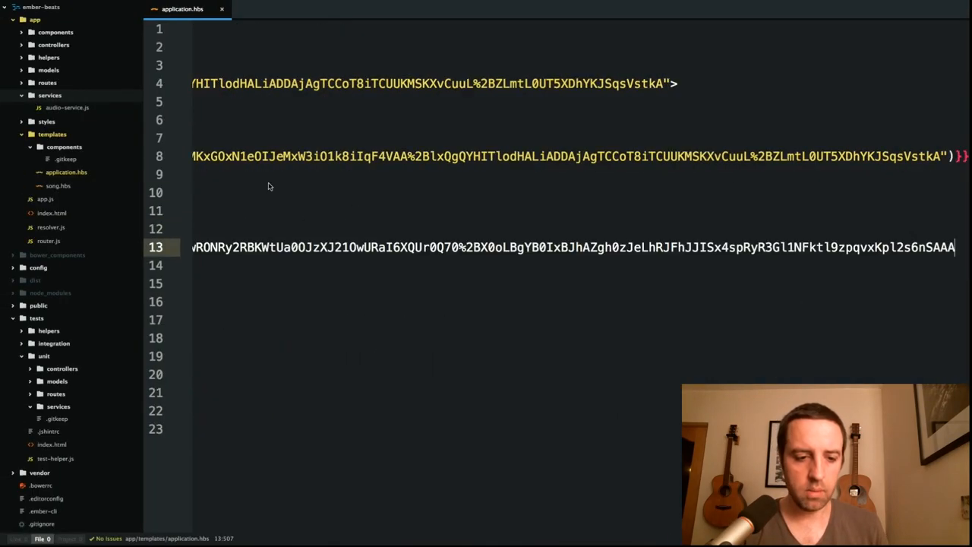
Step: Label the duplicated link-to block 'I might be wrong' for the new pattern data
scroll(left, 3)
text(Weird Fishes)
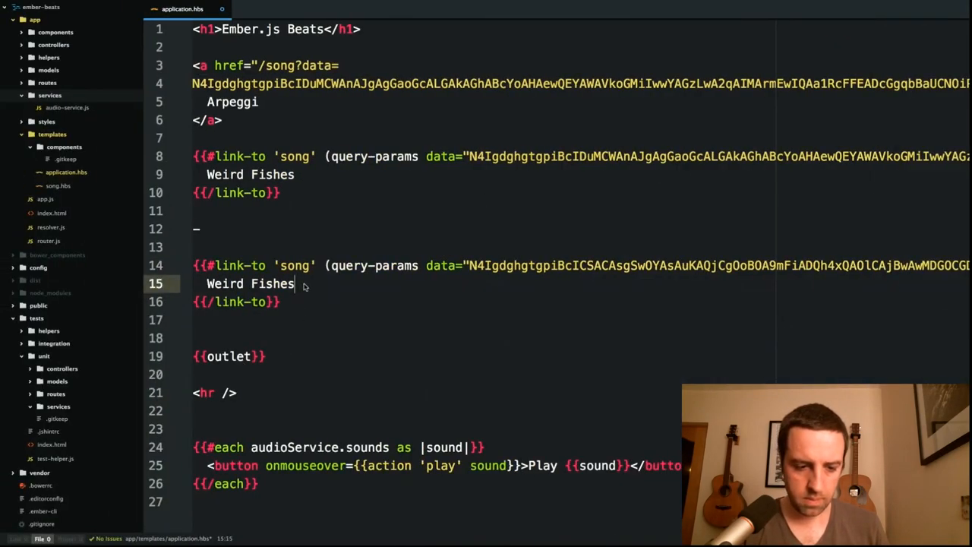
text(I might be)
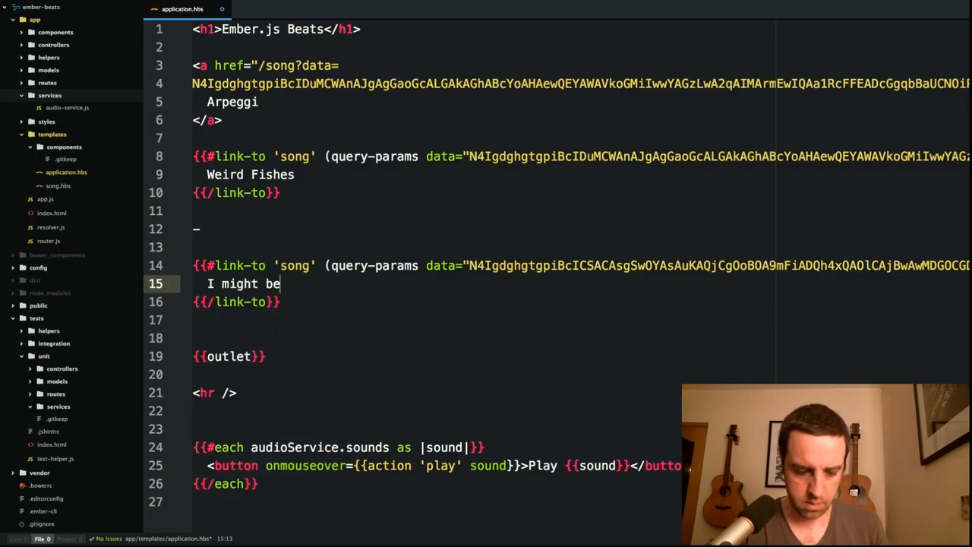
text(wrong)
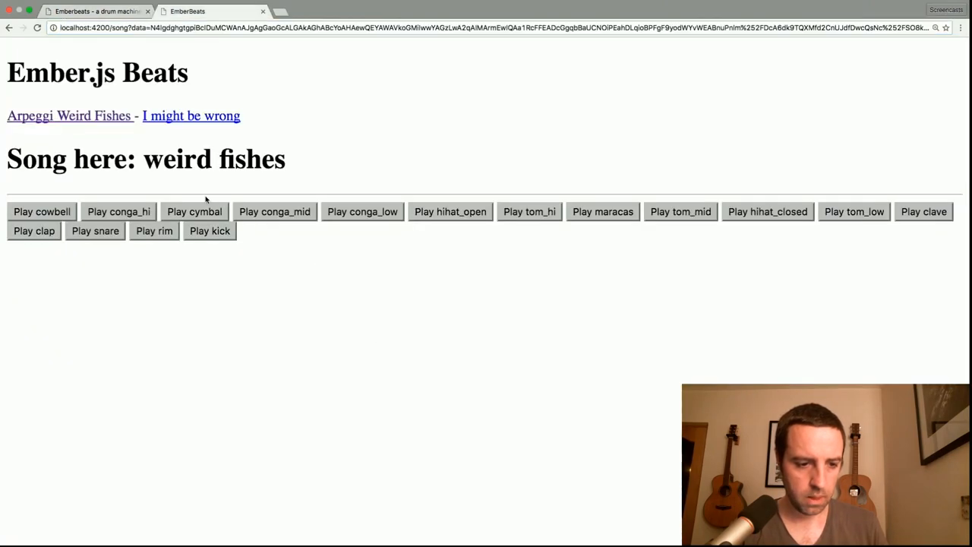
Step: Try the new song links on localhost, then head to guides.emberjs.com in a new tab
click(70, 116)
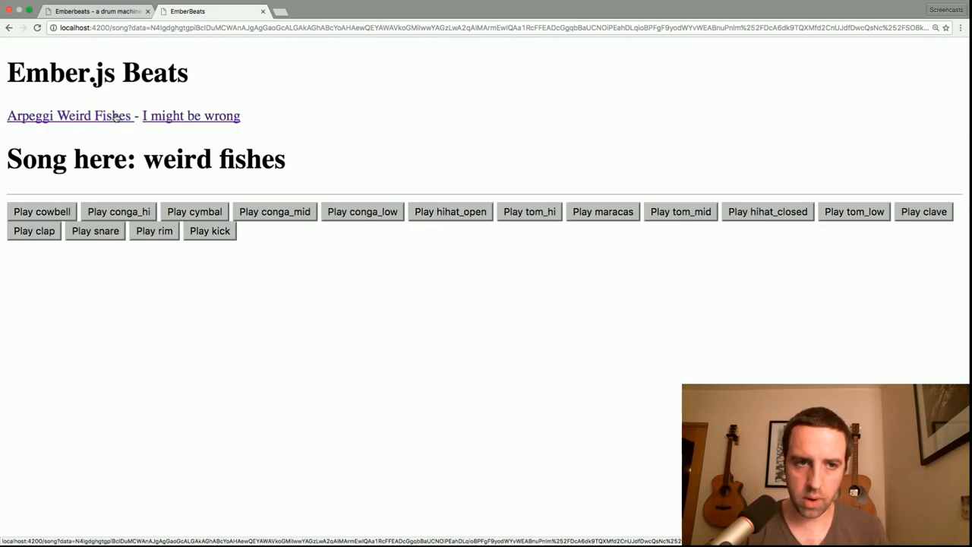
text(guides.emberjs.com/v2.7.0/)
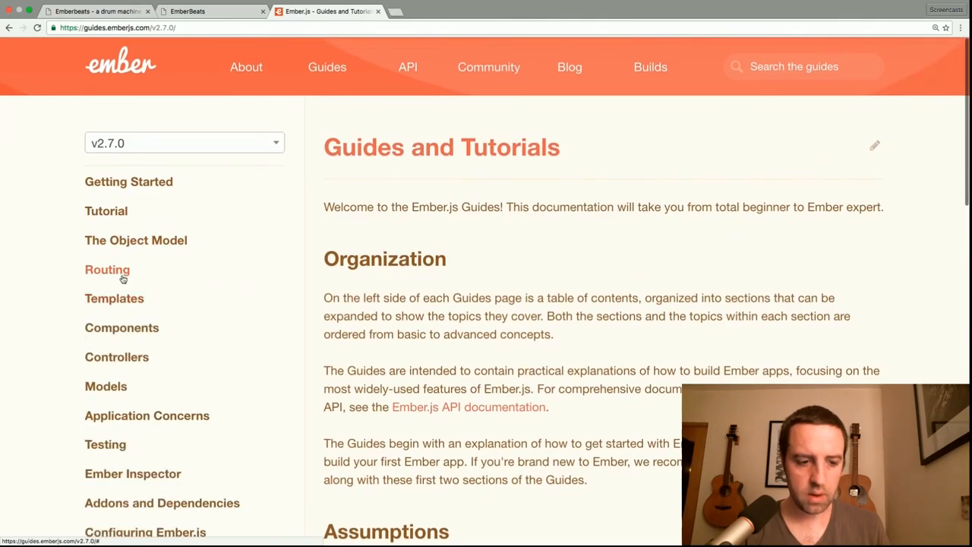
Step: Read the Routing Query Parameters guide down to the transitionTo and full-transition sections
click(106, 270)
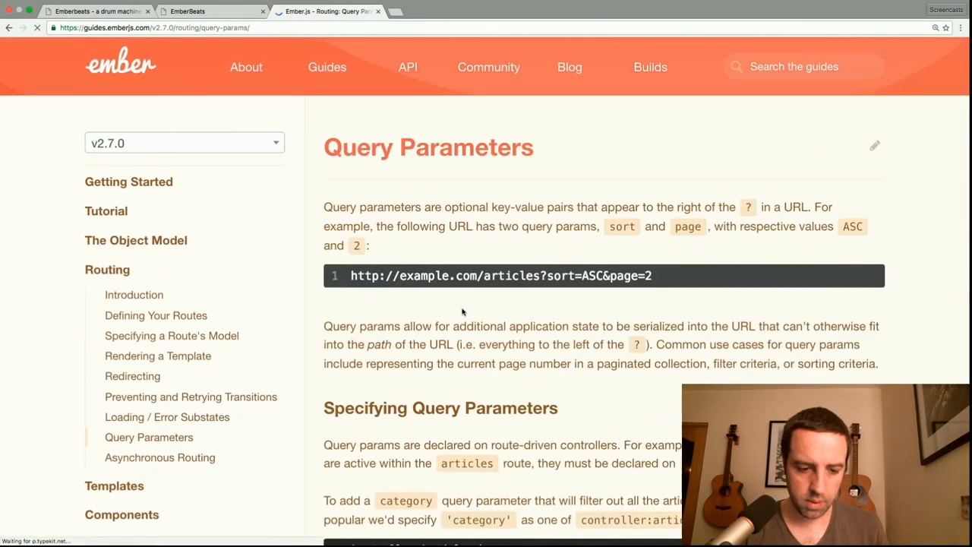
scroll(down, 3)
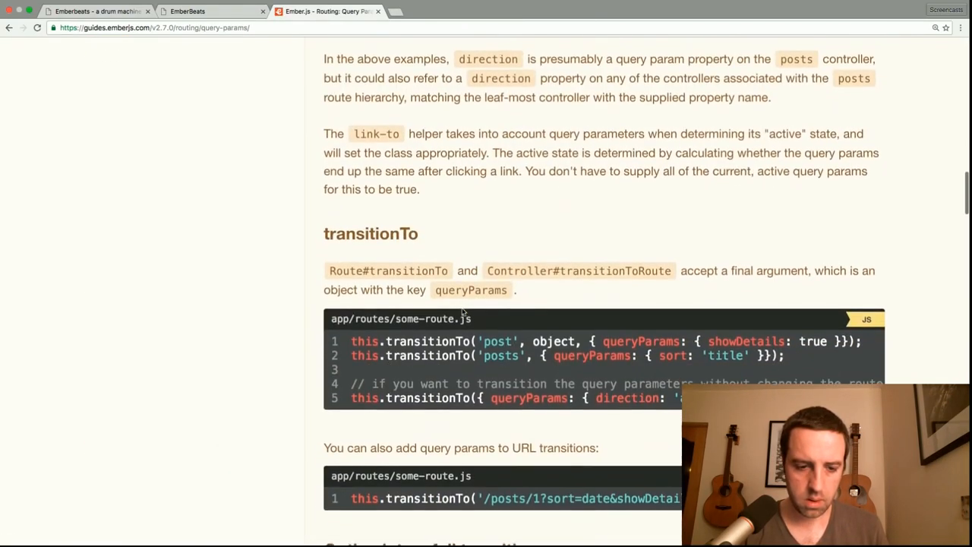
scroll(down, 3)
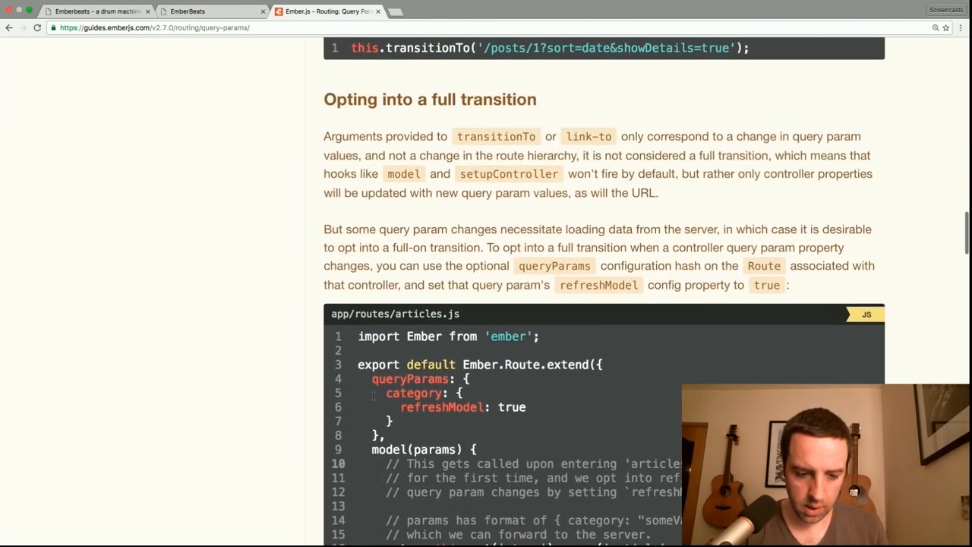
drag(372, 379, 391, 435)
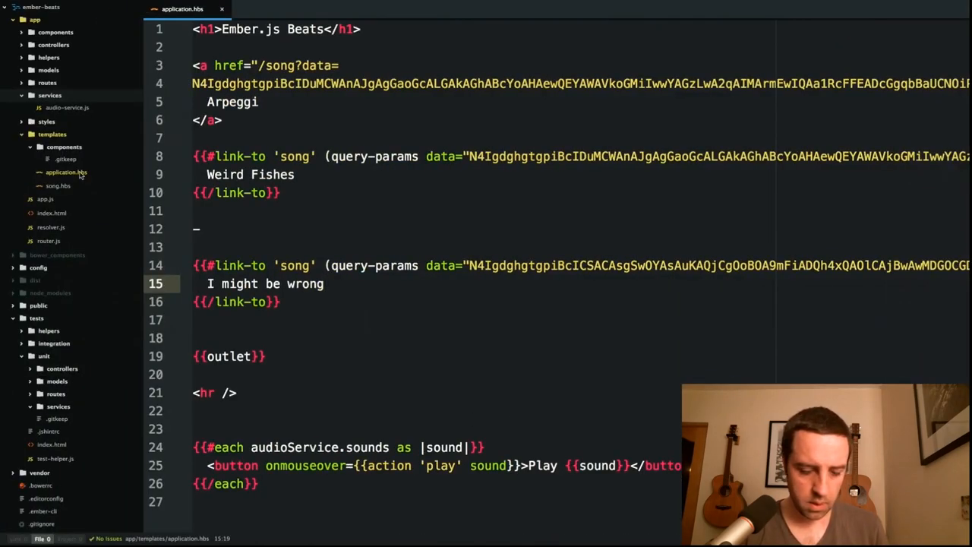
Step: In app/routes/song.js declare queryParams with data set to refreshModel: true
key(ctrl+p)
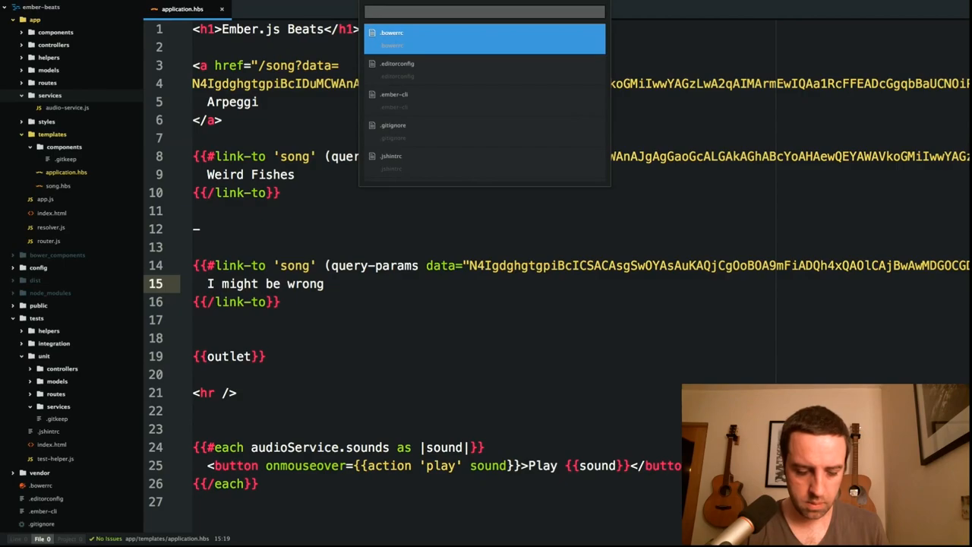
text(routessong)
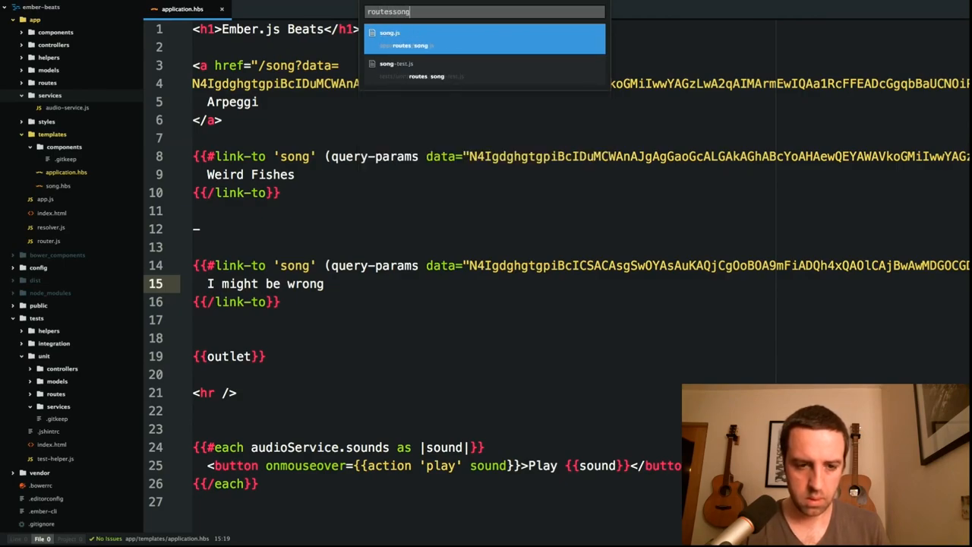
click(389, 38)
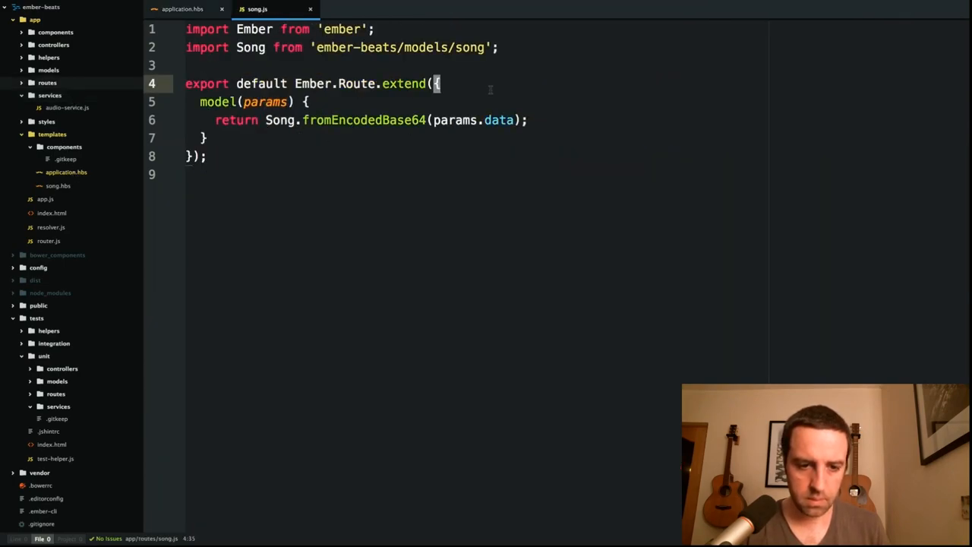
text(queryParams: {\n  category: {\n    refreshModel: true\n  }\n},)
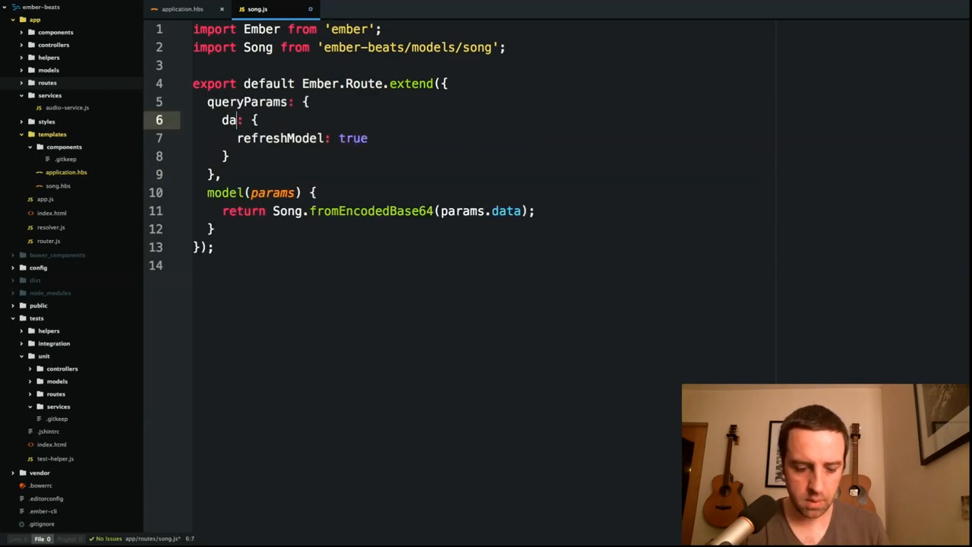
text(ta)
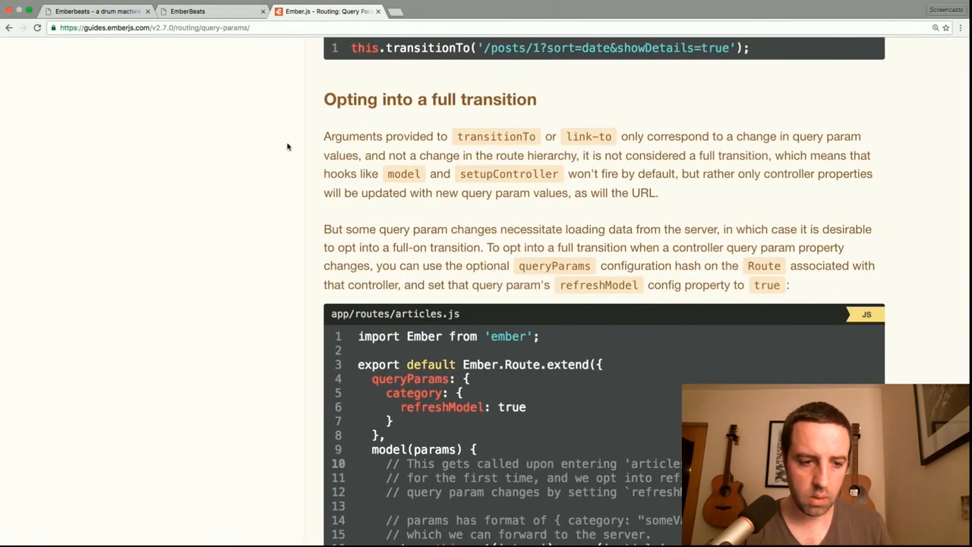
Step: Switch between the I might be wrong and Weird Fishes links to verify the song heading updates
click(199, 11)
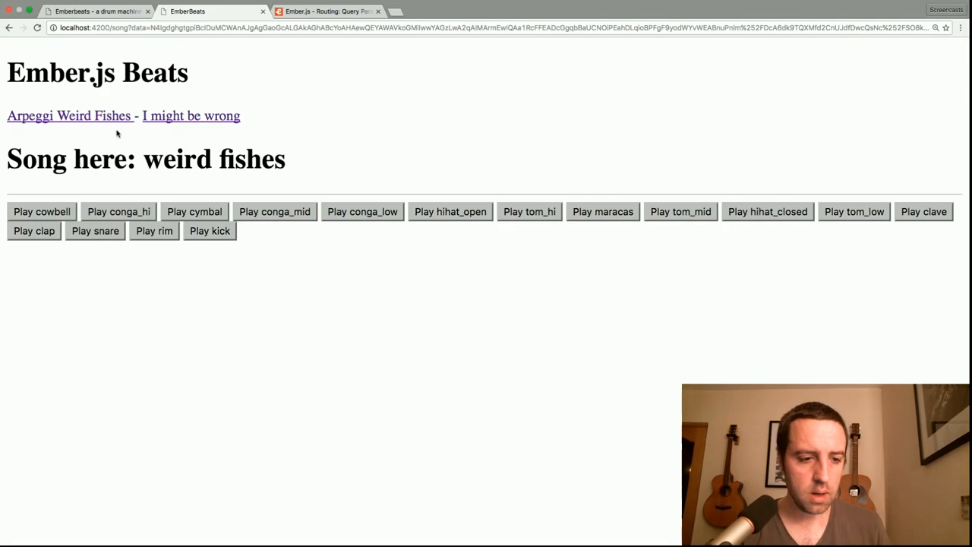
click(192, 115)
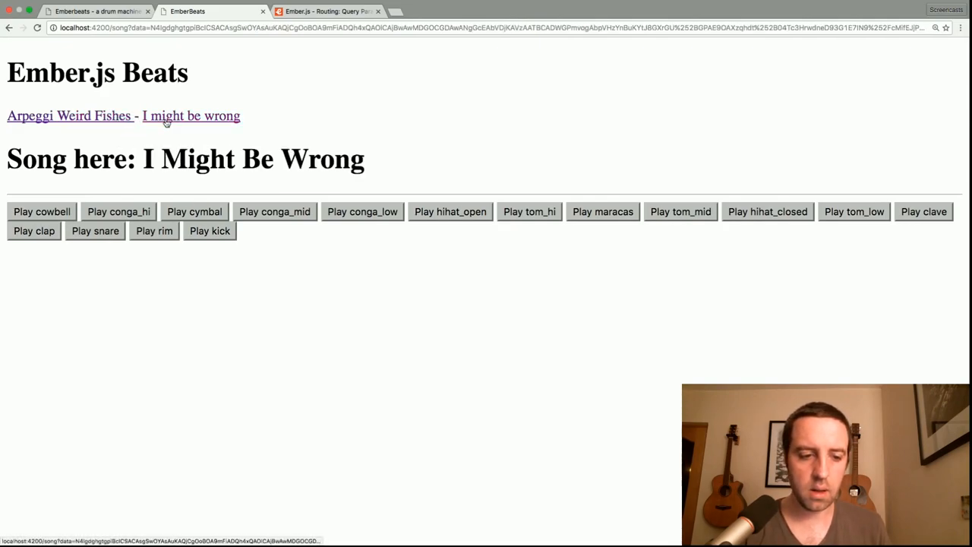
click(68, 115)
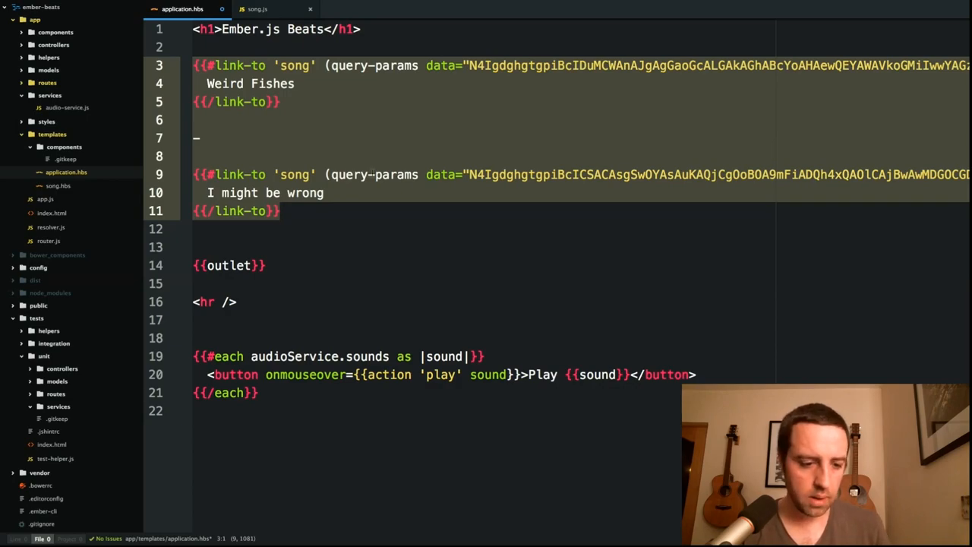
Step: In song.hbs drop the 'Song here:' label and loop {{#each model.channels as |channel|}}
key(Backspace)
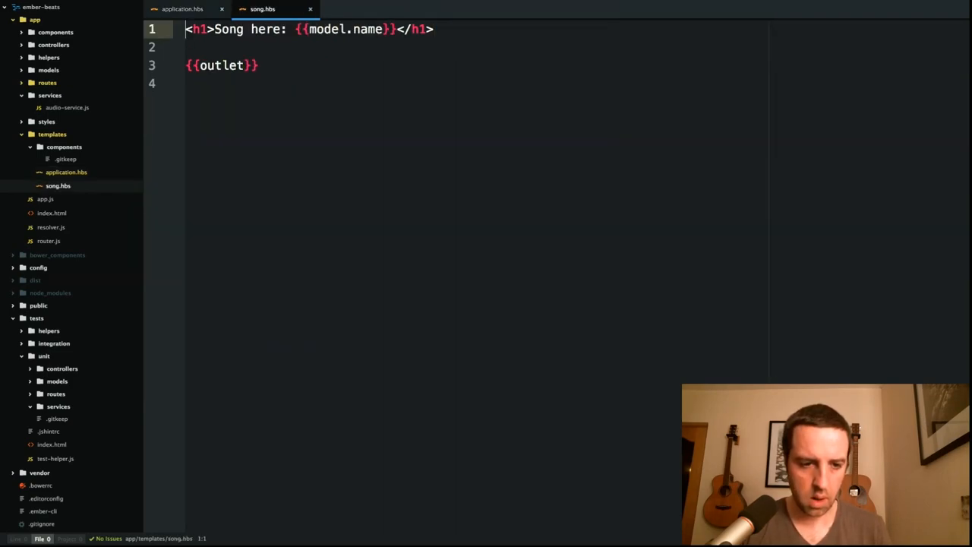
key(BackSpace)
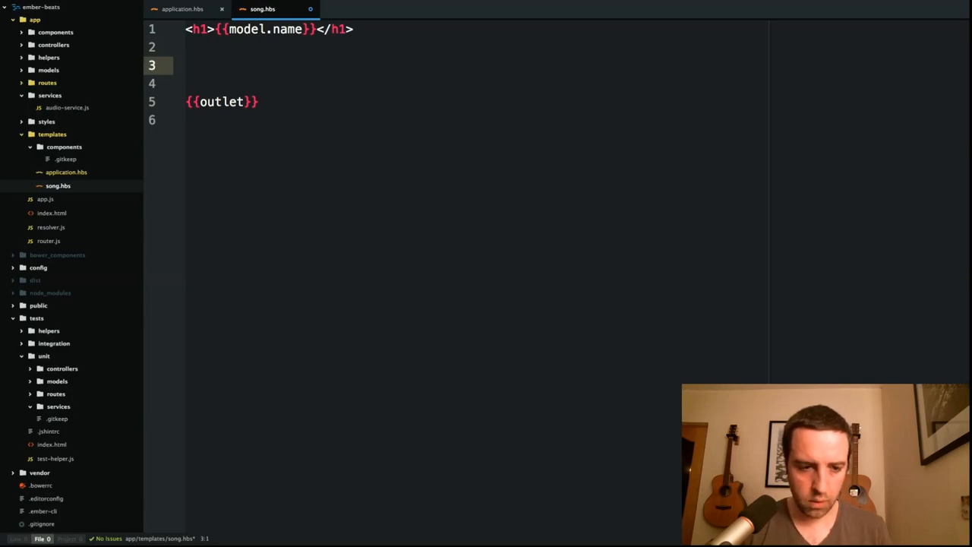
text({{#e)
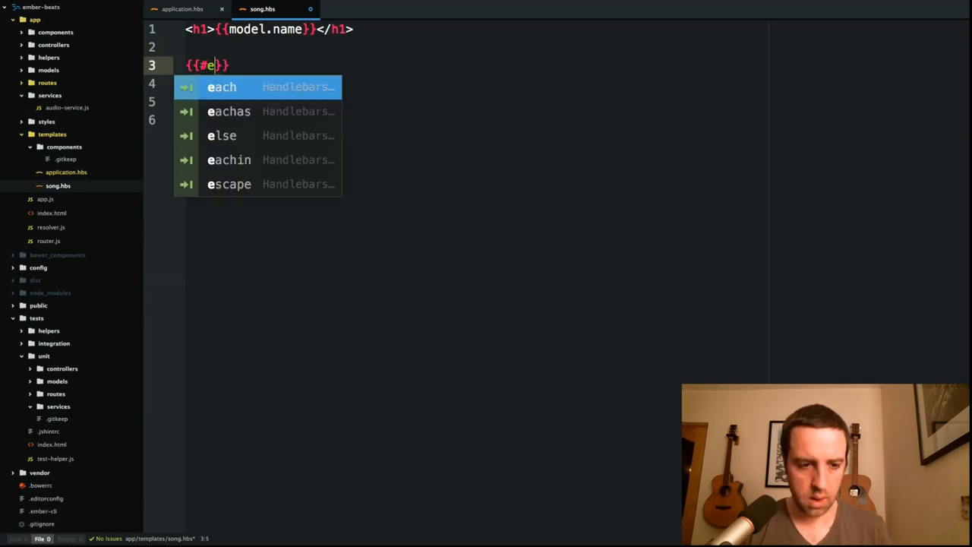
text(ach model)
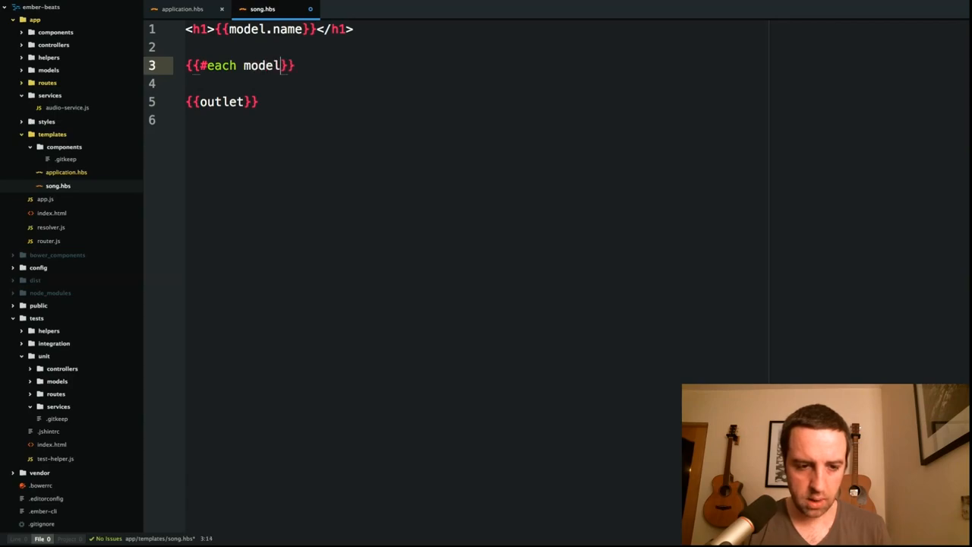
text(.channels as |chann)
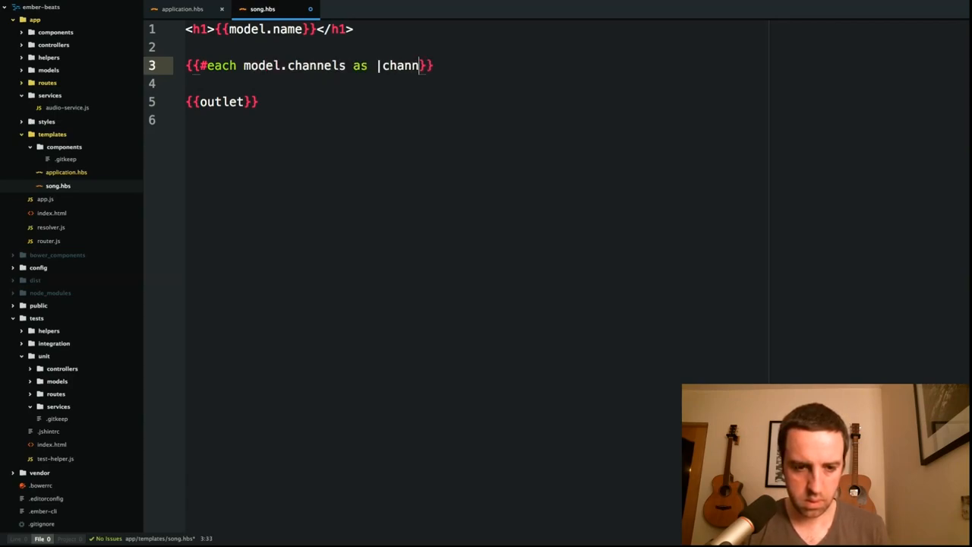
text(el|)
text(<)
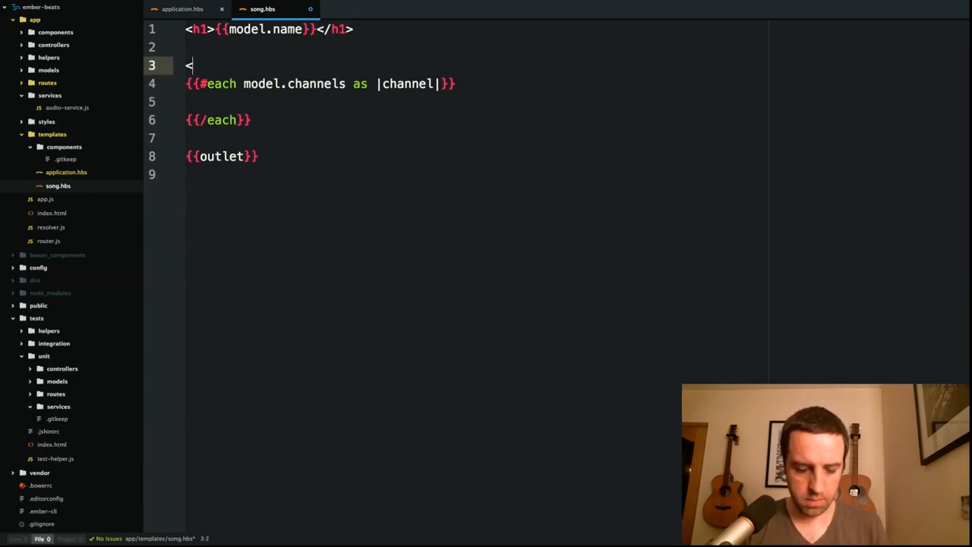
Step: Wrap the loop in a <table> with a <tr><td>{{channel}}</td></tr> row per channel
text(able>)
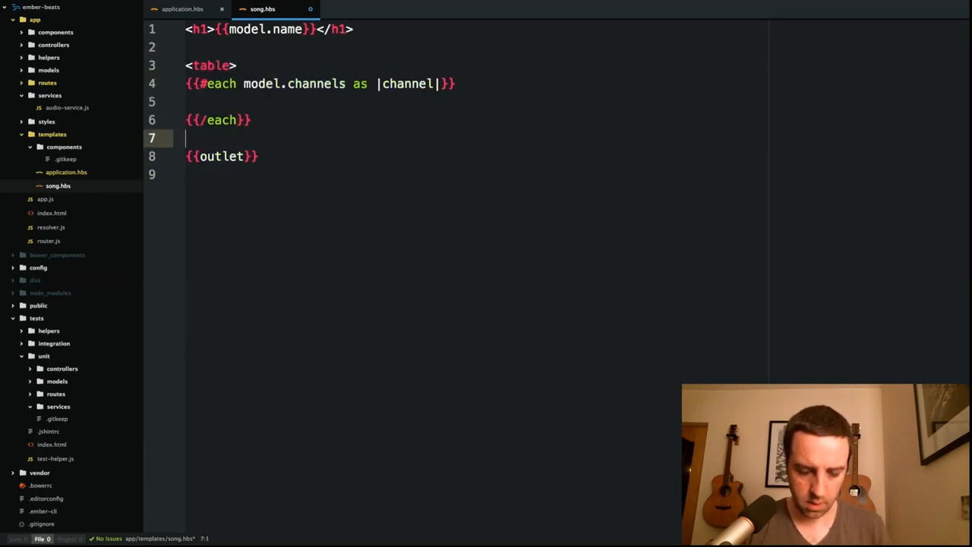
text(</table>)
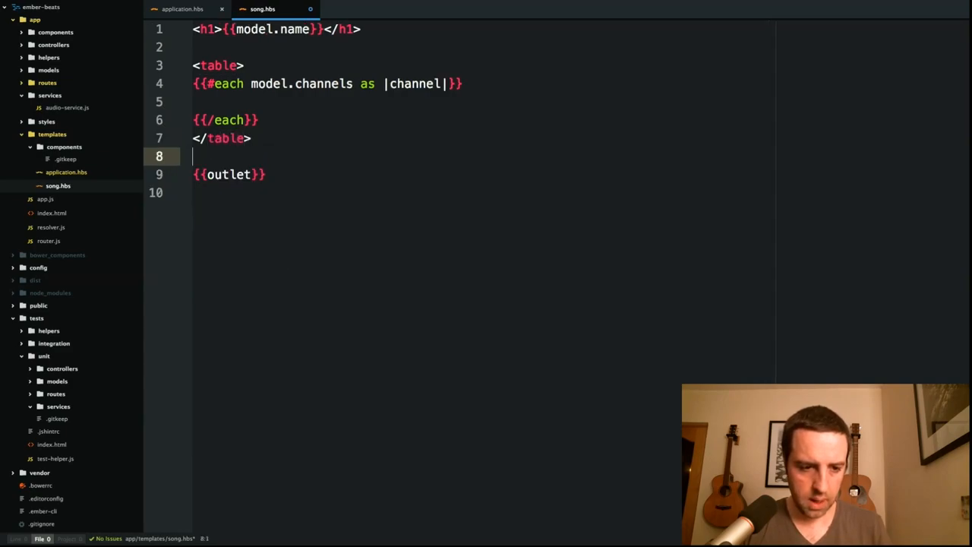
text(<tr>)
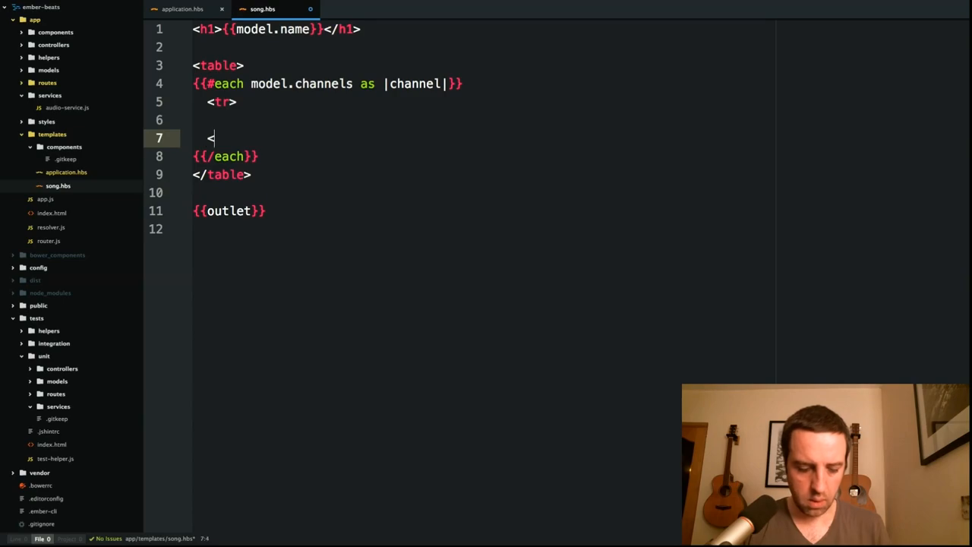
text(/tr>)
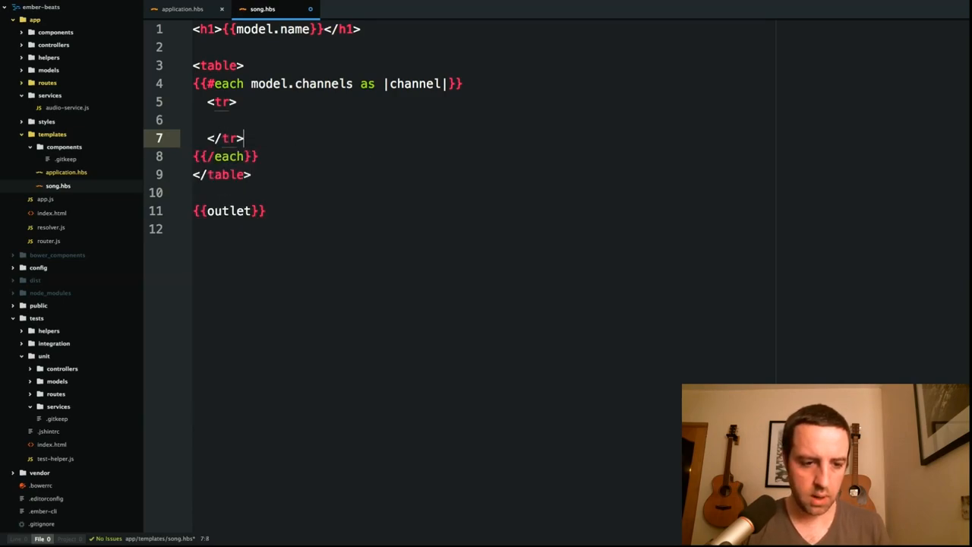
text(<td>)
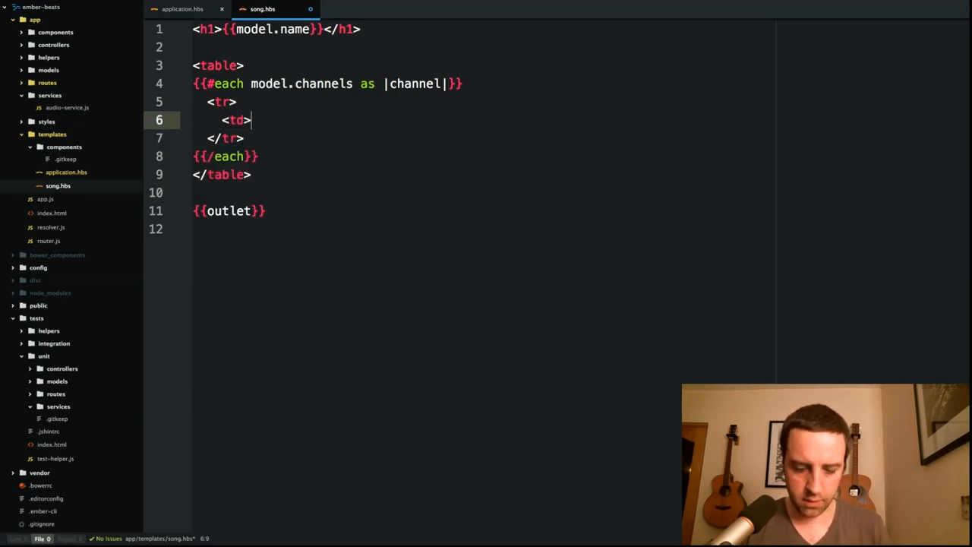
text({{channel}})
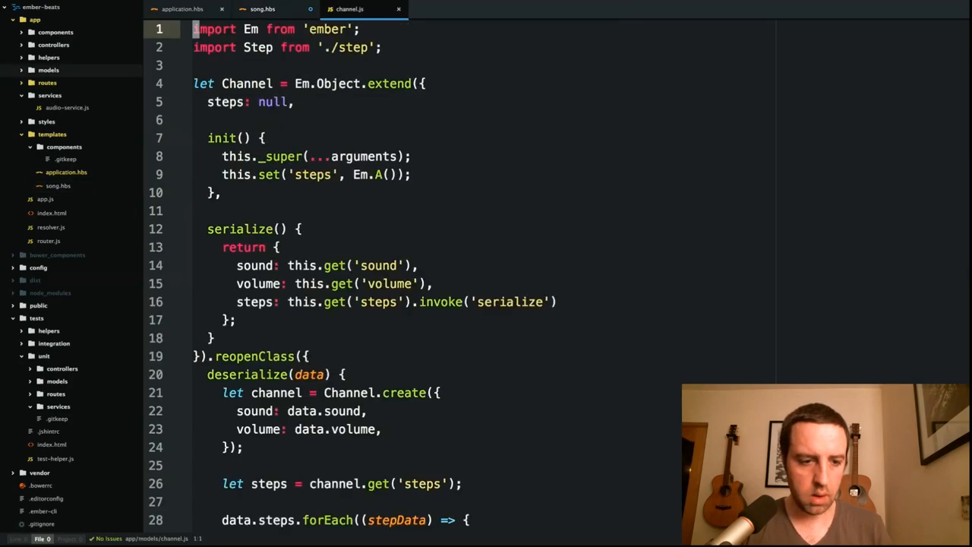
Step: Check the channel model's properties and render {{channel.sound}} in the closed td cell
click(259, 264)
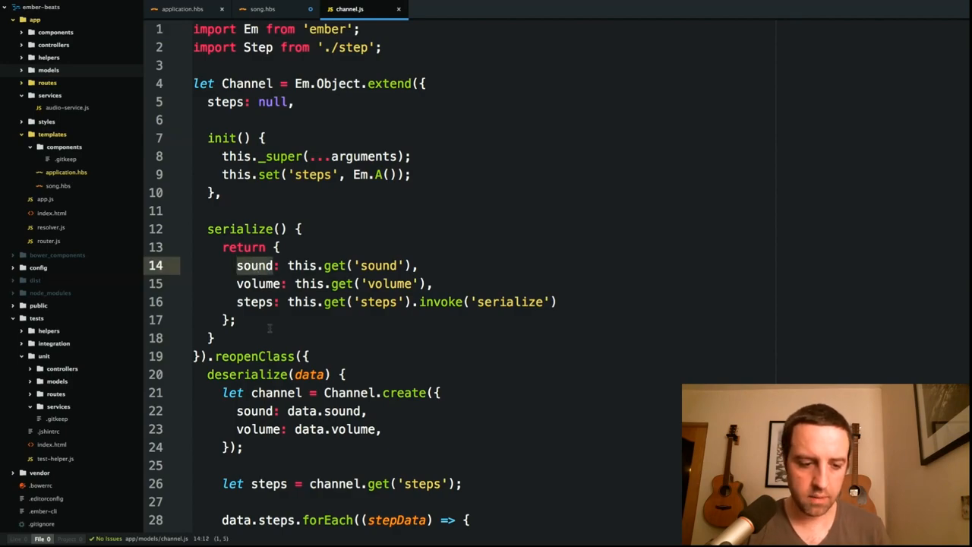
click(267, 9)
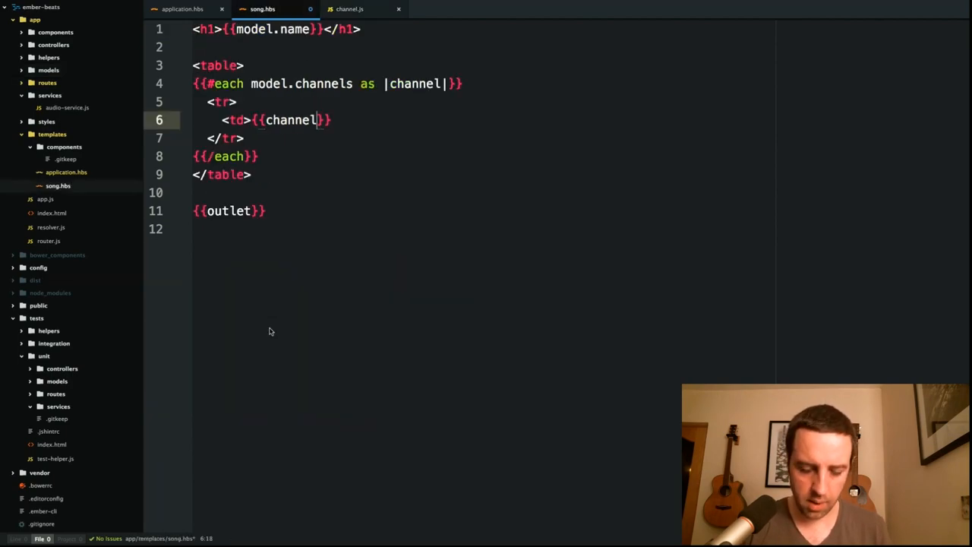
text(.sounf)
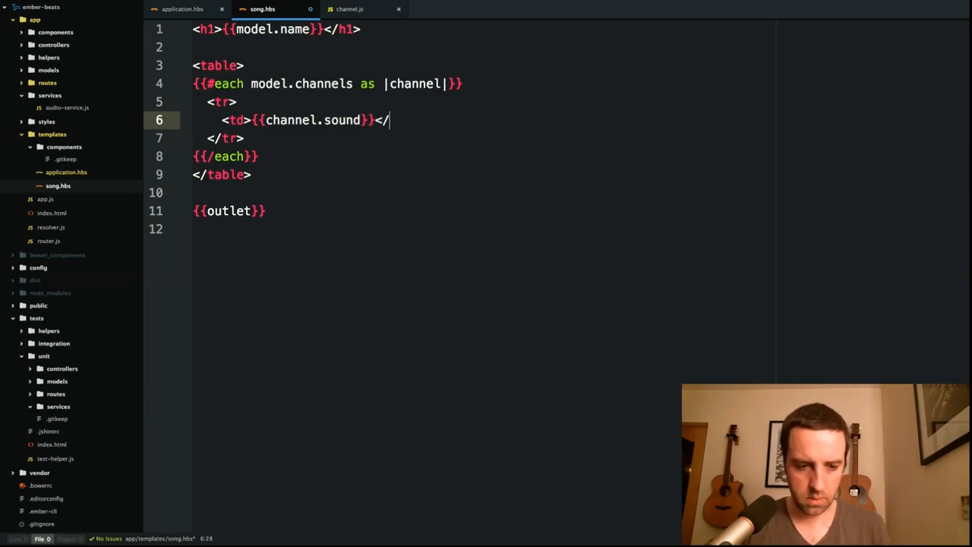
text(td>)
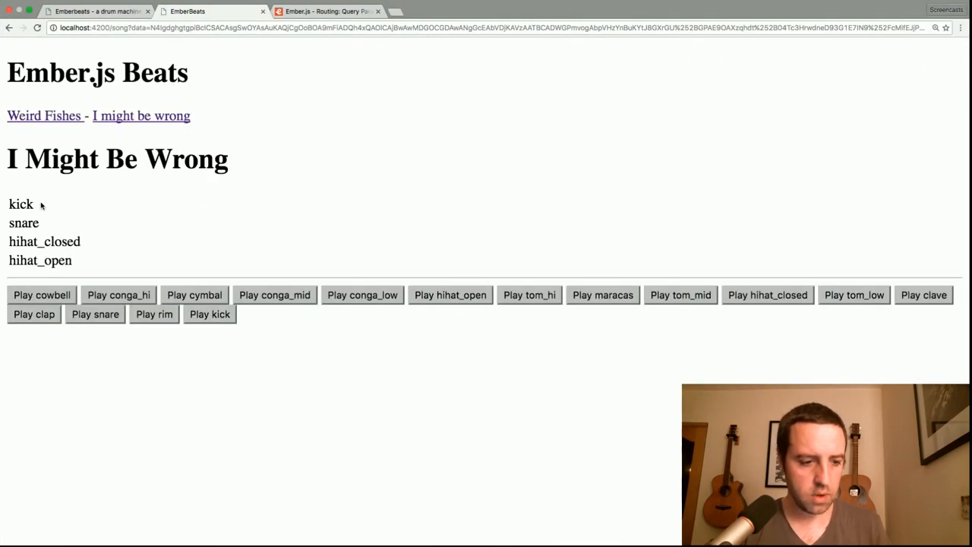
mouse_move(67, 295)
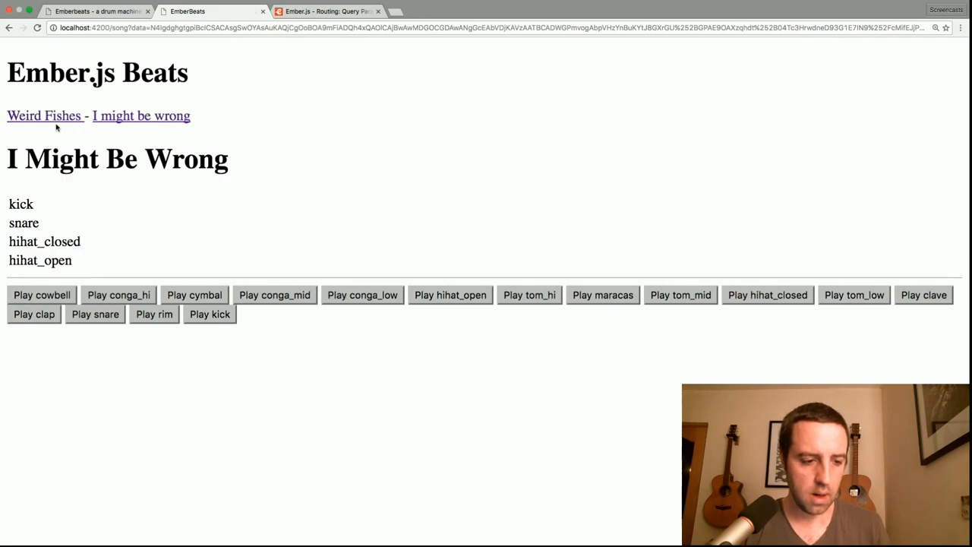
click(43, 116)
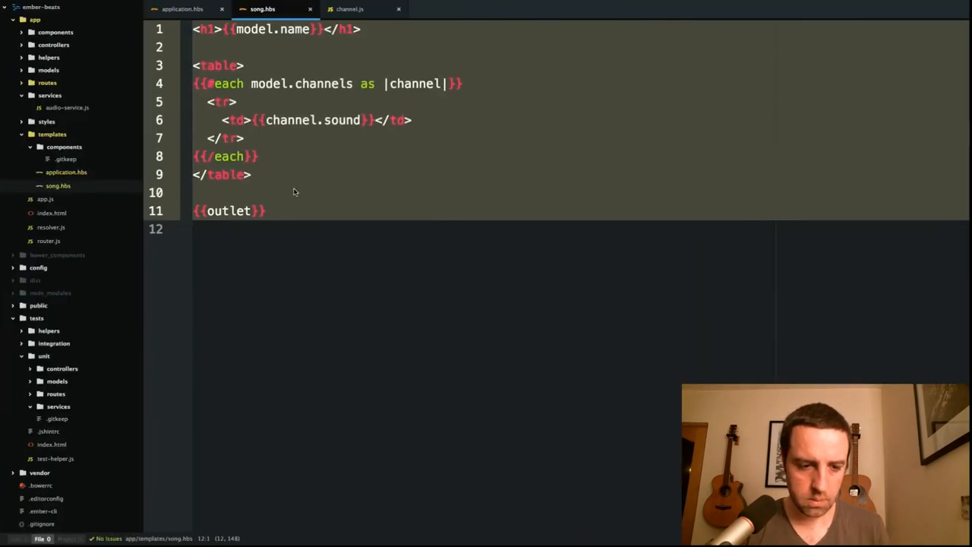
Step: Add an inner {{#each channel.steps as |step|}} loop emitting a <td> per step
text({})
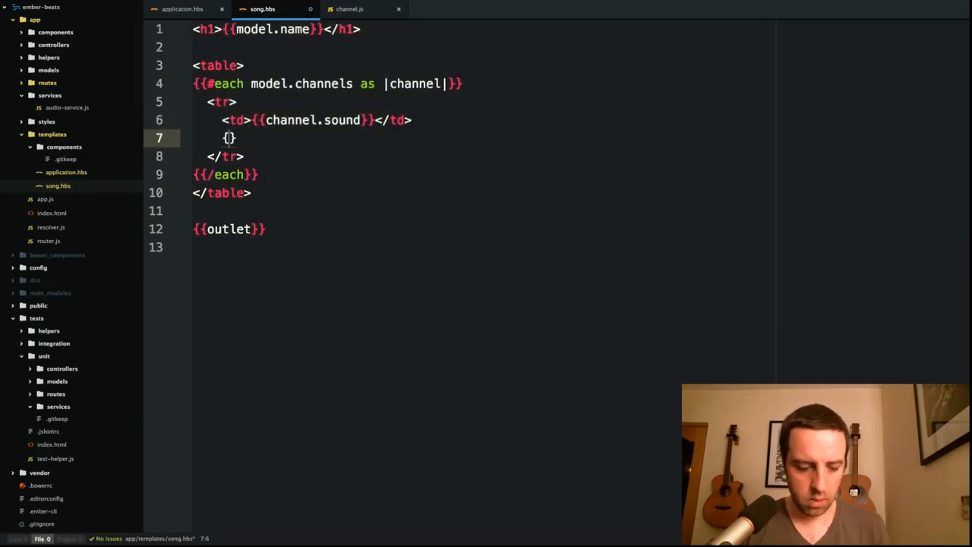
text(#ea)
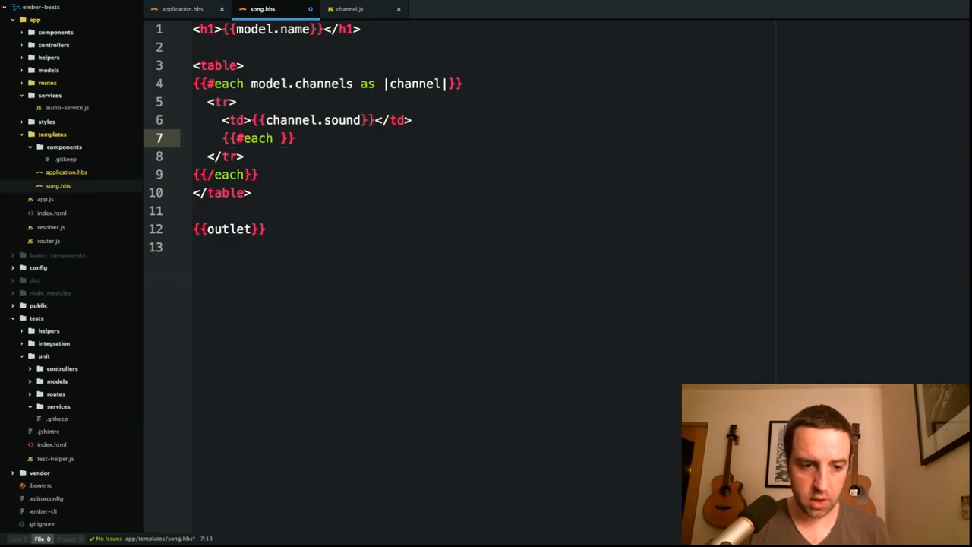
text(channel.s)
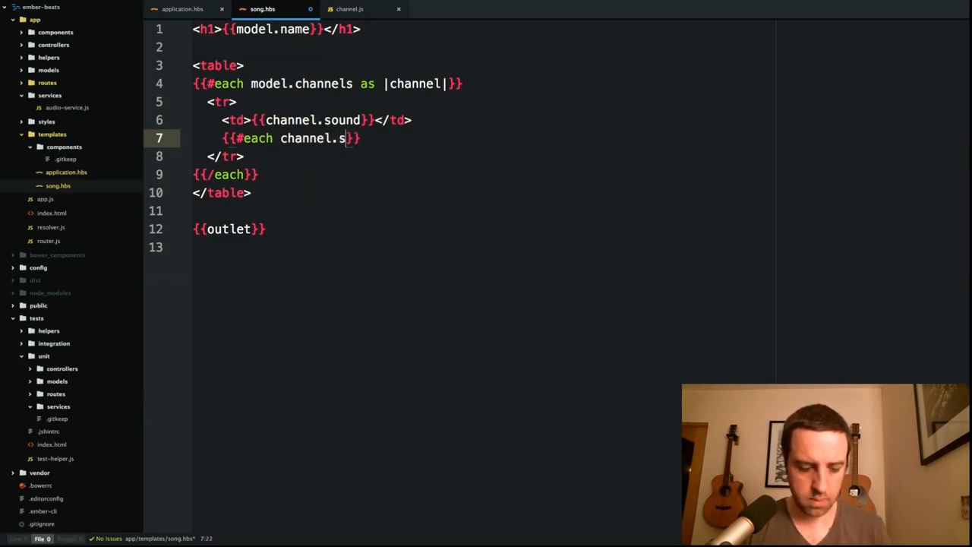
text(teps as |step|)
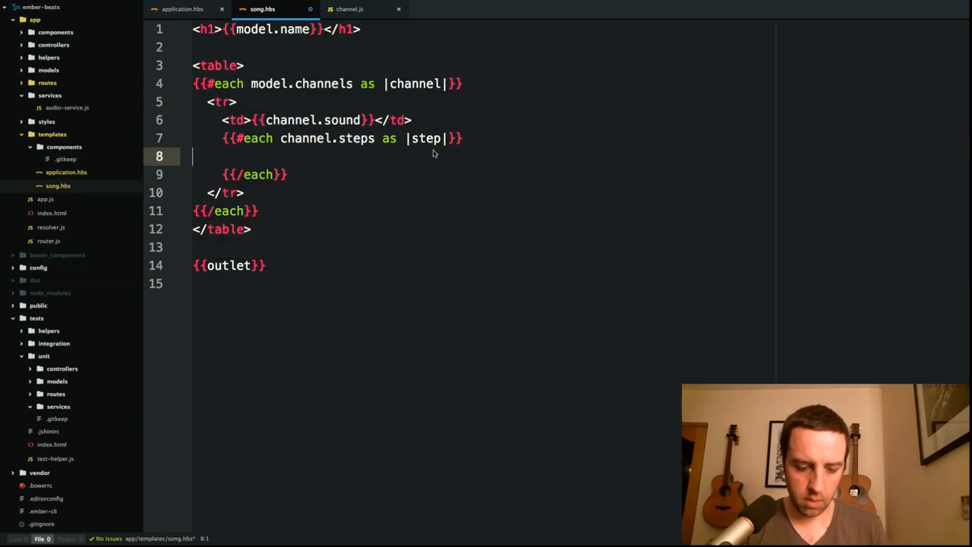
text(<td)
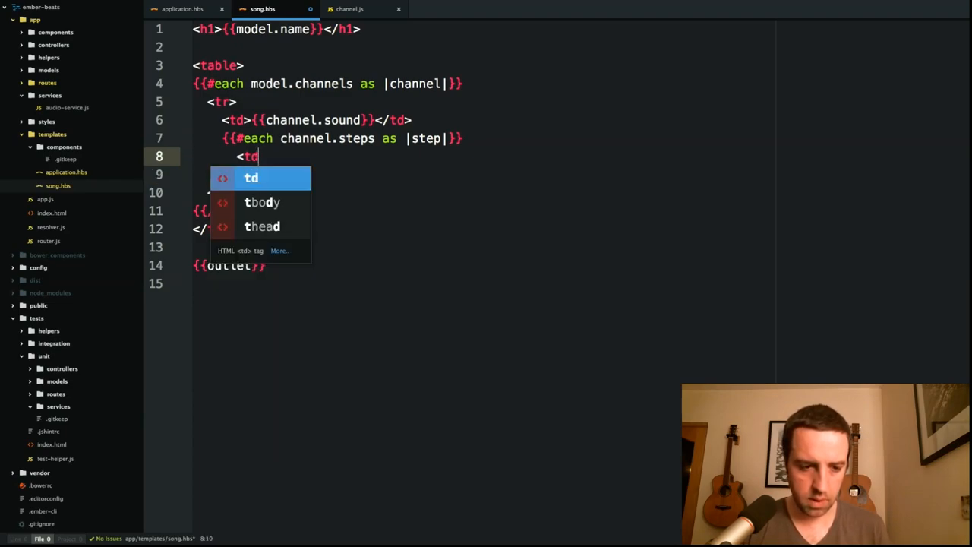
text(>S)
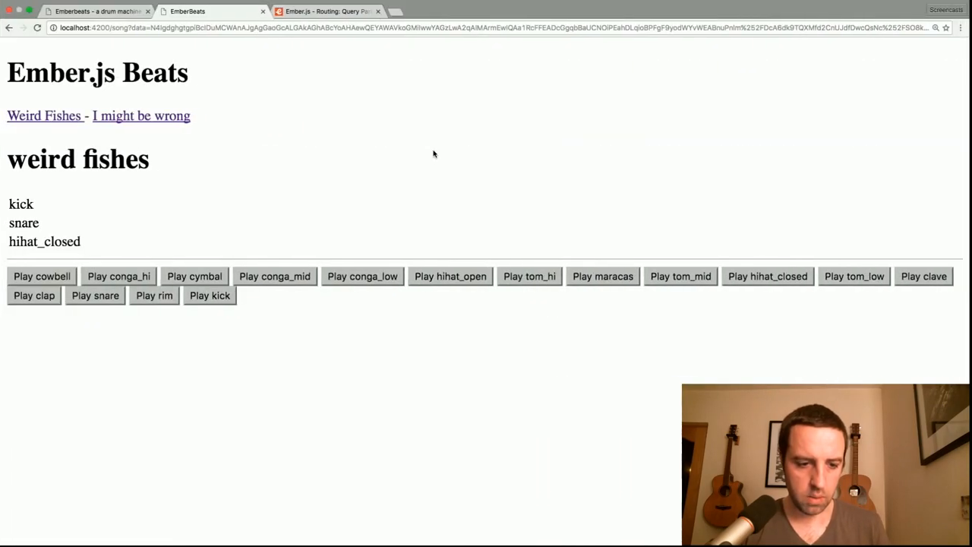
Step: Check step.js for the velocity property and render {{step.velocity}} in each step cell
click(142, 115)
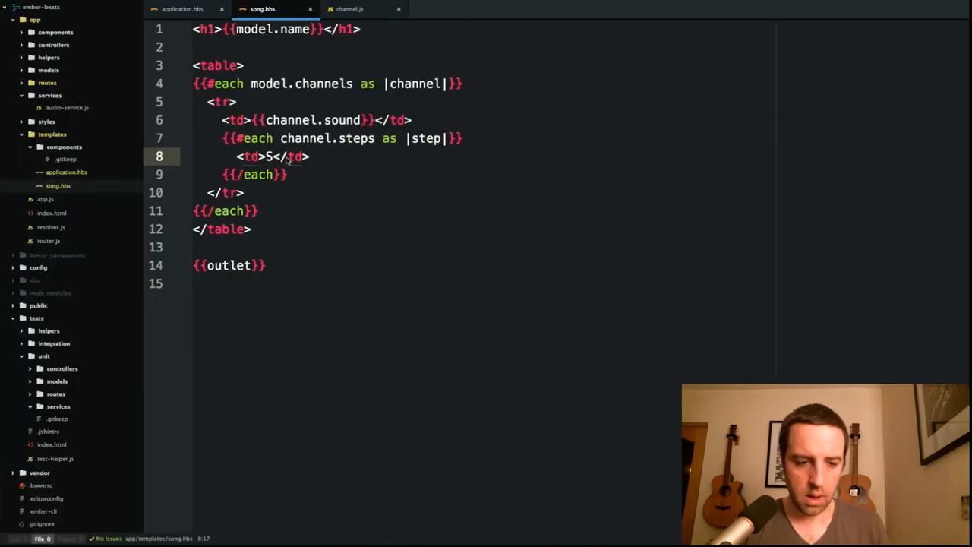
text(steps)
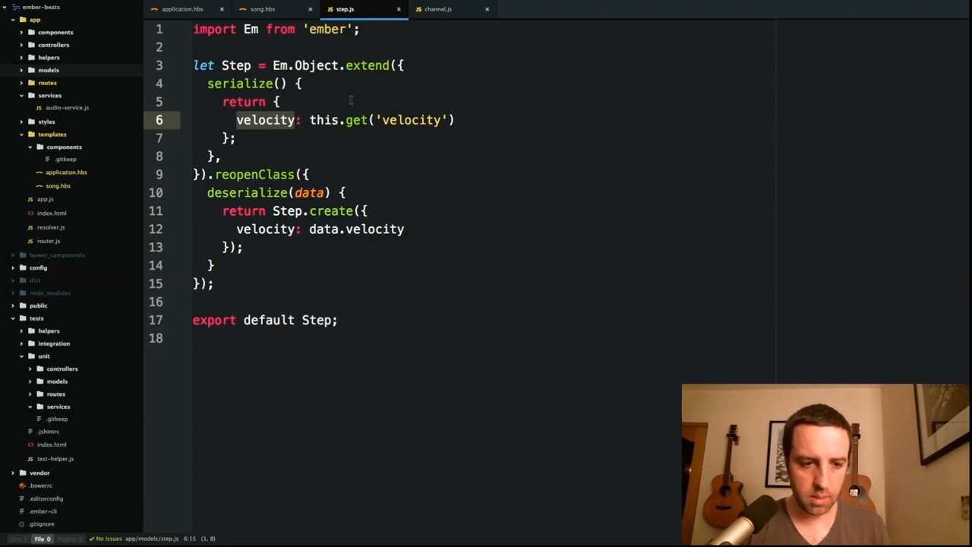
click(271, 9)
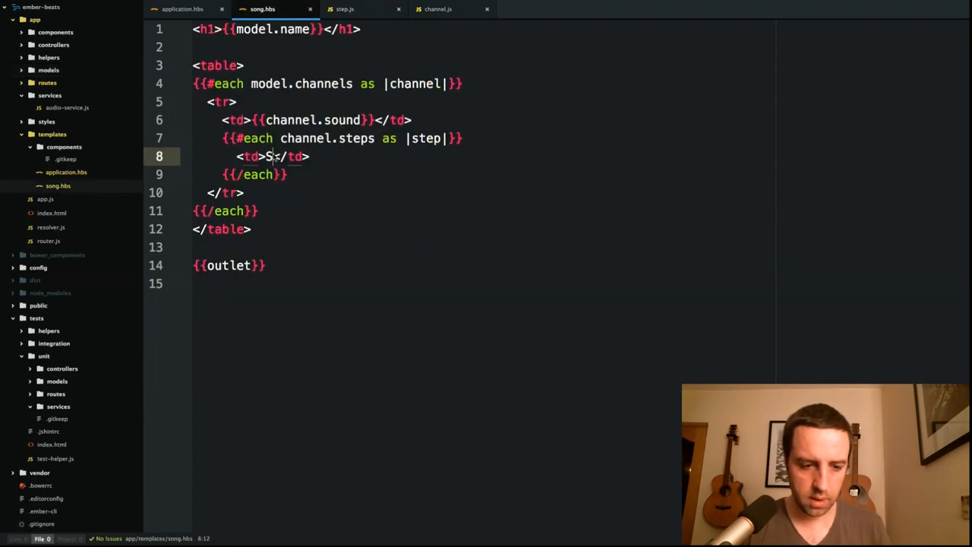
text({{step.}})
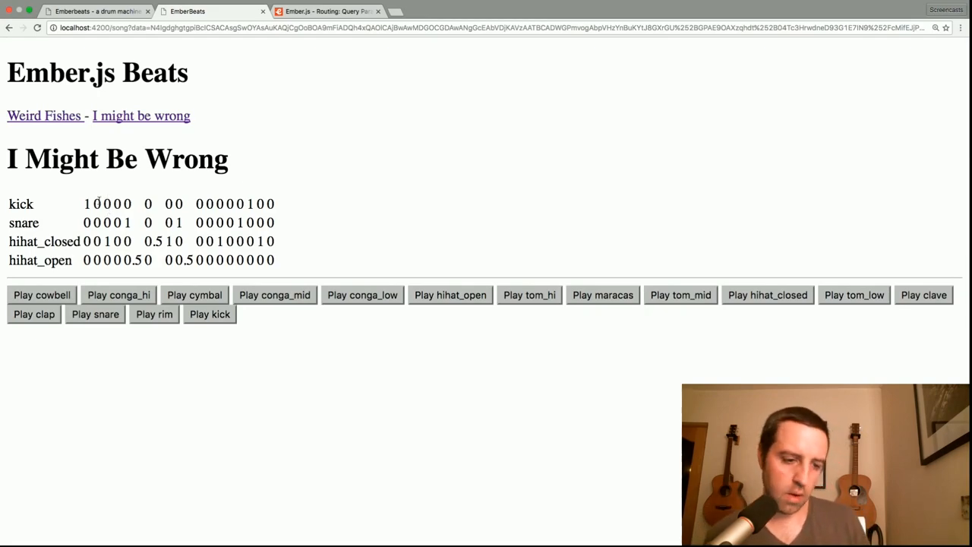
mouse_move(70, 203)
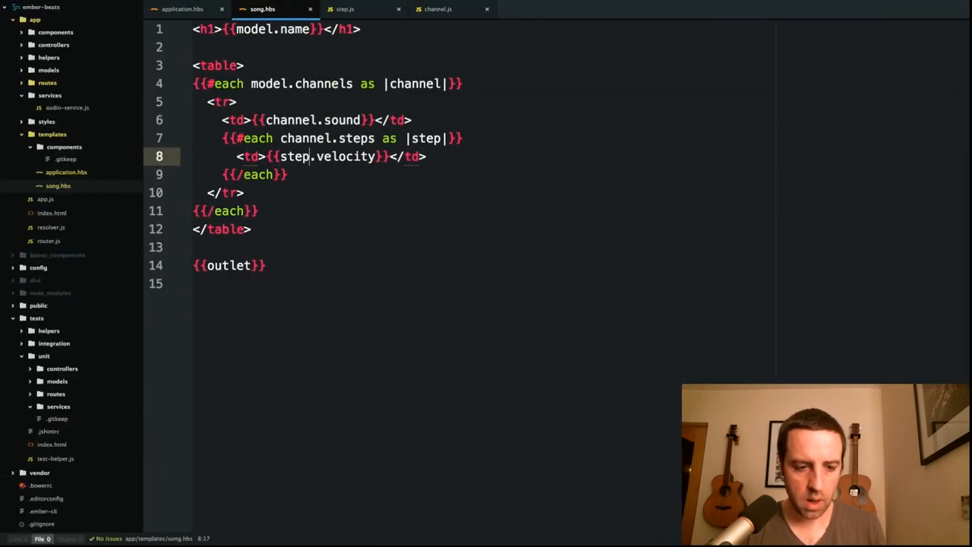
Step: Give the table tag style="width: 100%;" so the grid spans the page
click(237, 101)
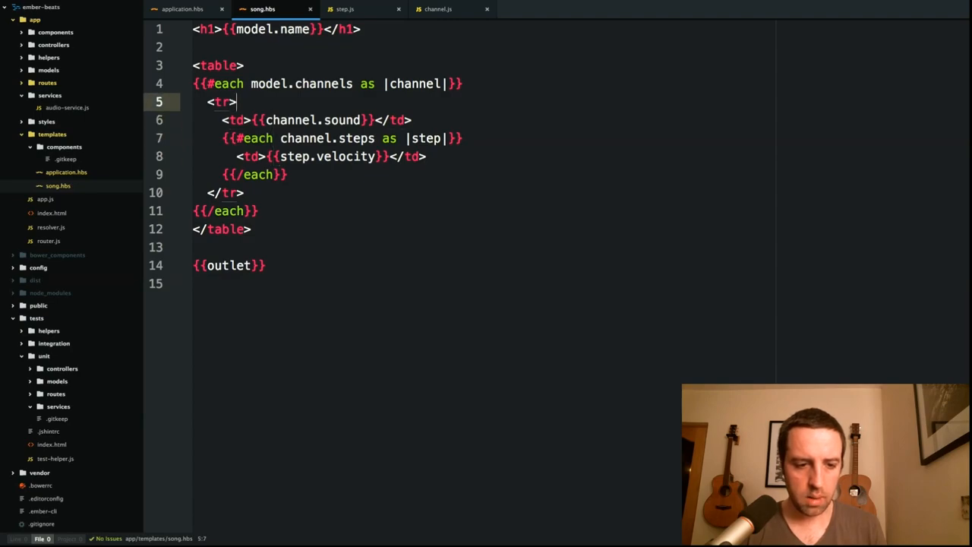
text(" ")
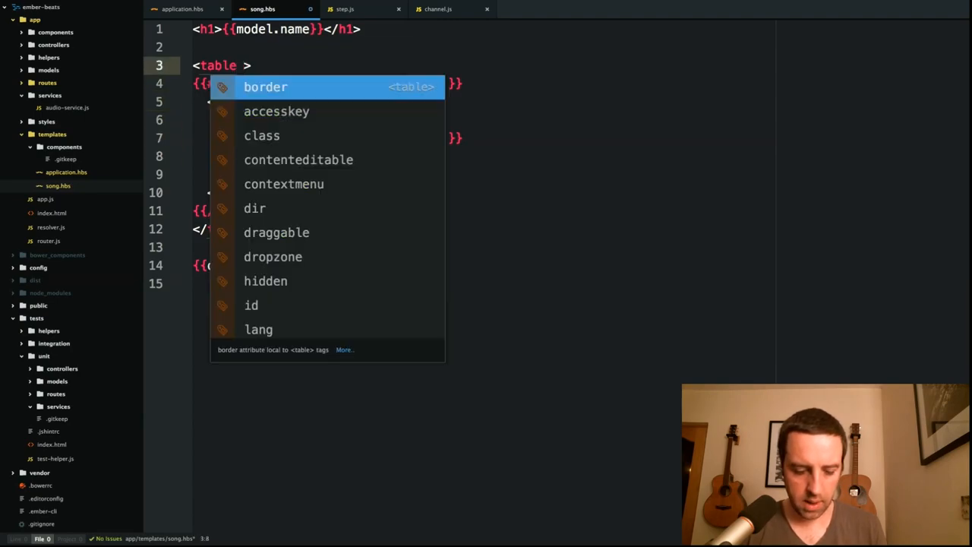
text(style=)
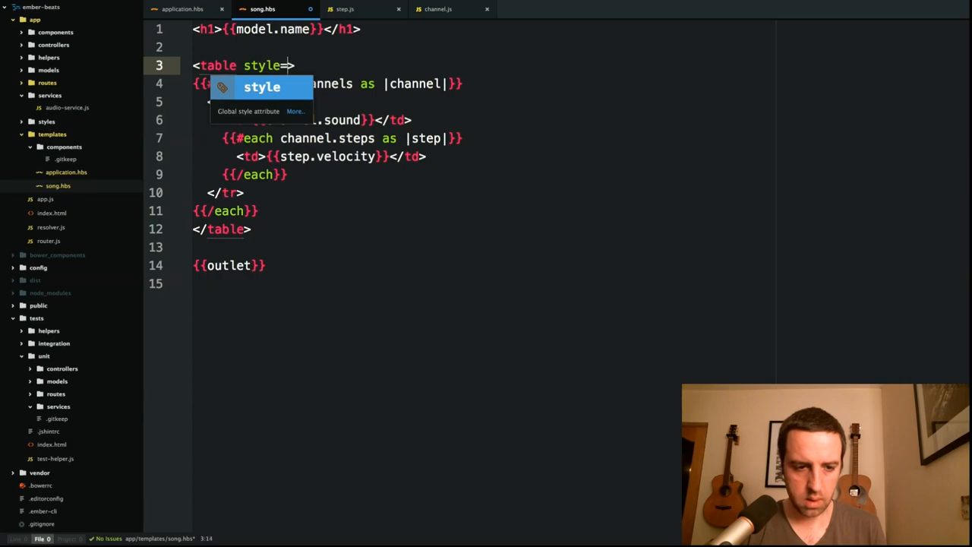
text(="100%")
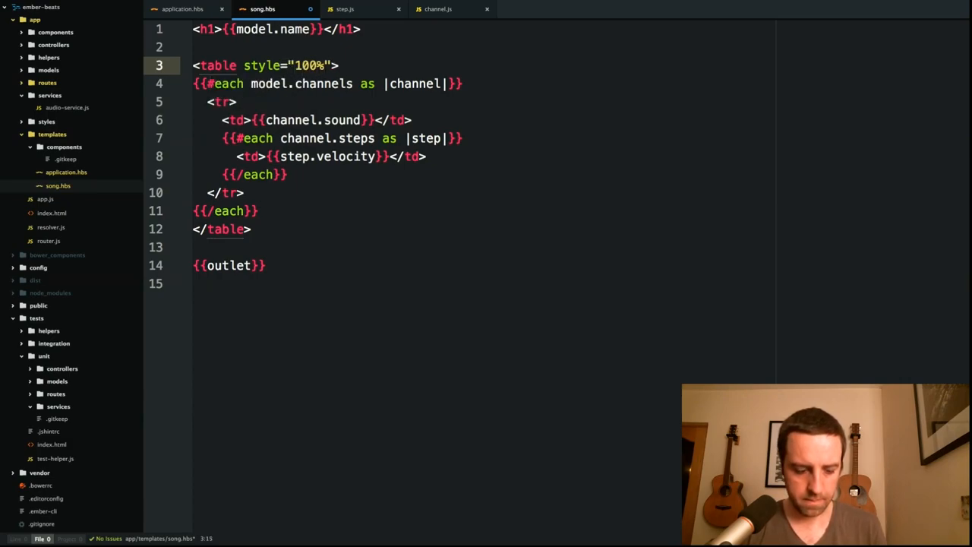
text(width:)
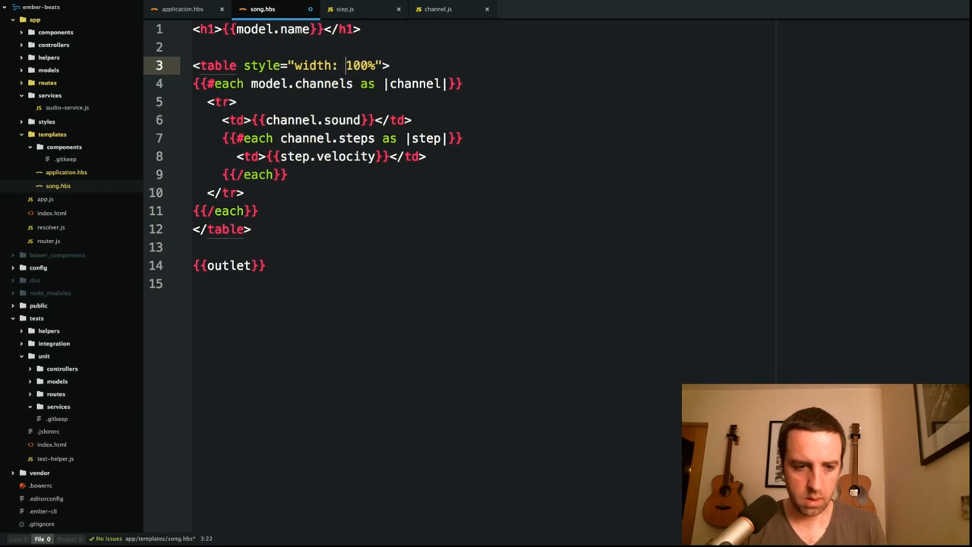
text(;)
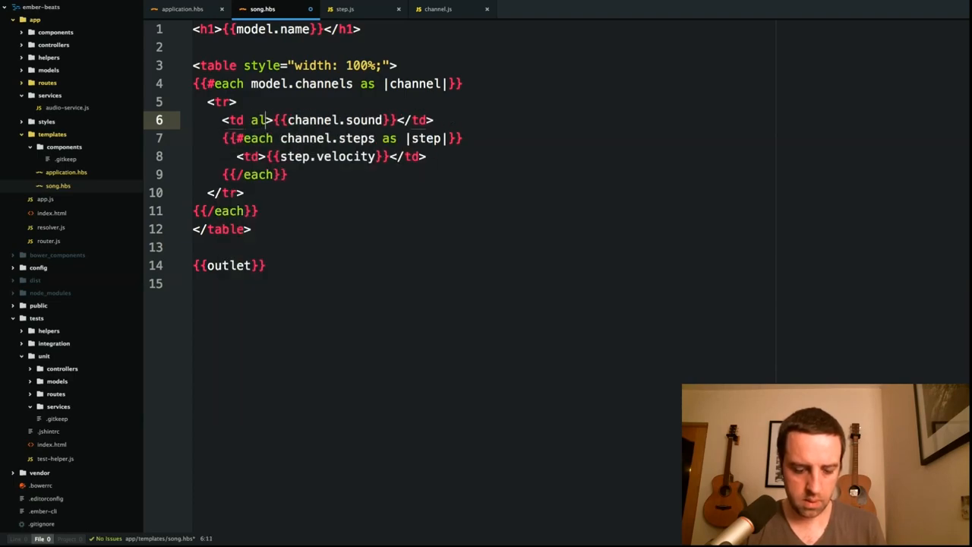
Step: Centre the sound name cell with align="center" and reload the Weird Fishes song to check
text(ign="")
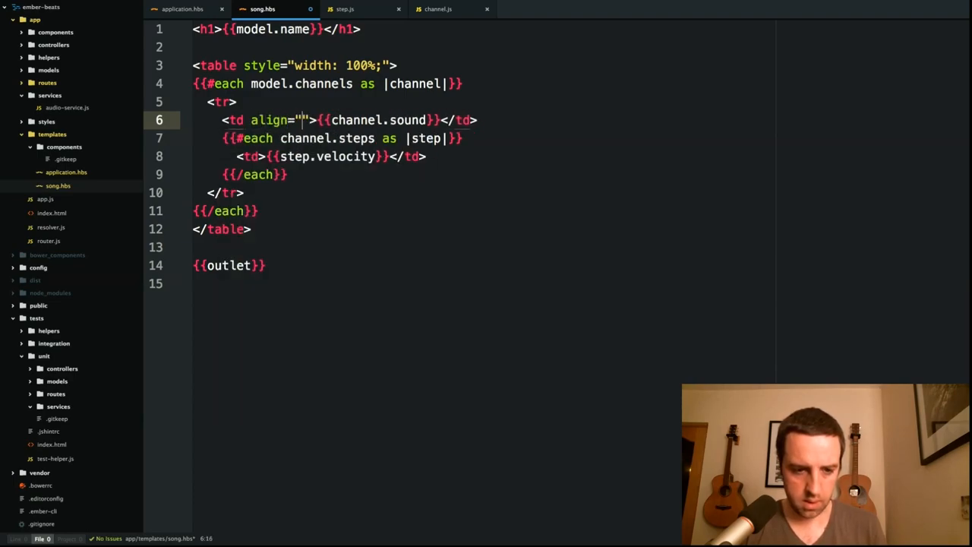
text(center)
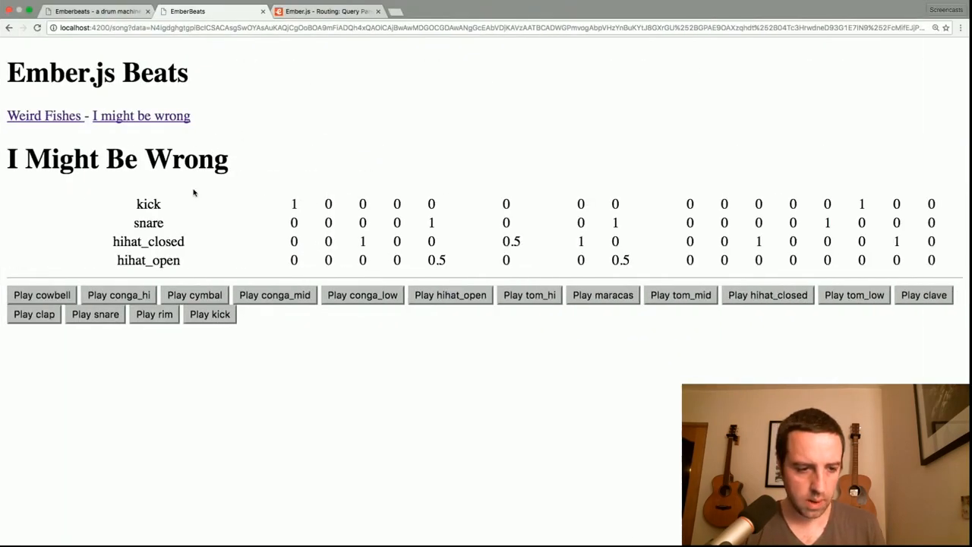
click(44, 115)
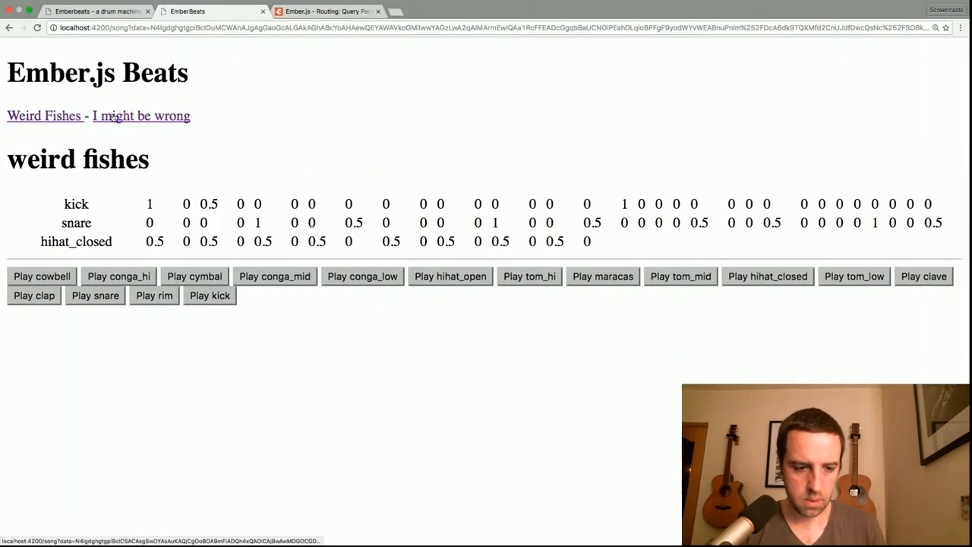
click(141, 115)
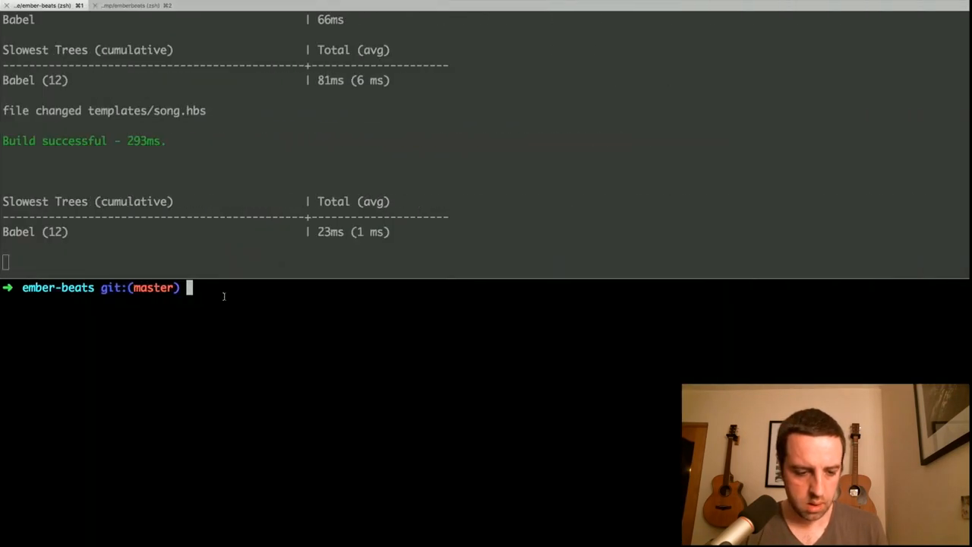
Step: Run `ember g component controls-component` to scaffold the controls component
text(ember)
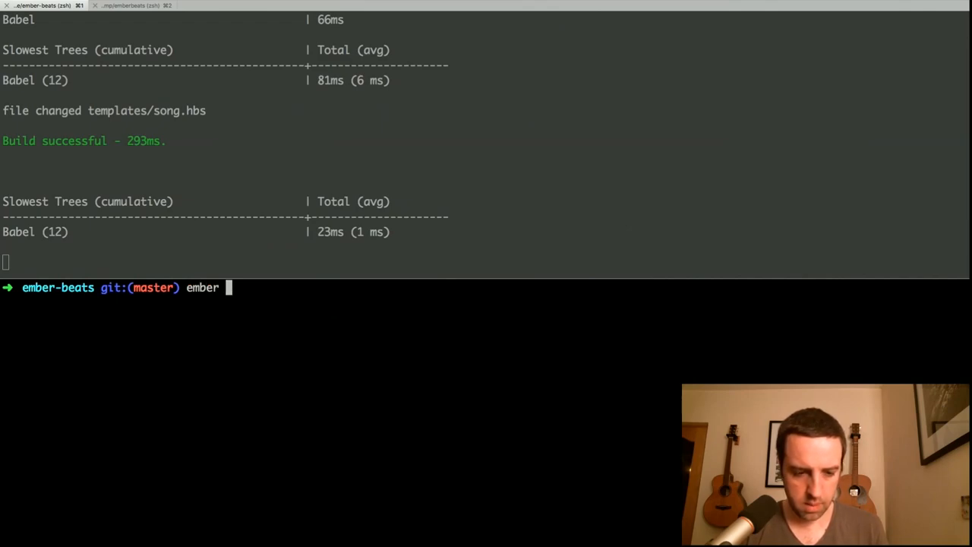
text(g component)
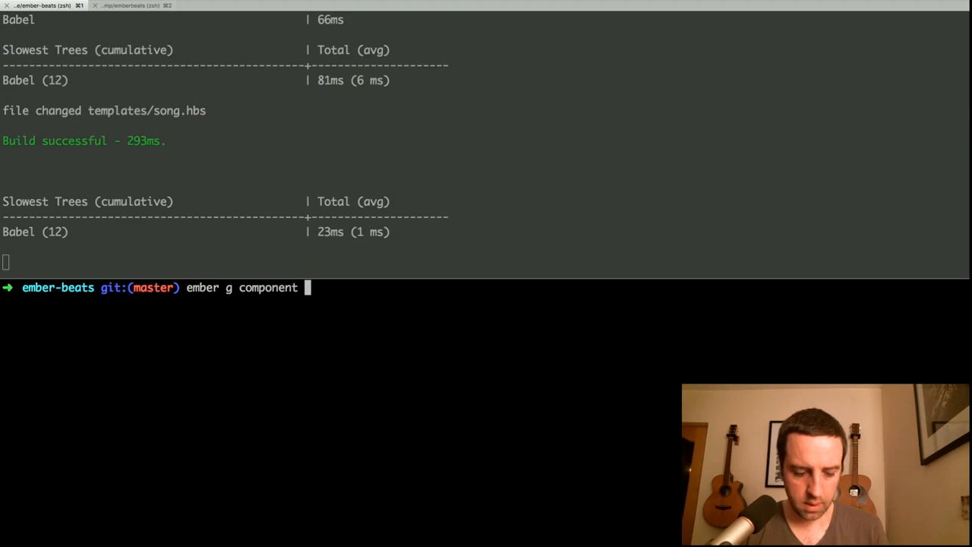
text(controls-component)
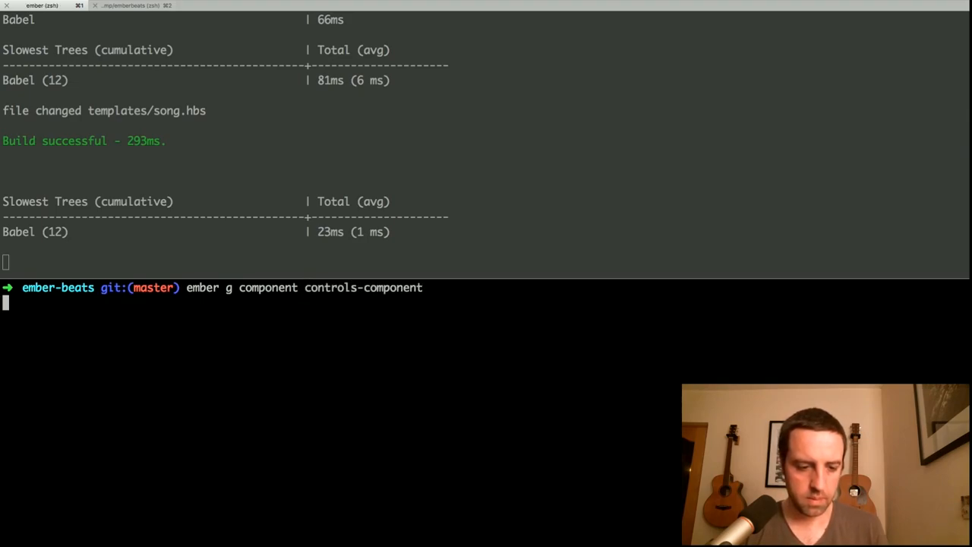
key(Return)
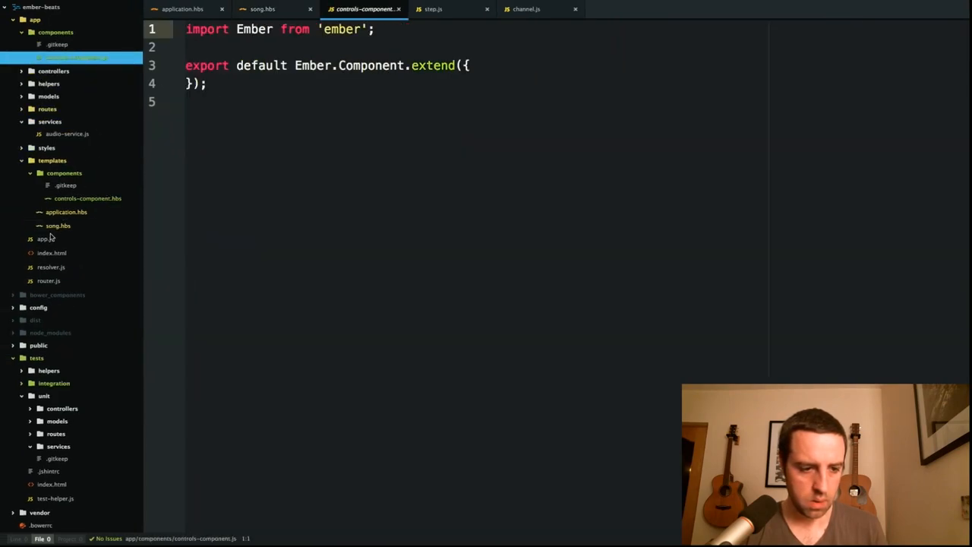
Step: Replace {{yield}} in controls-component.hbs with a TODO note and insert {{control}} in song.hbs
click(86, 197)
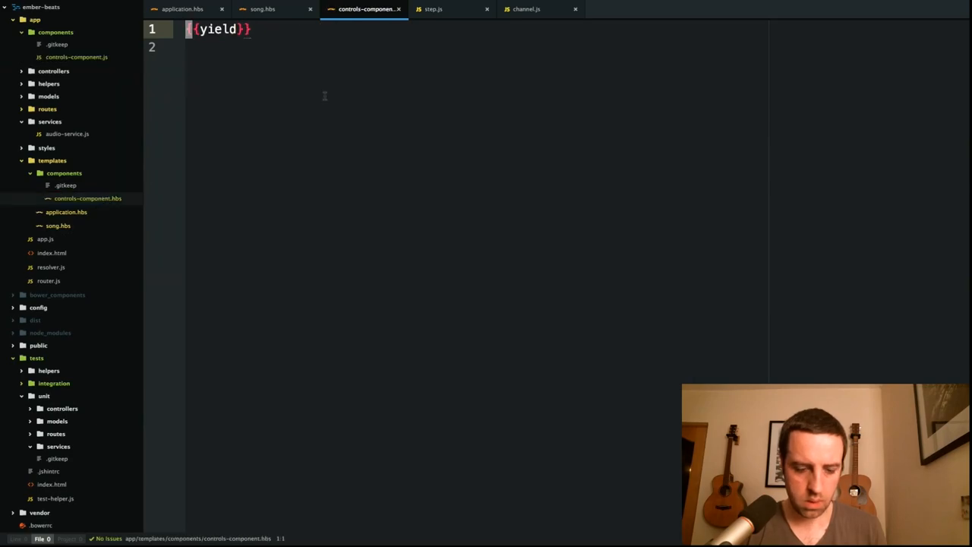
key(ctrl+a)
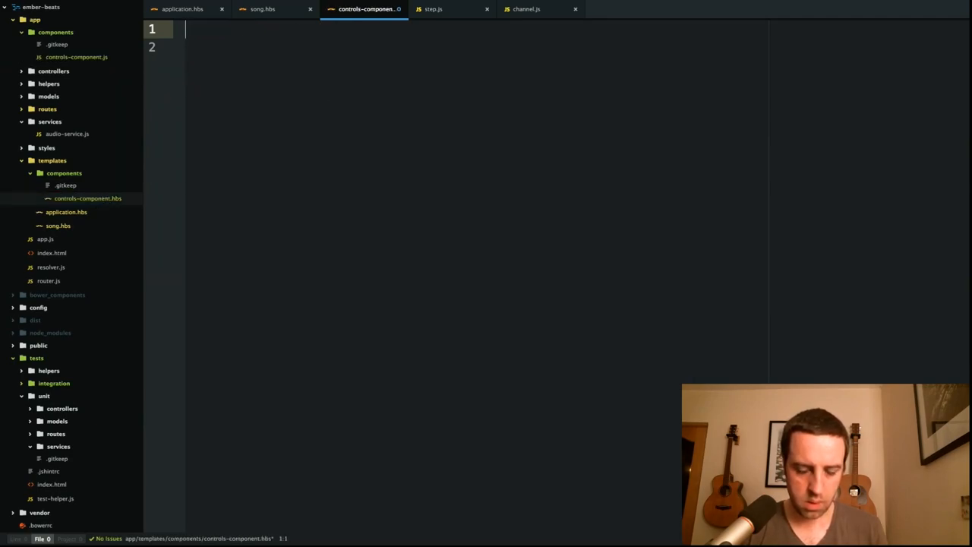
text(TODO: Contro)
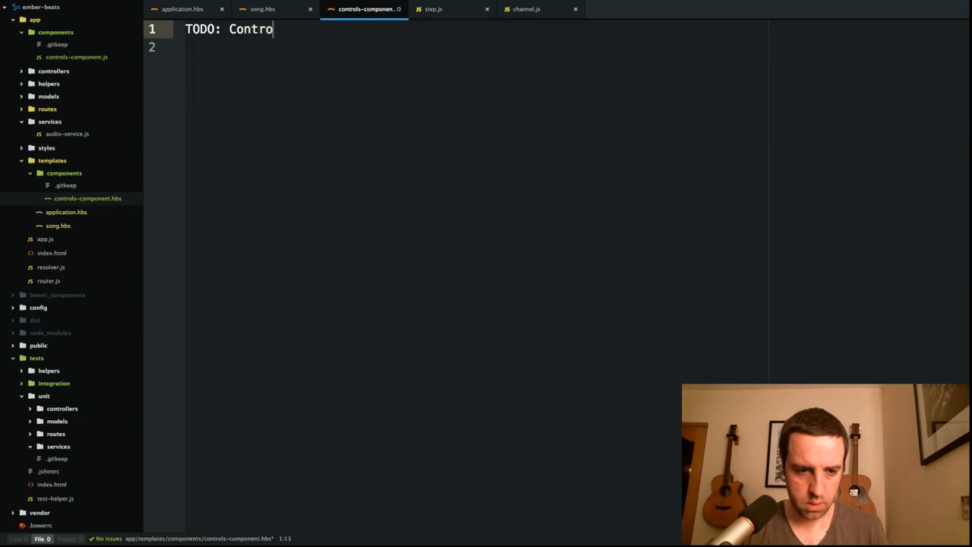
click(273, 9)
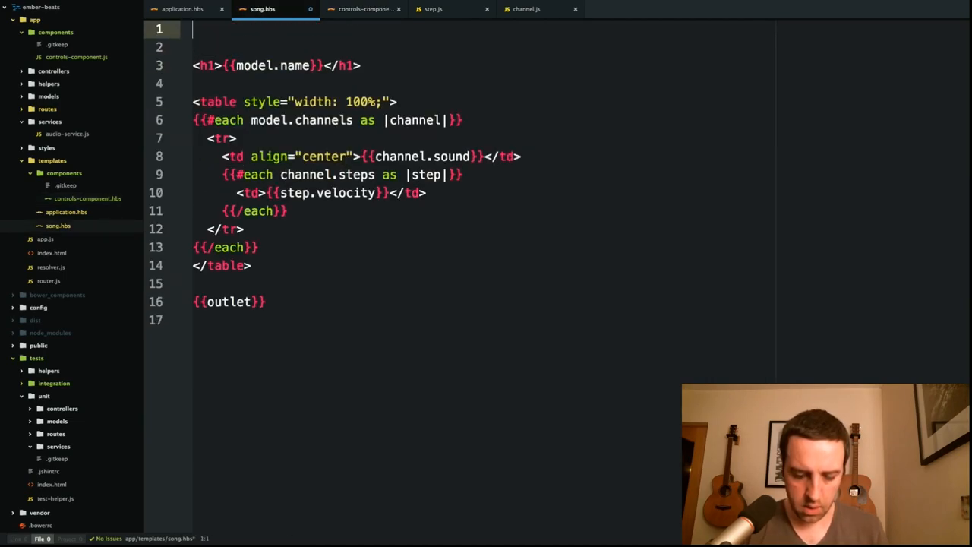
text({{control}})
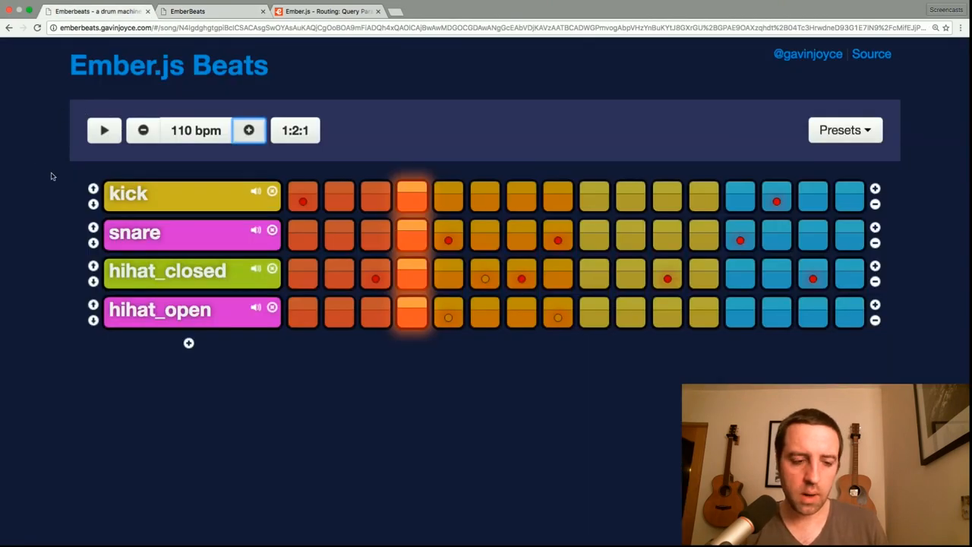
mouse_move(85, 143)
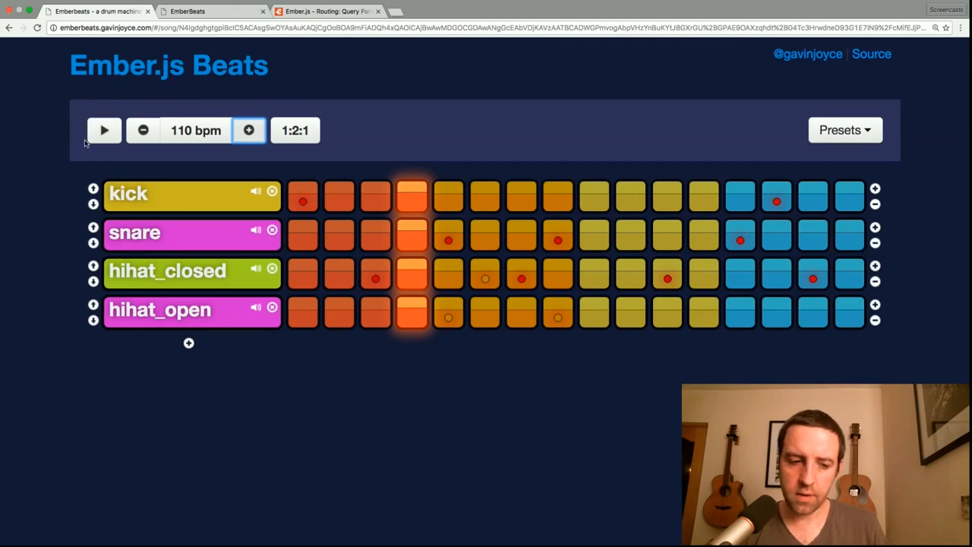
mouse_move(192, 131)
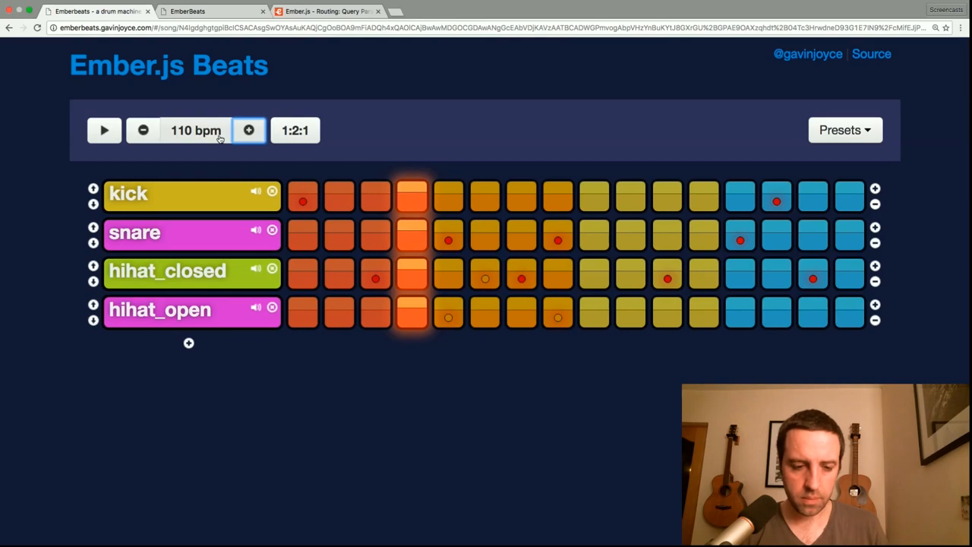
mouse_move(440, 157)
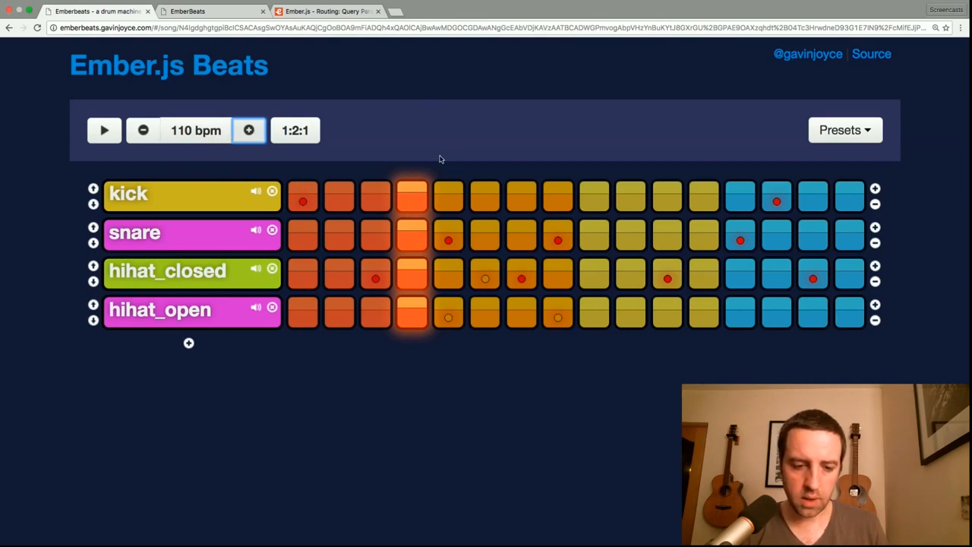
Step: Start and then stop playback of the beat on the live Ember.js Beats site
click(103, 131)
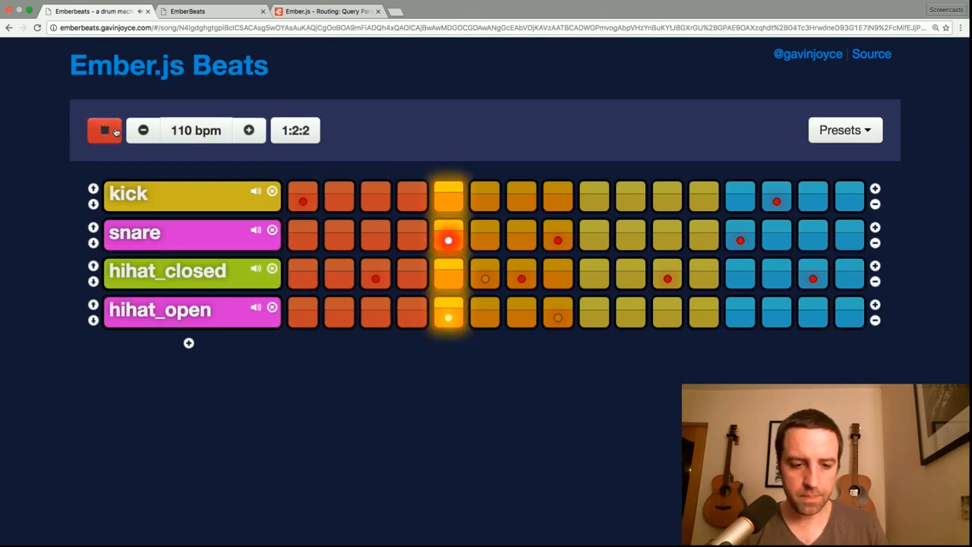
click(103, 131)
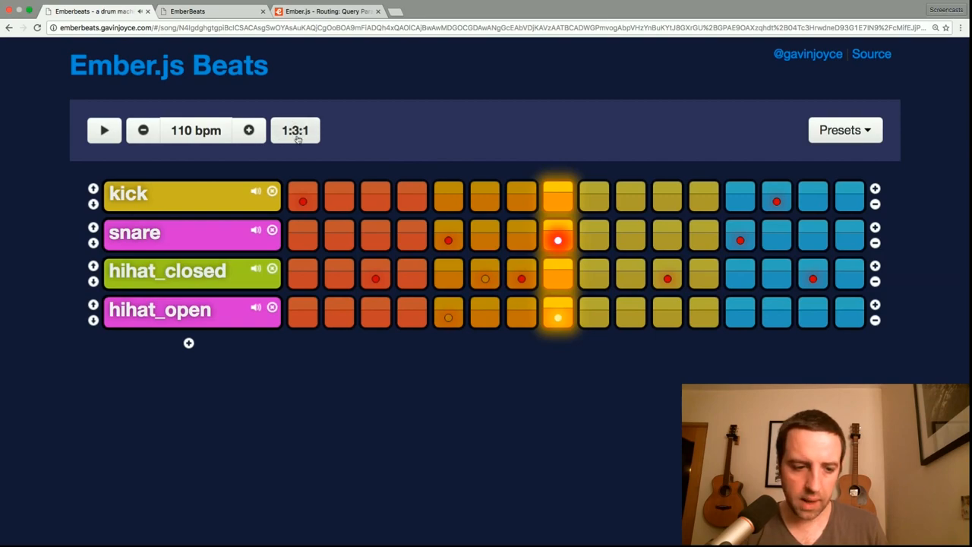
mouse_move(88, 146)
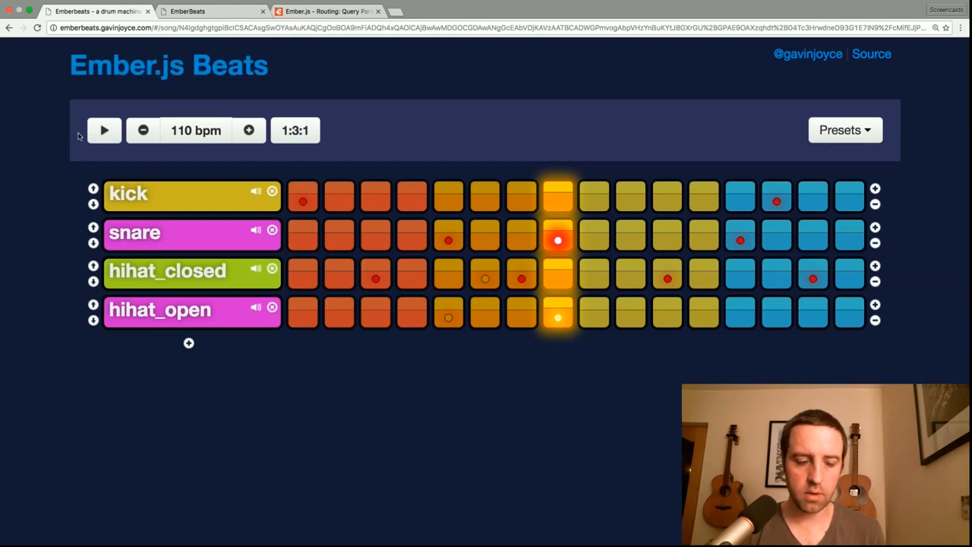
mouse_move(91, 175)
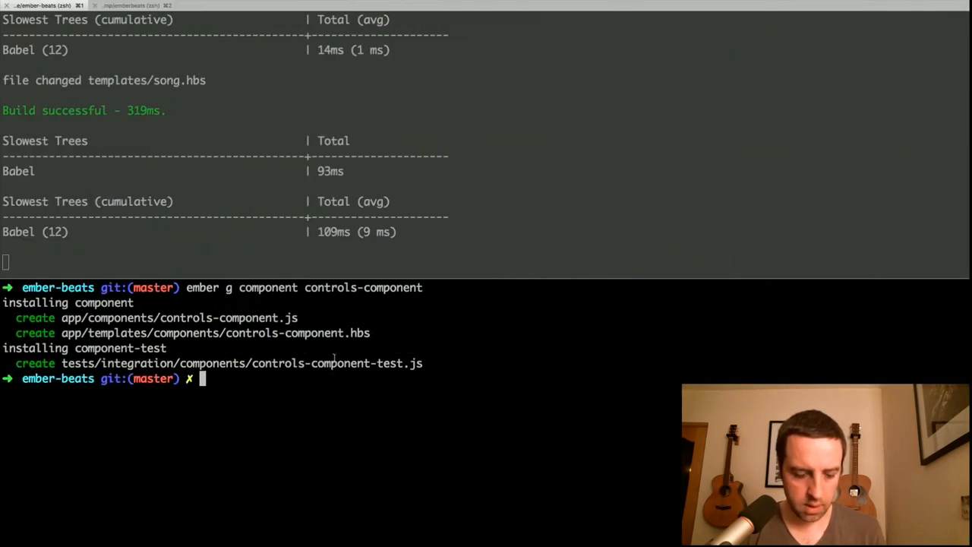
Step: Run `ember g service playback-service` to scaffold the service and its unit test, then return to the browser
text(ember g service)
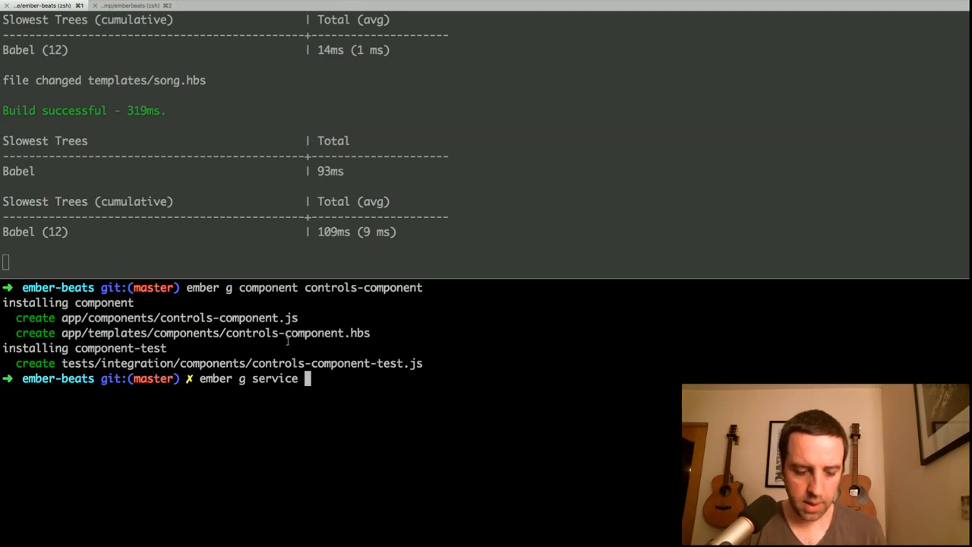
text(playback-service)
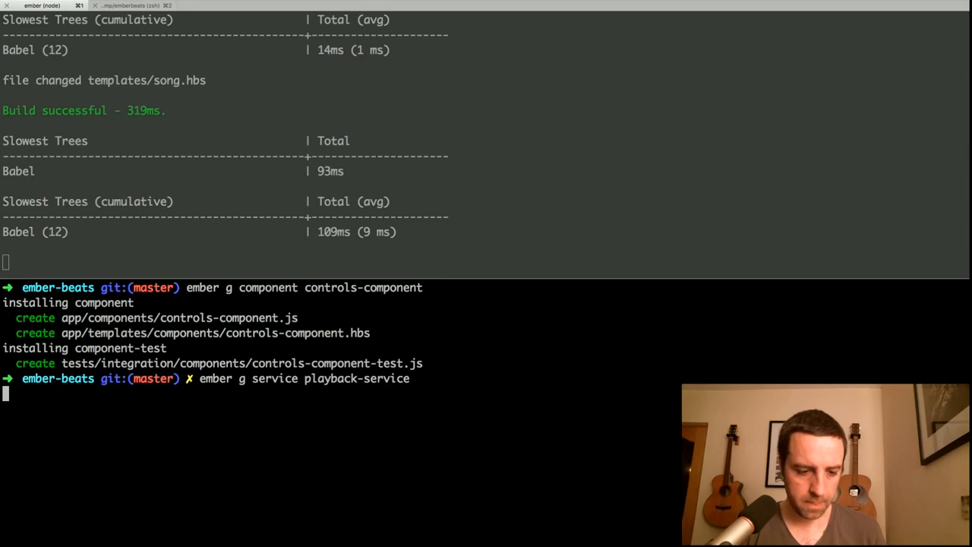
key(Return)
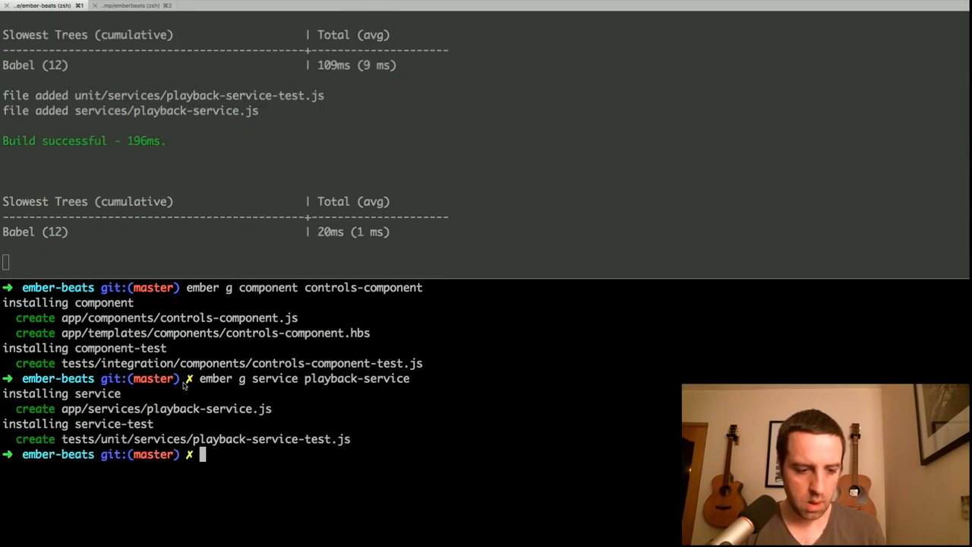
key(Cmd+Tab)
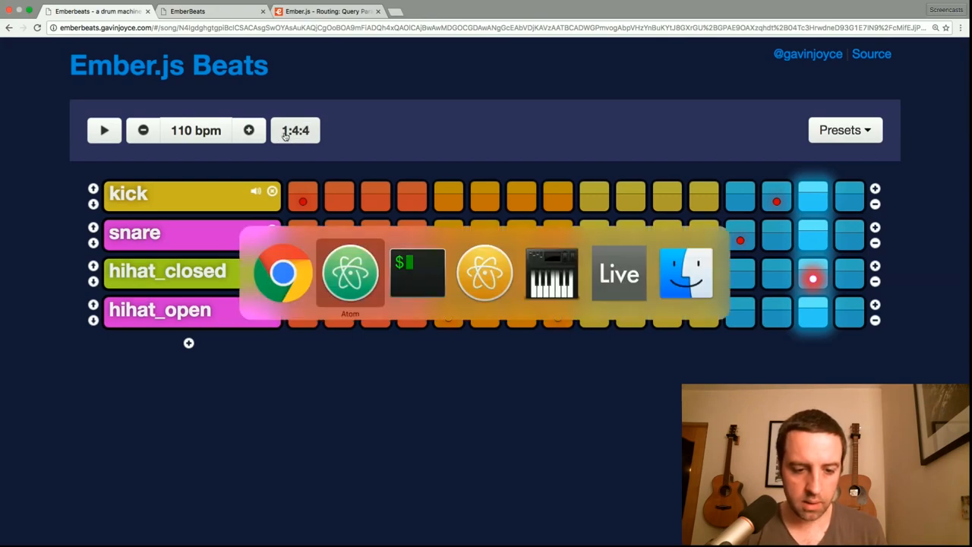
Step: Switch from Chrome over to Ableton Live via the app switcher
click(618, 274)
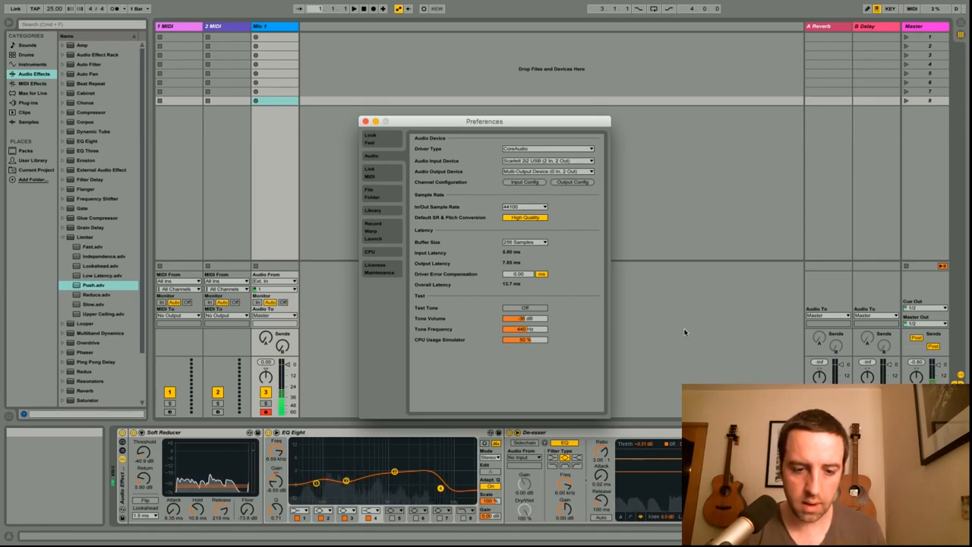
mouse_move(525, 182)
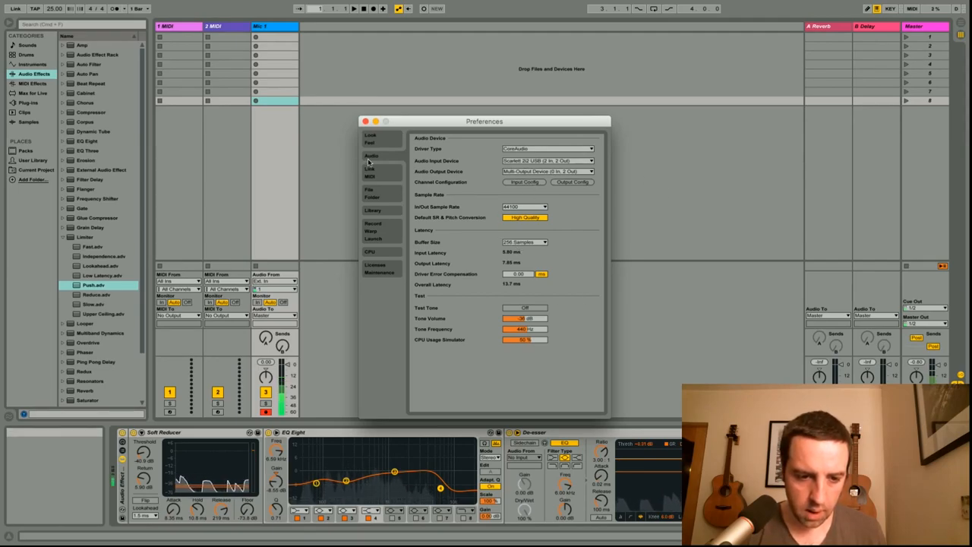
Step: Close Ableton's Preferences and start set playback so the arrangement position counts up
click(372, 139)
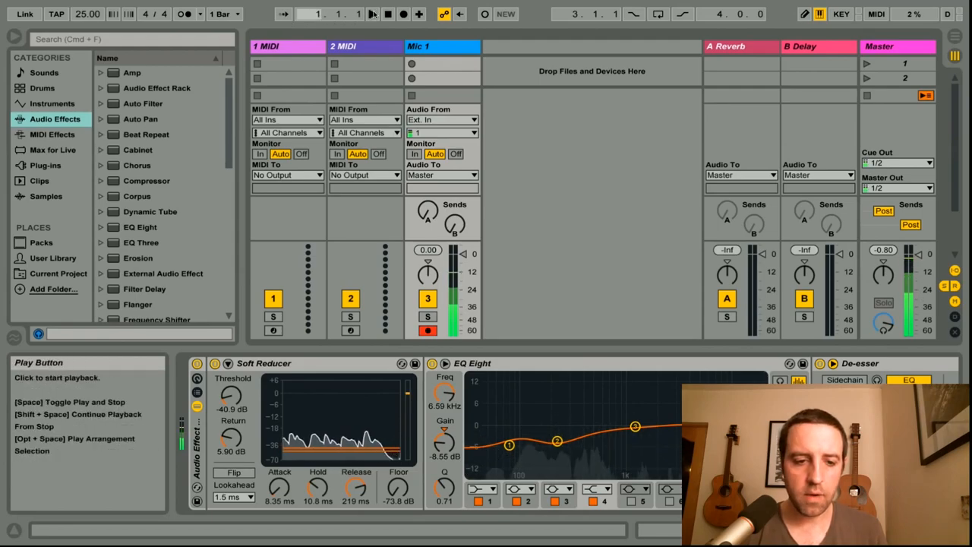
click(380, 15)
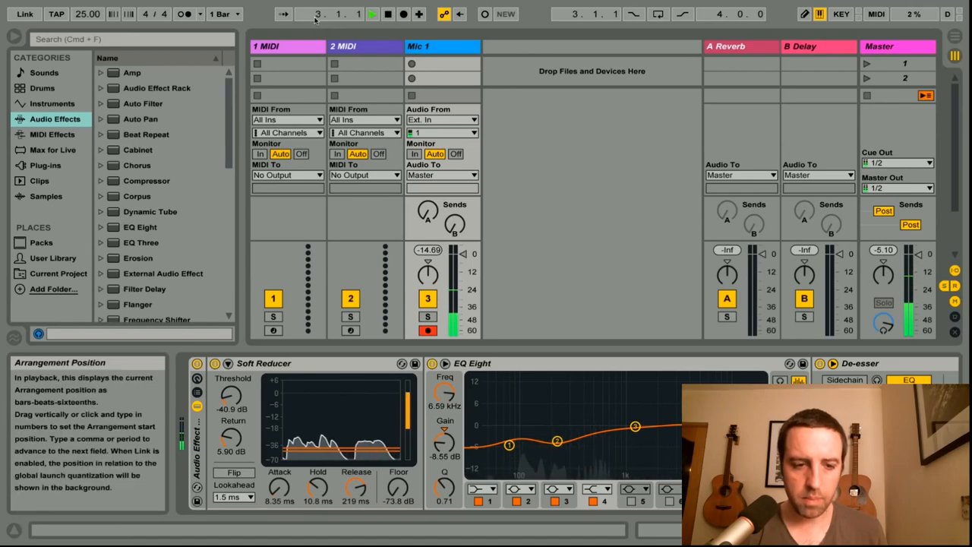
mouse_move(85, 19)
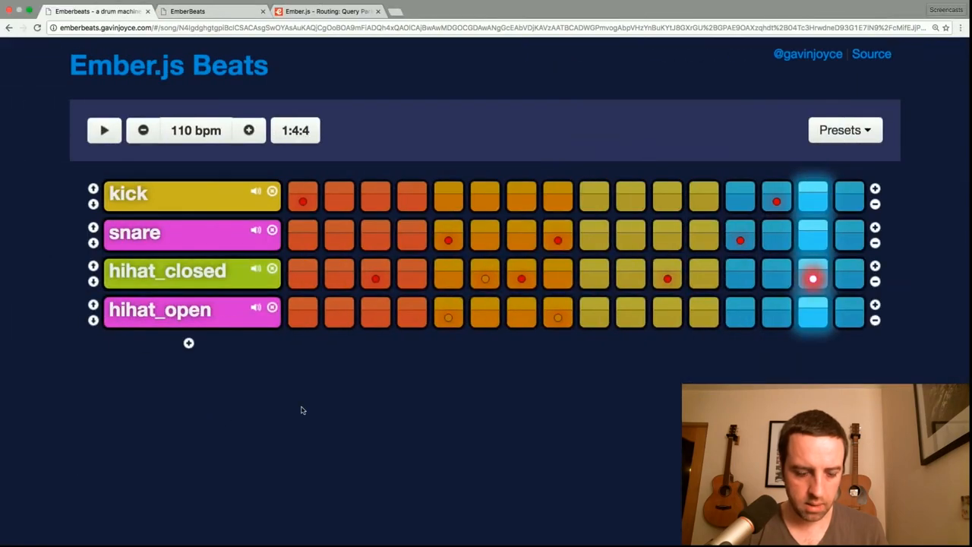
Step: Load localhost:4200 tests and scroll down to the controls-component test results
text(localhost:4200/tests)
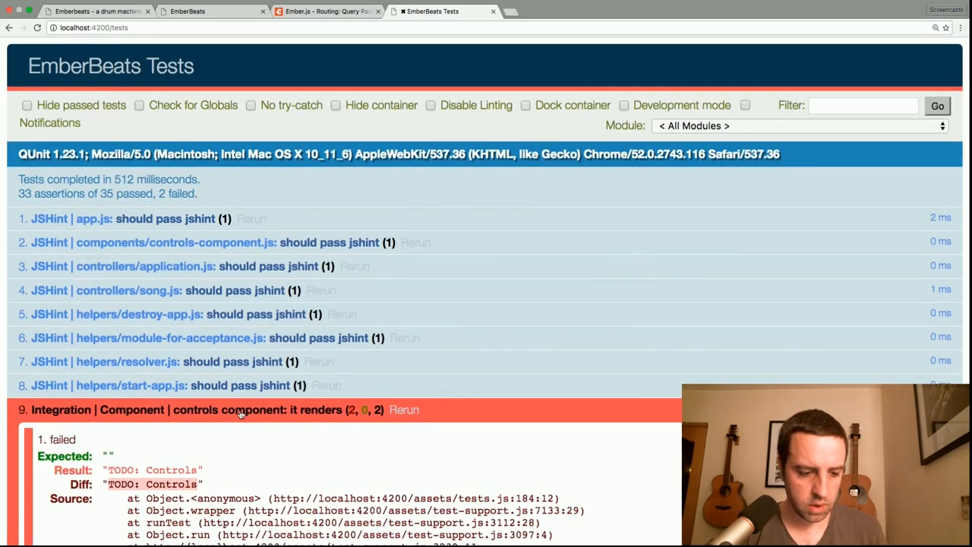
scroll(down, 3)
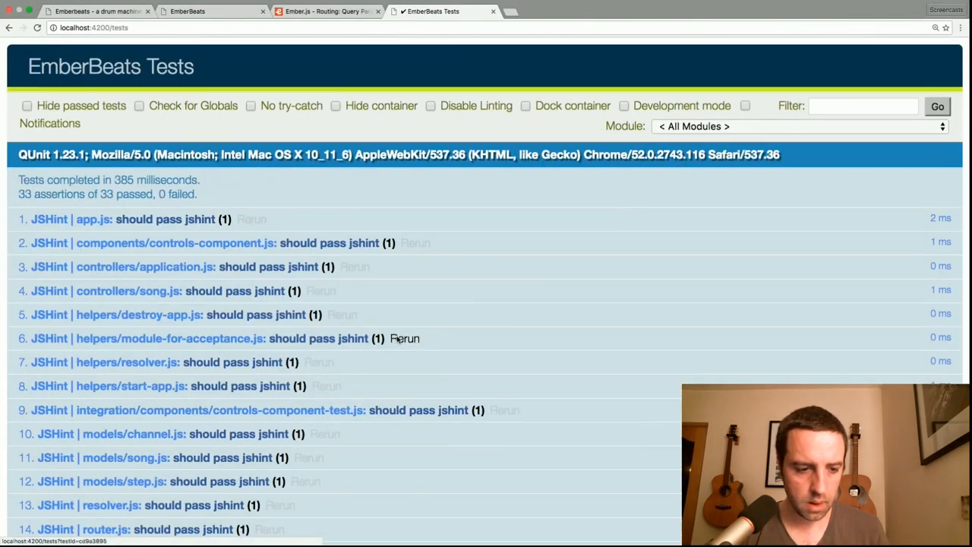
mouse_move(483, 302)
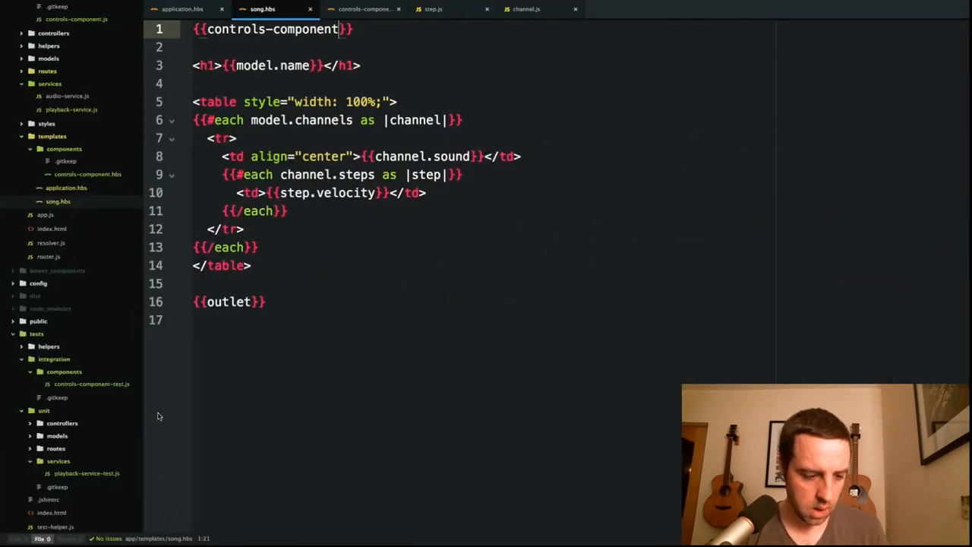
Step: Rename the playback-service unit test to describe its bars, beats and sixteenths
click(83, 474)
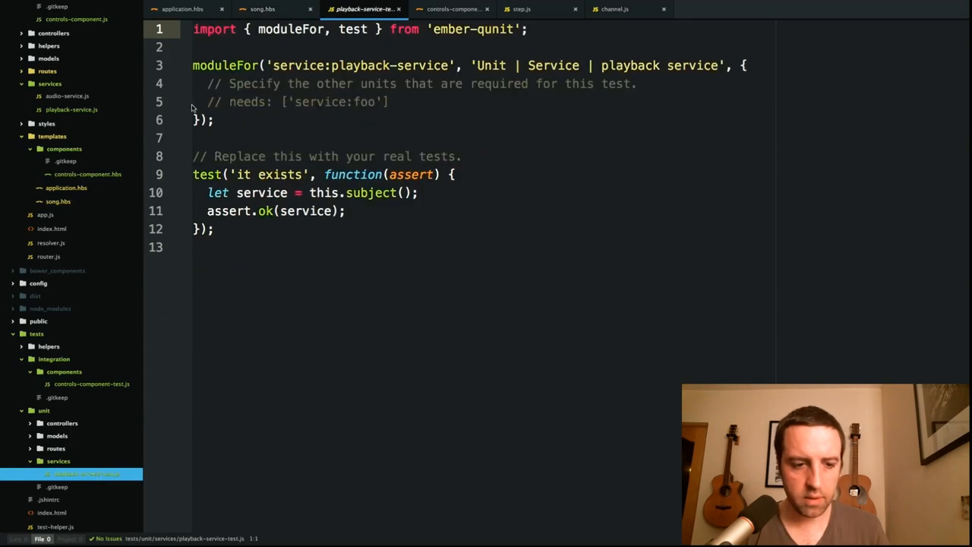
mouse_move(510, 152)
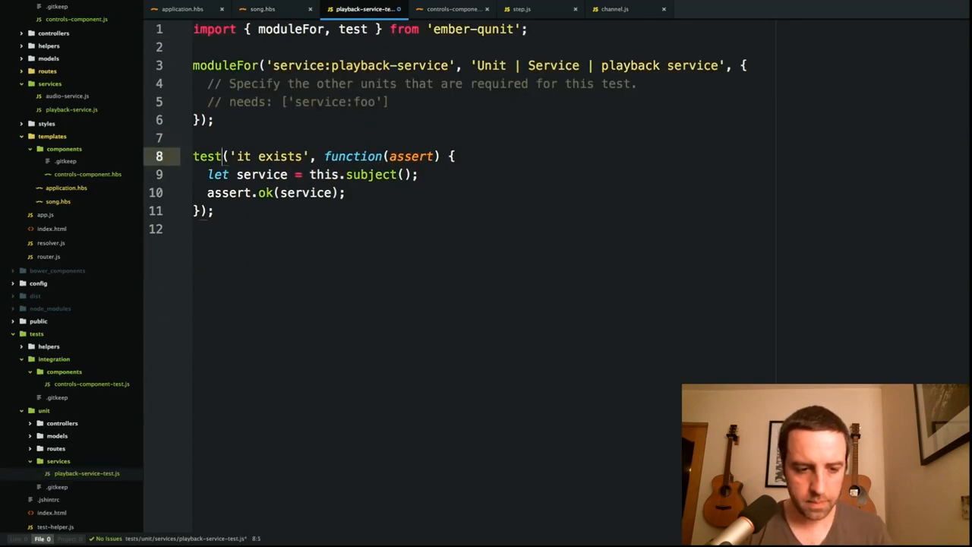
key(Backspace)
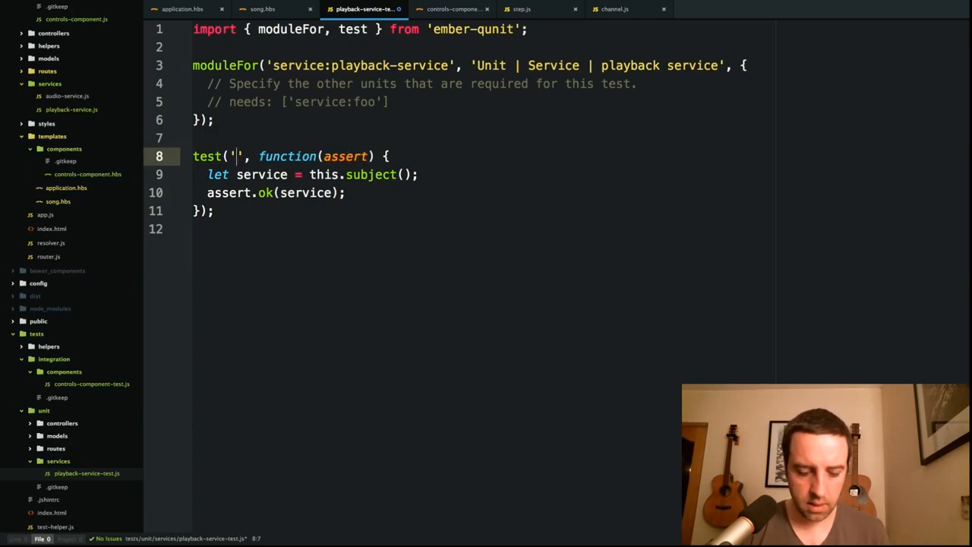
text(it calculate)
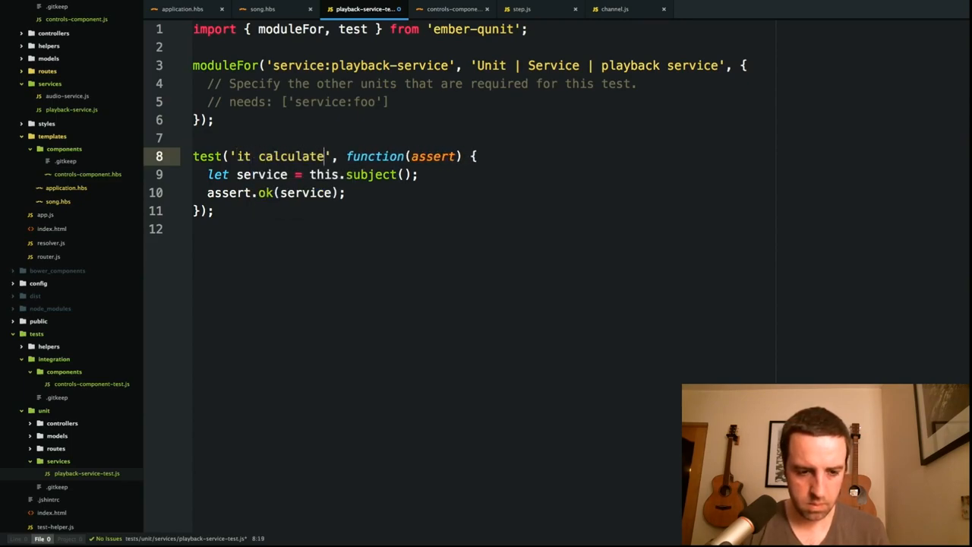
text(s the bars, beats and)
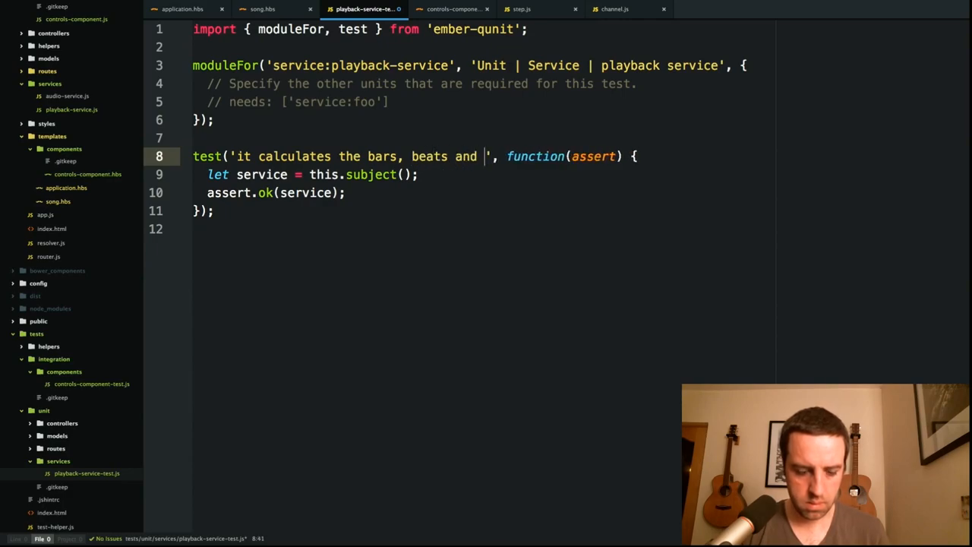
text(sixteenths)
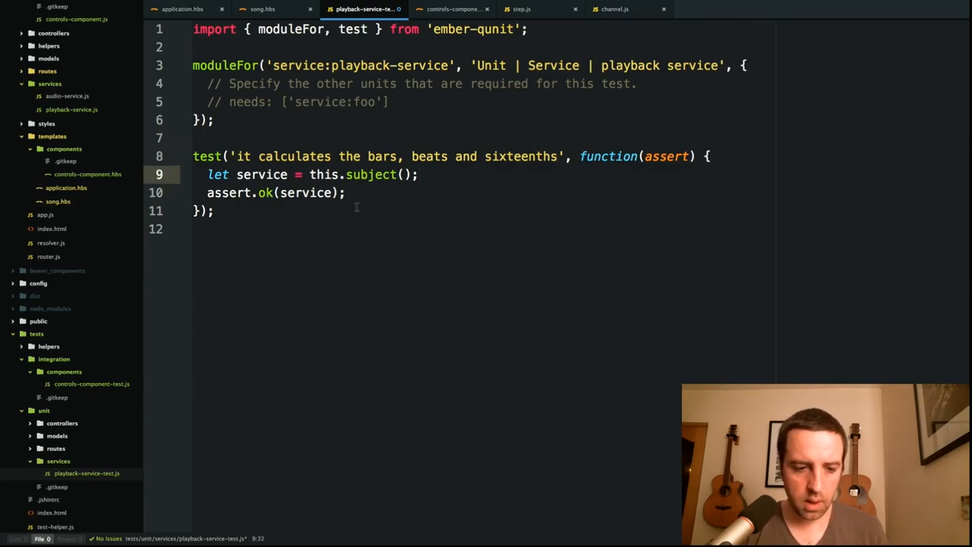
mouse_move(452, 173)
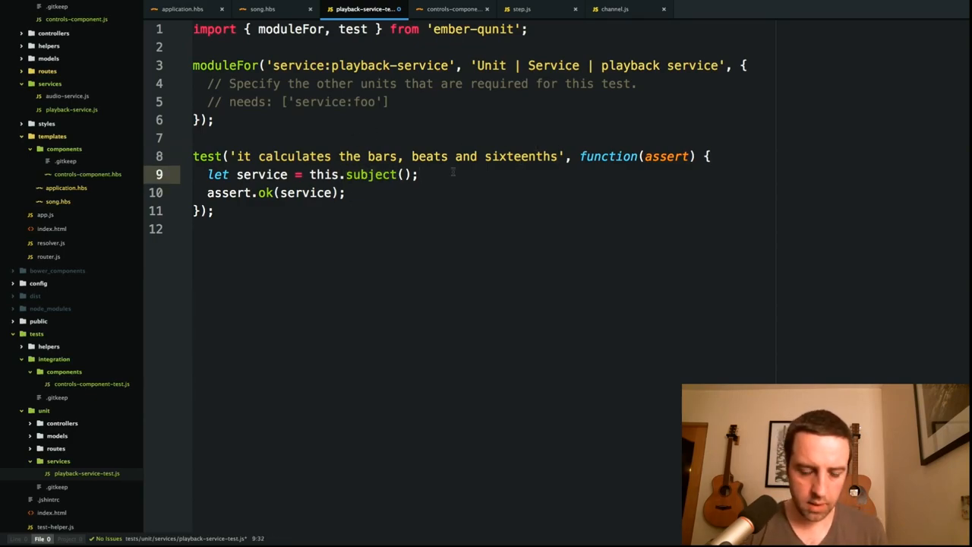
key(Enter)
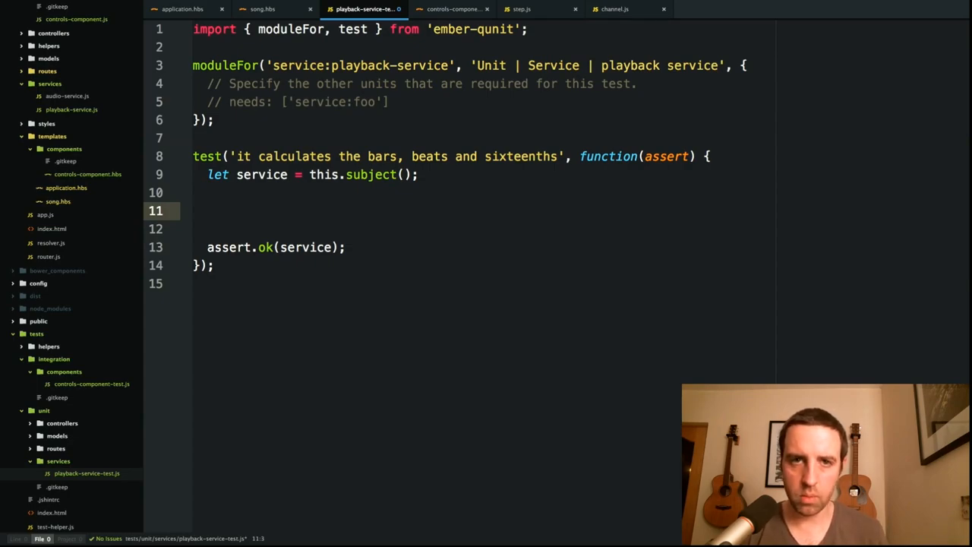
Step: Add assert.equals(service.get('bars'), 1) and duplicate it for beats, then switch to the browser
text(s)
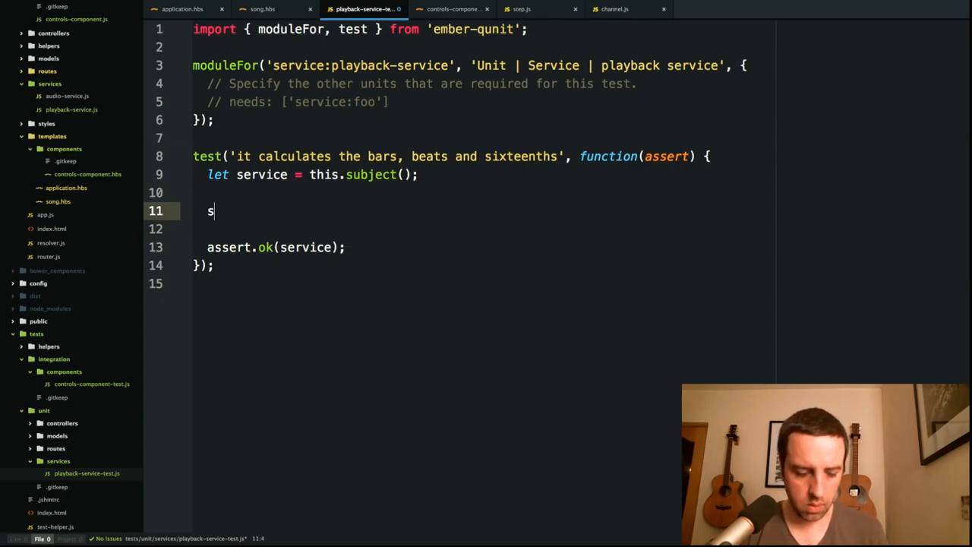
text(ervice.)
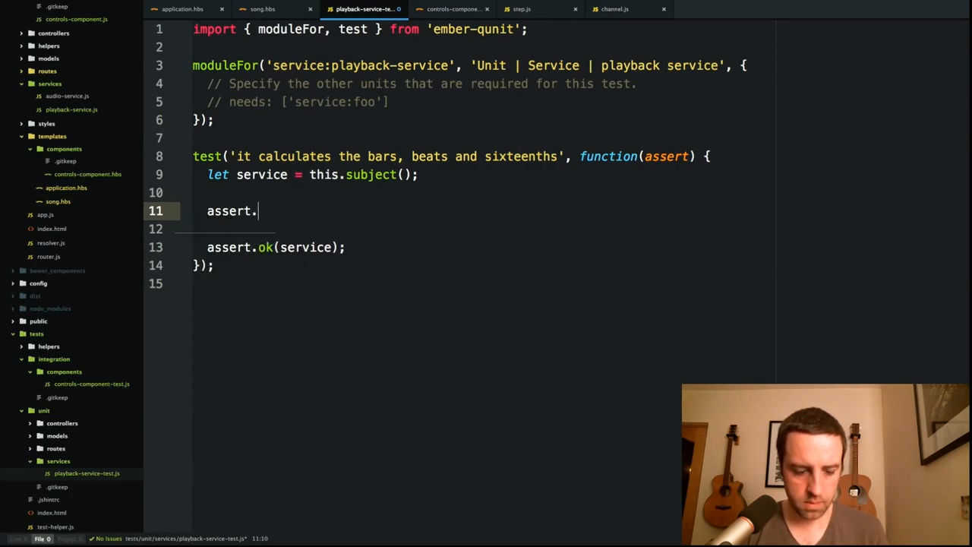
text(equals()
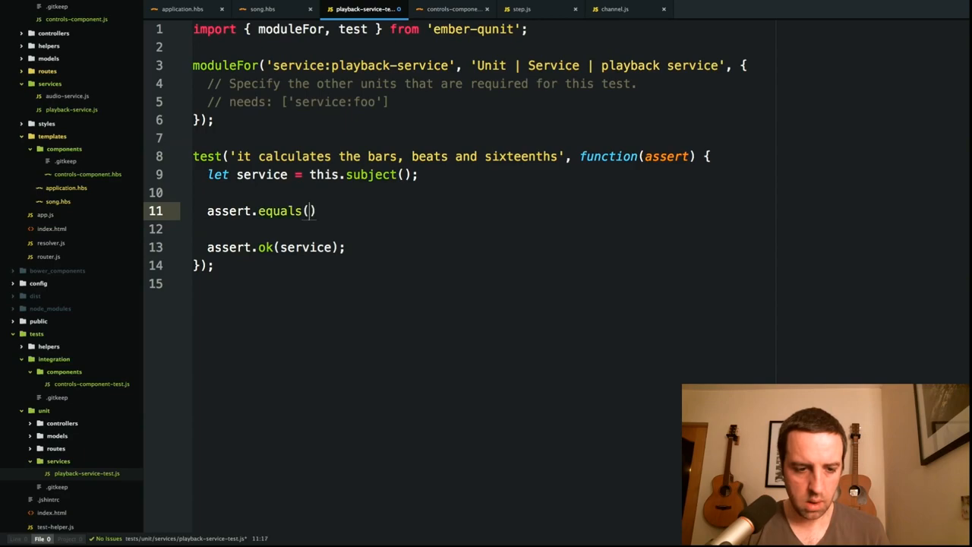
text(service.g)
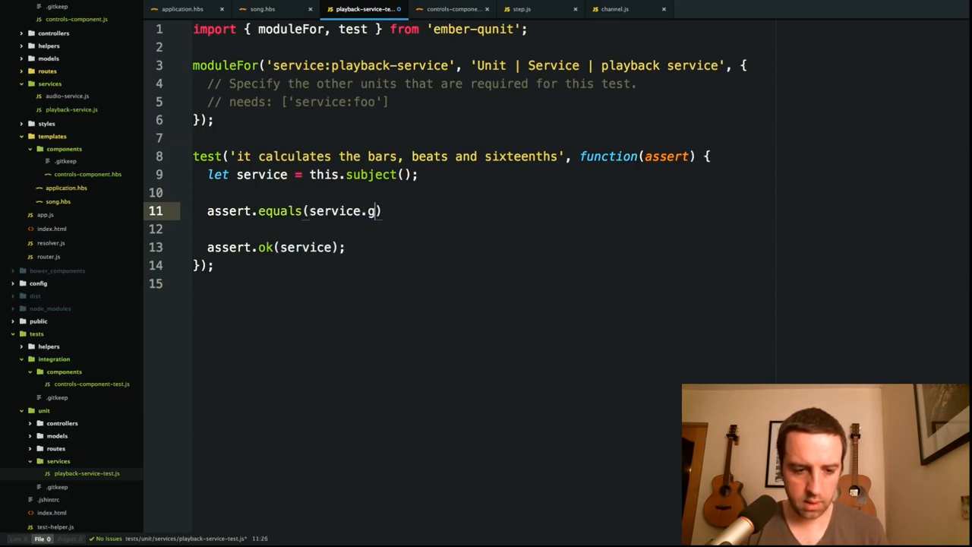
text(et('bars)
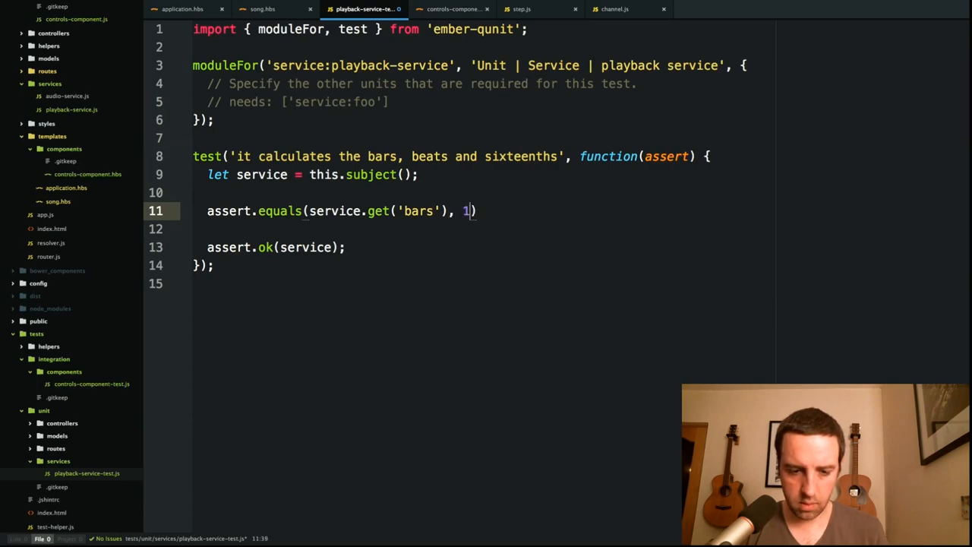
text(;)
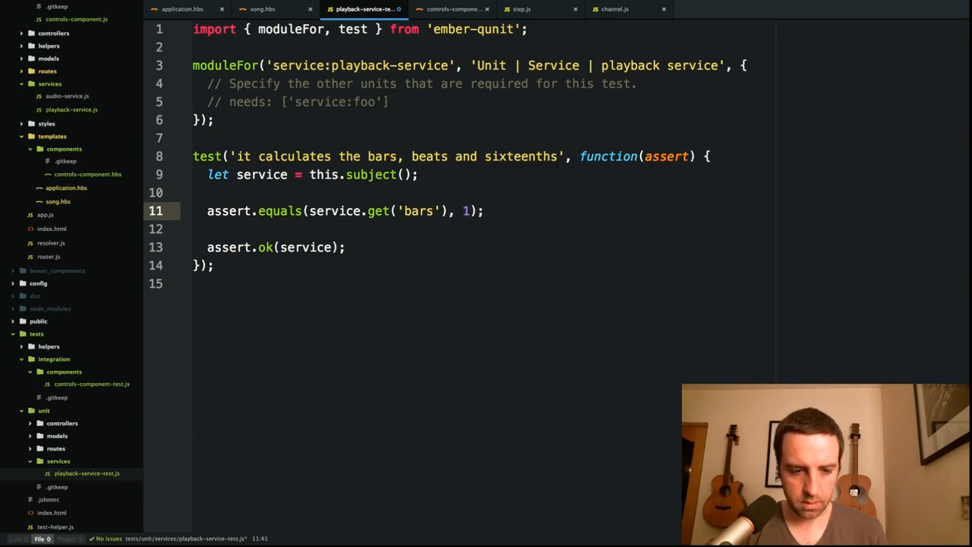
click(407, 246)
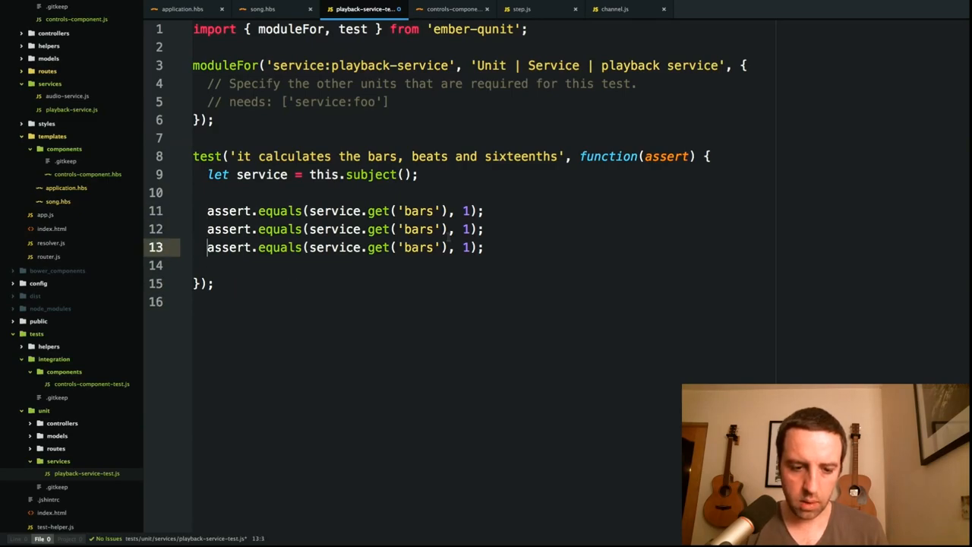
text(beats)
text(ix)
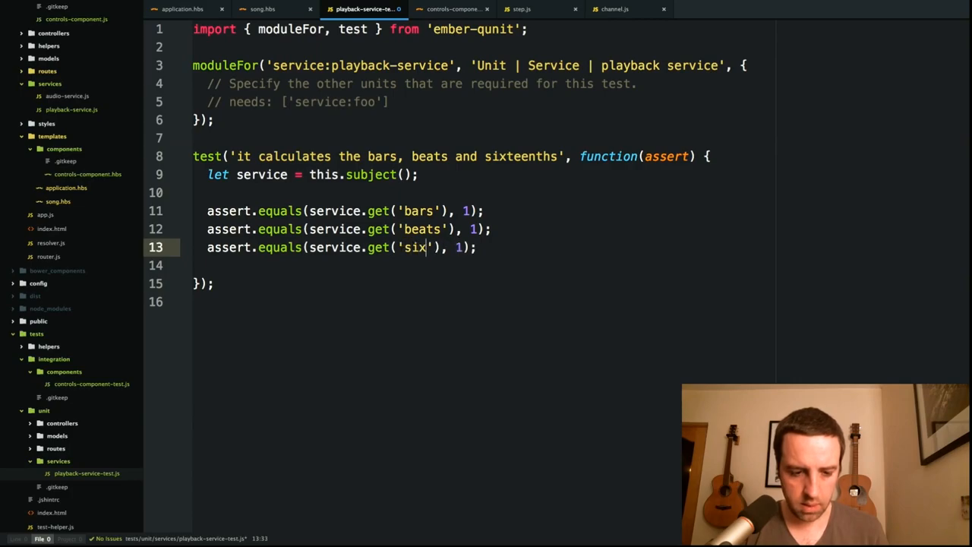
key(cmd+tab)
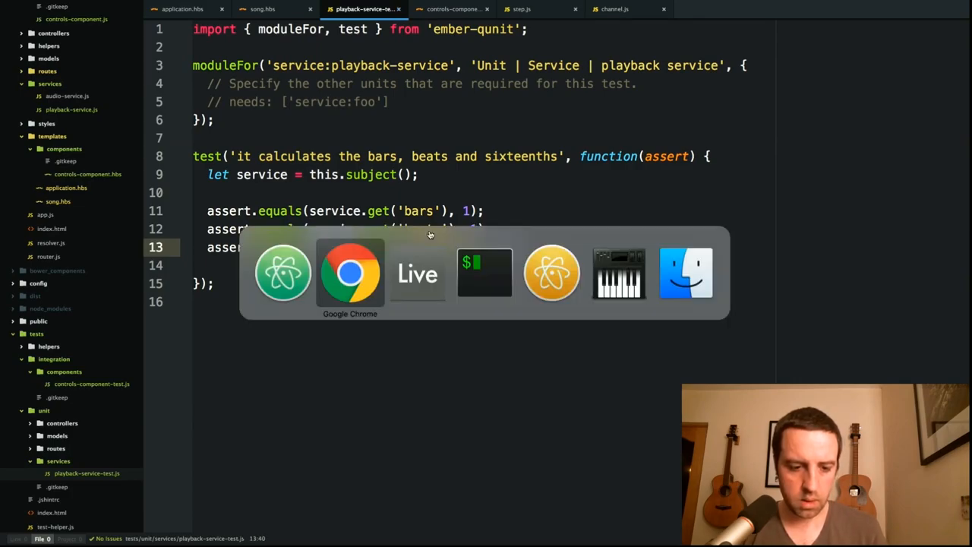
Step: Bring the test results page forward and scroll to the failing playback service test
click(350, 274)
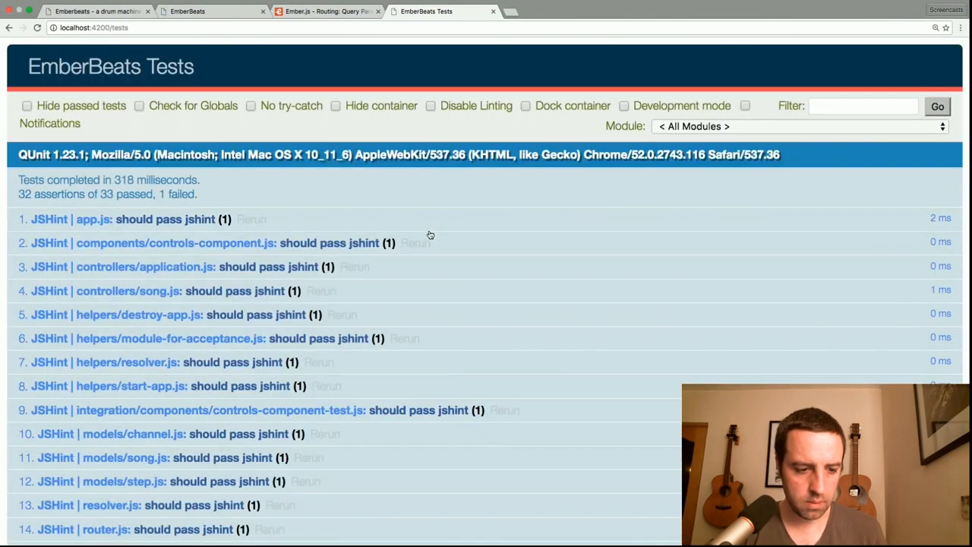
scroll(down, 3)
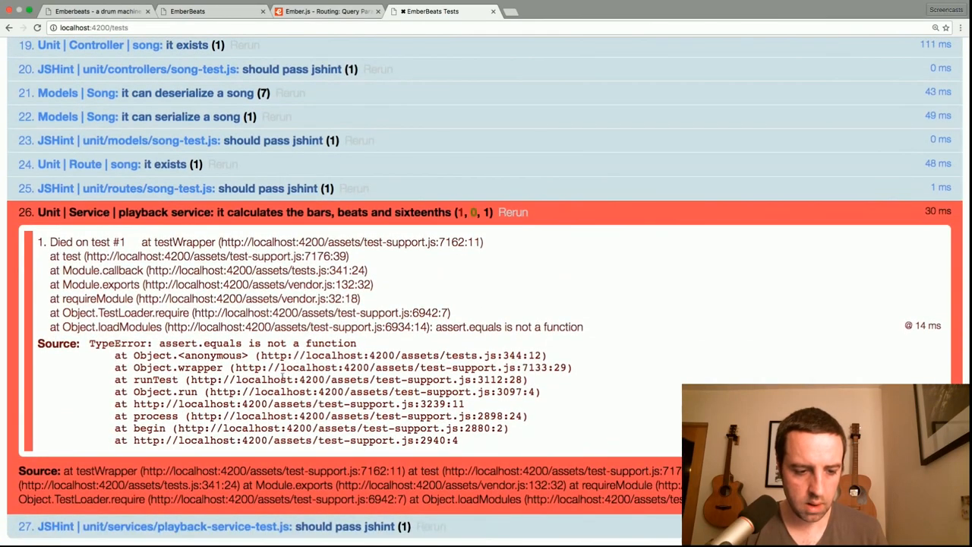
mouse_move(246, 343)
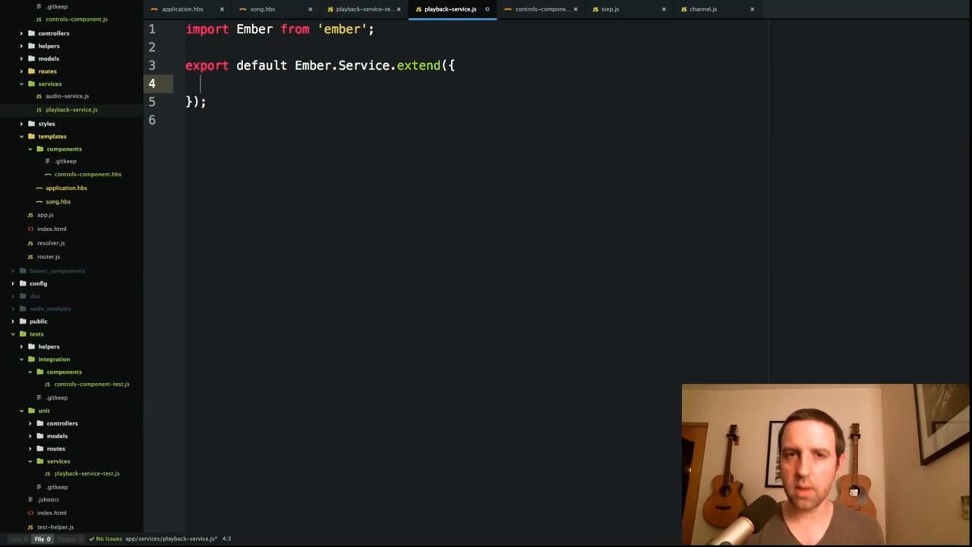
Step: Add a tickCount: 0 property to the playback service
text(t)
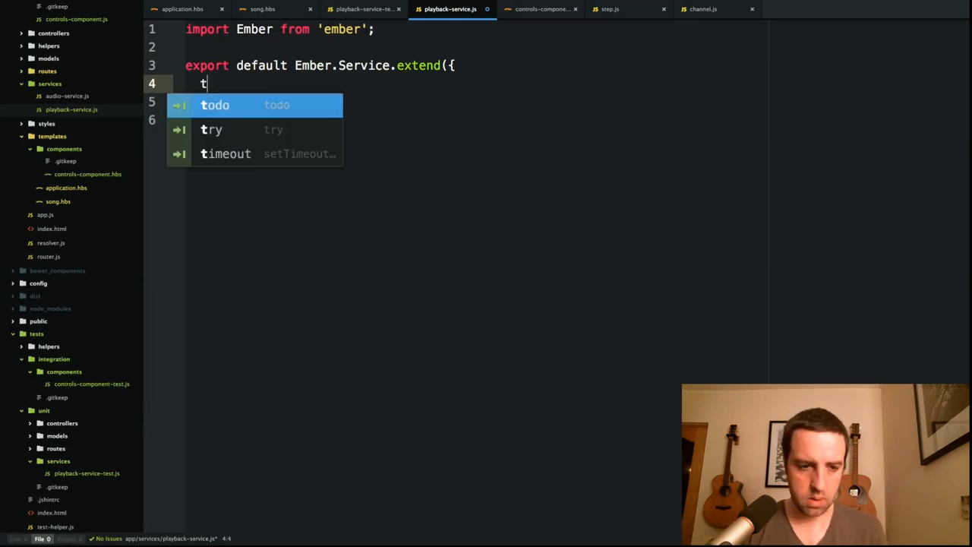
text(ickCount:)
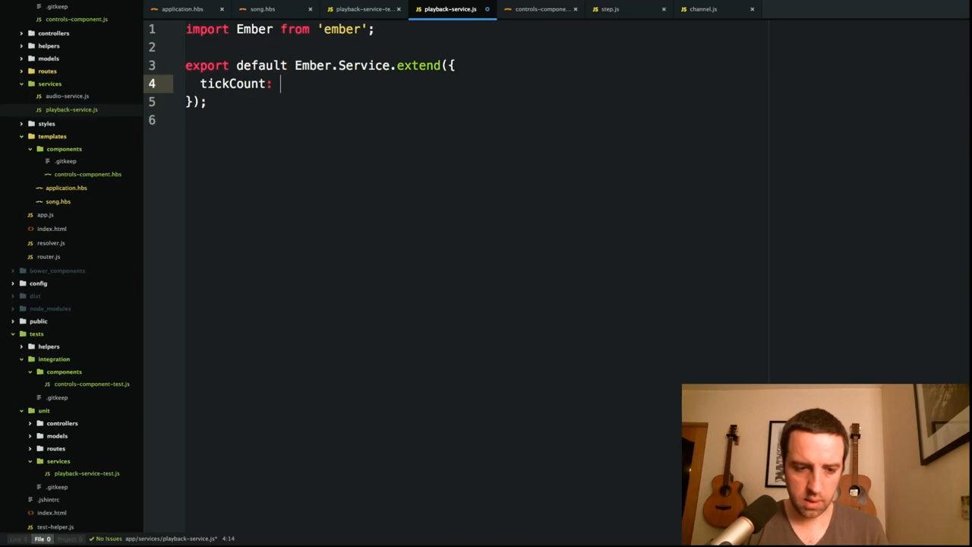
text(0,)
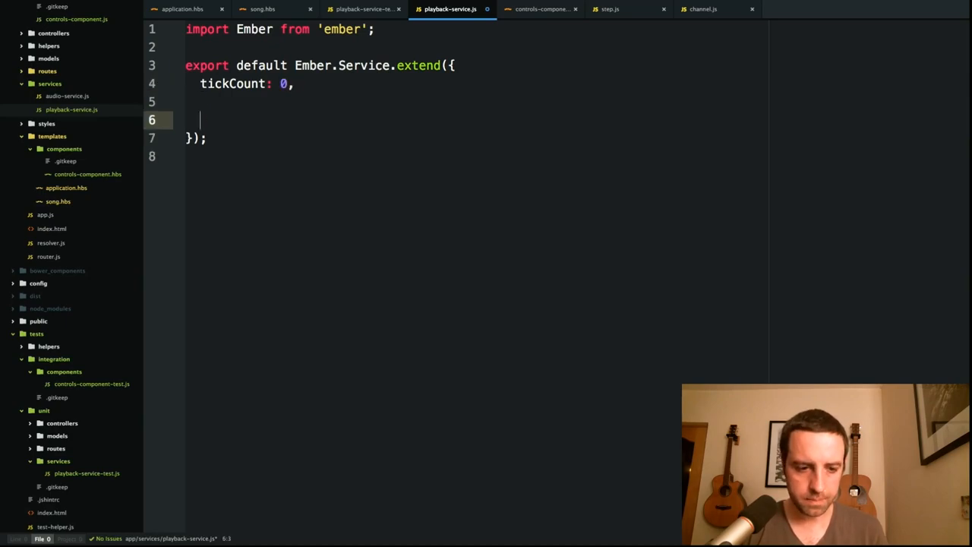
click(379, 9)
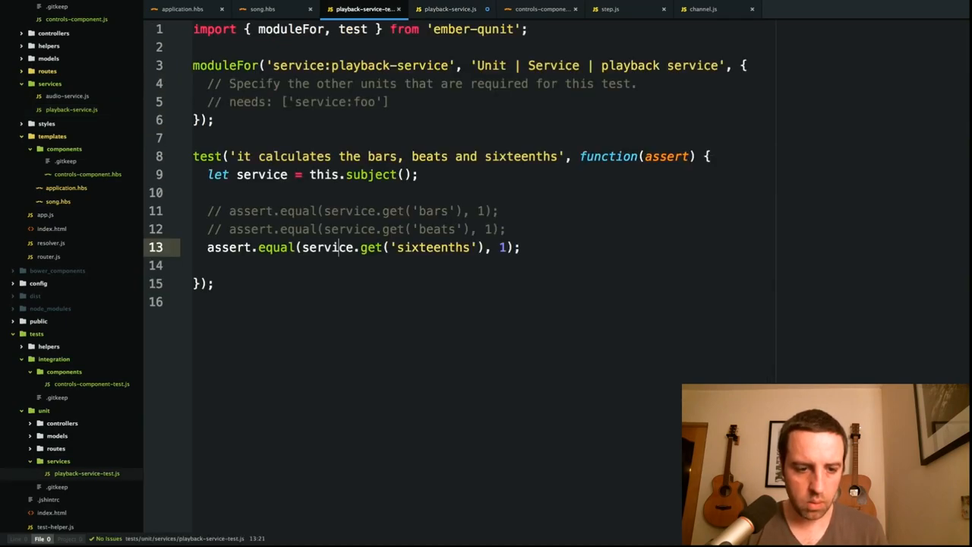
click(459, 9)
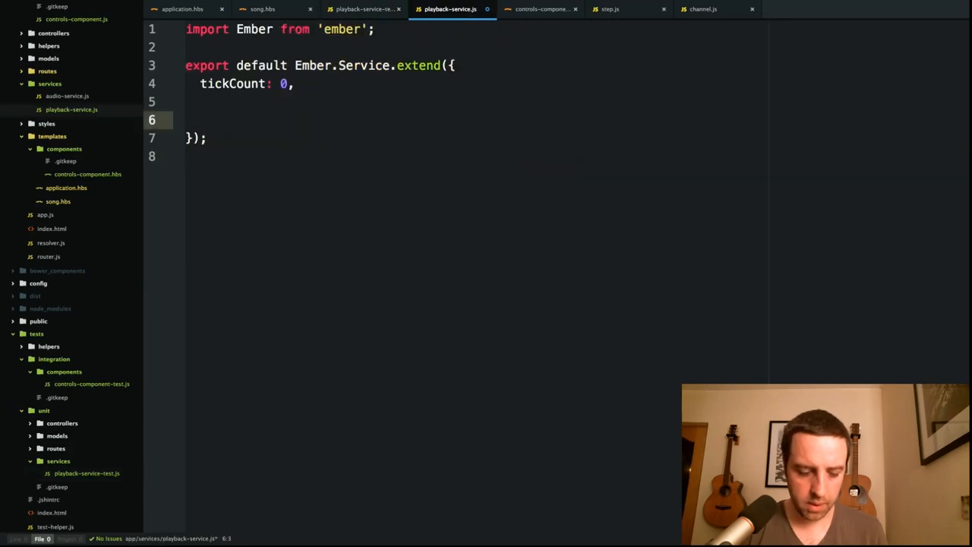
Step: Declare sixteenths as Ember.computed('tickCount', function) with comments mapping 0=>1, 1=>2 … 5
text(sixteenths)
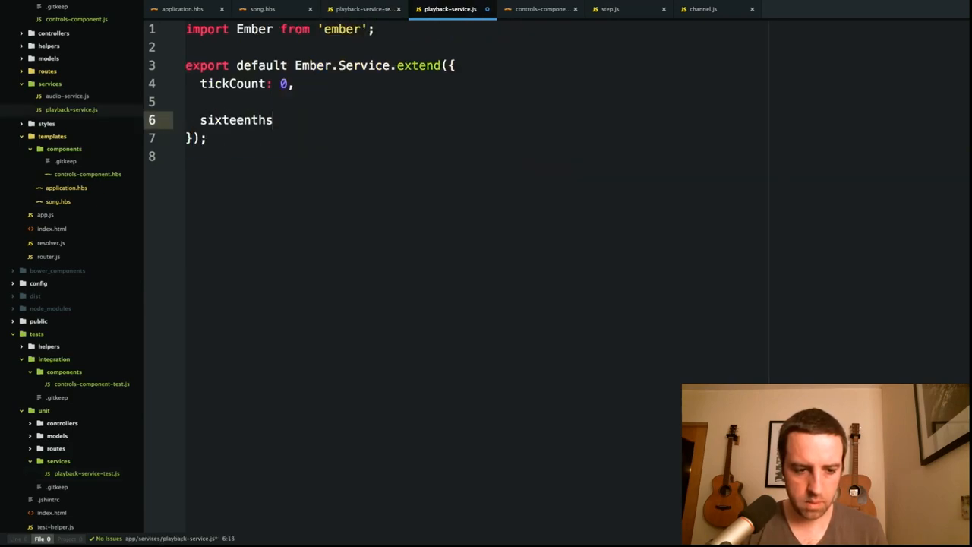
text(: Ember.computed(')
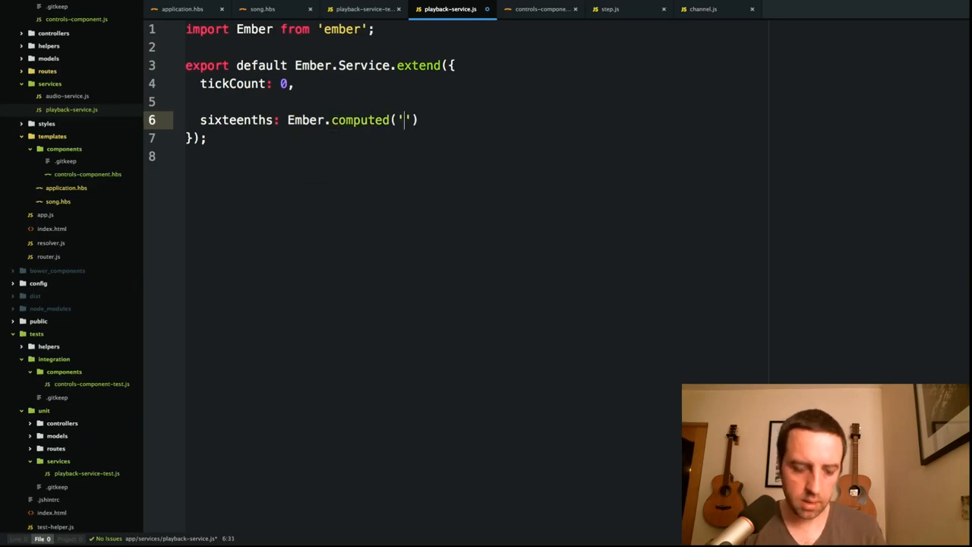
text(tickCount)
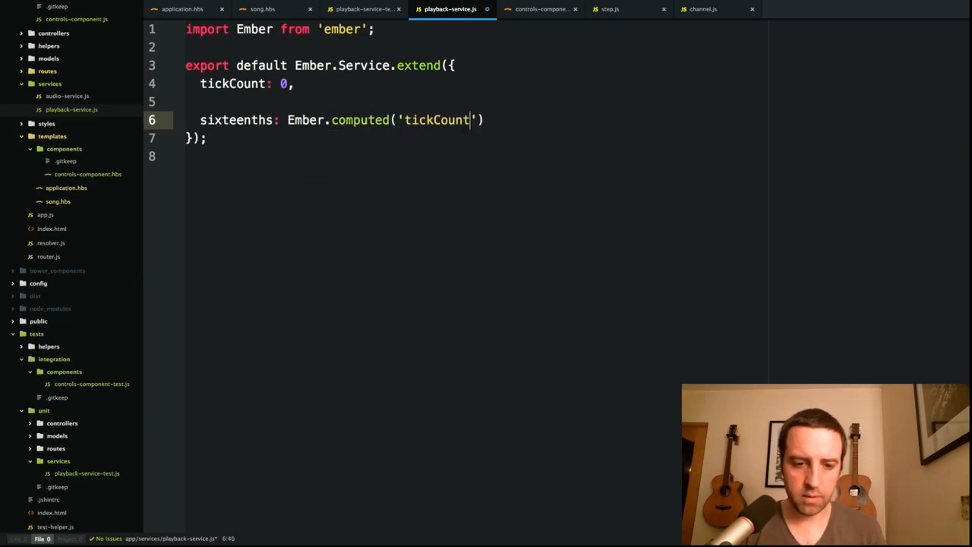
text(, function()
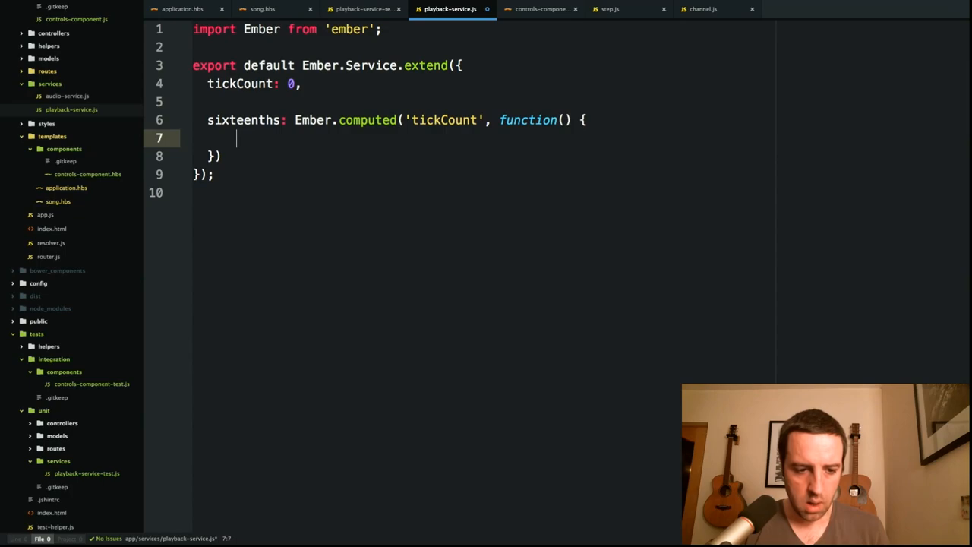
text(r)
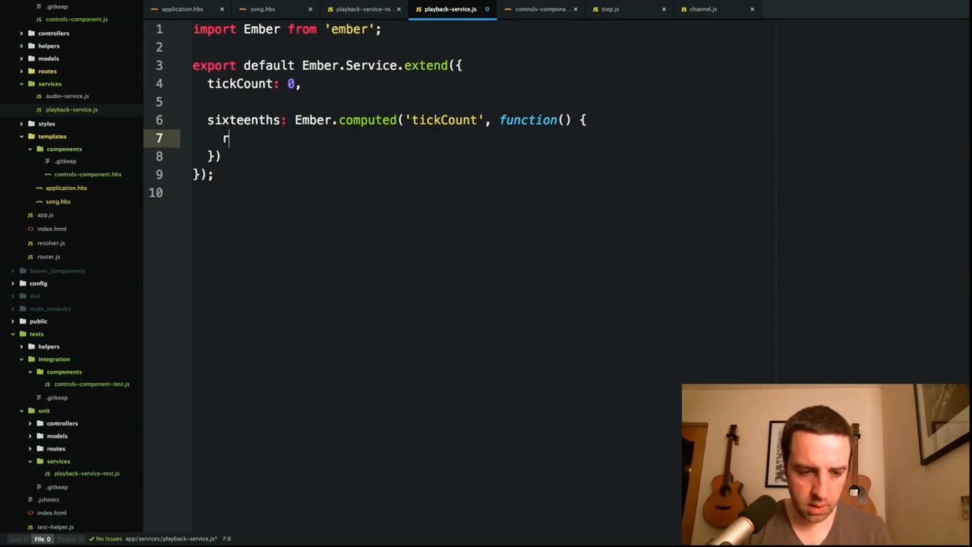
text(eturn)
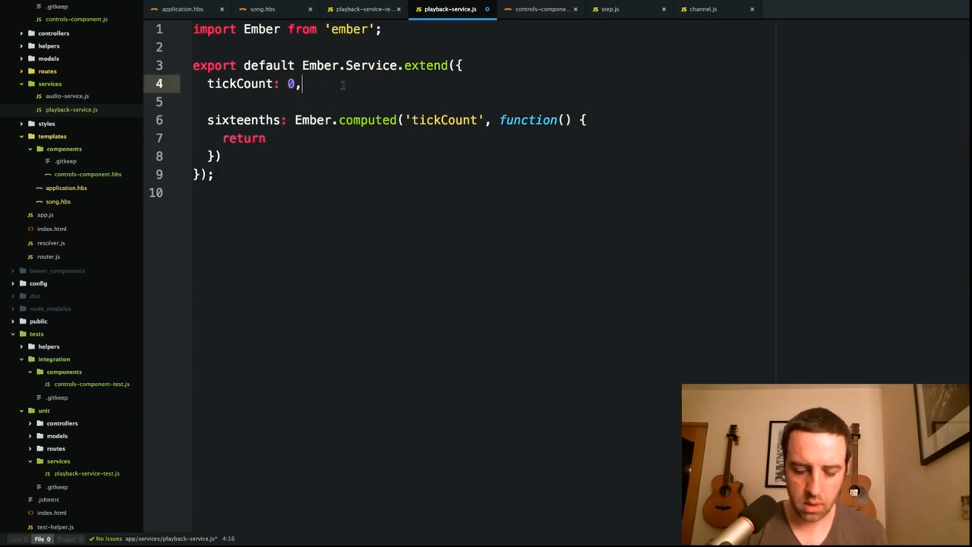
text(//0)
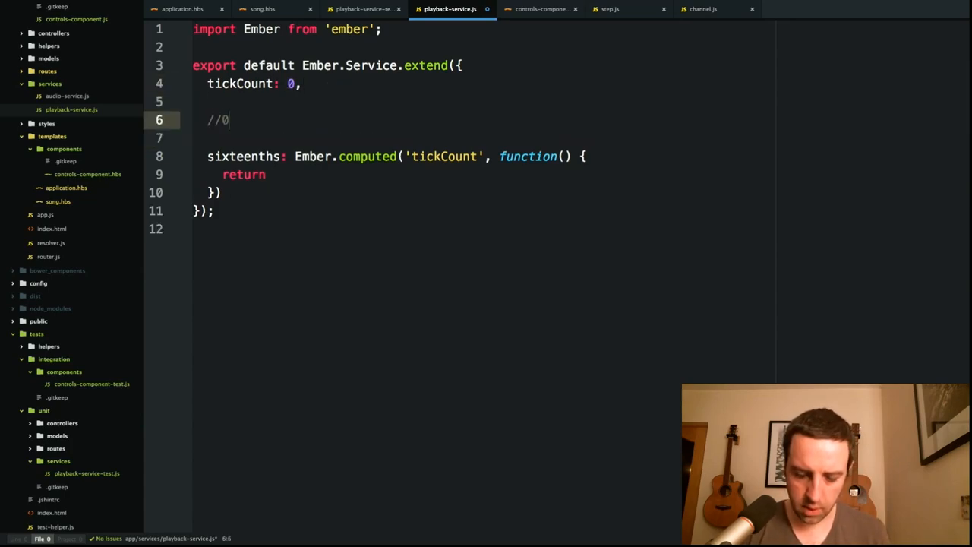
text(=> 1)
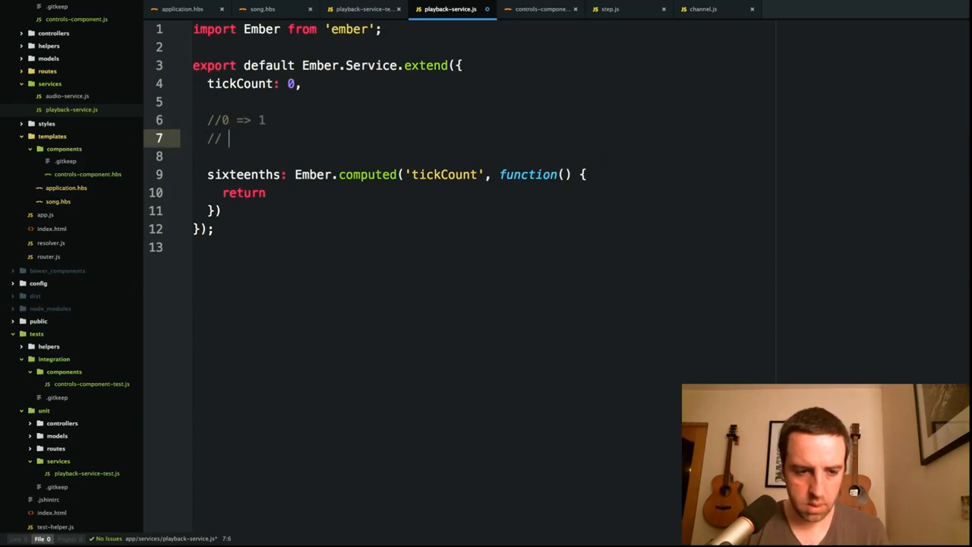
text(1 => 2)
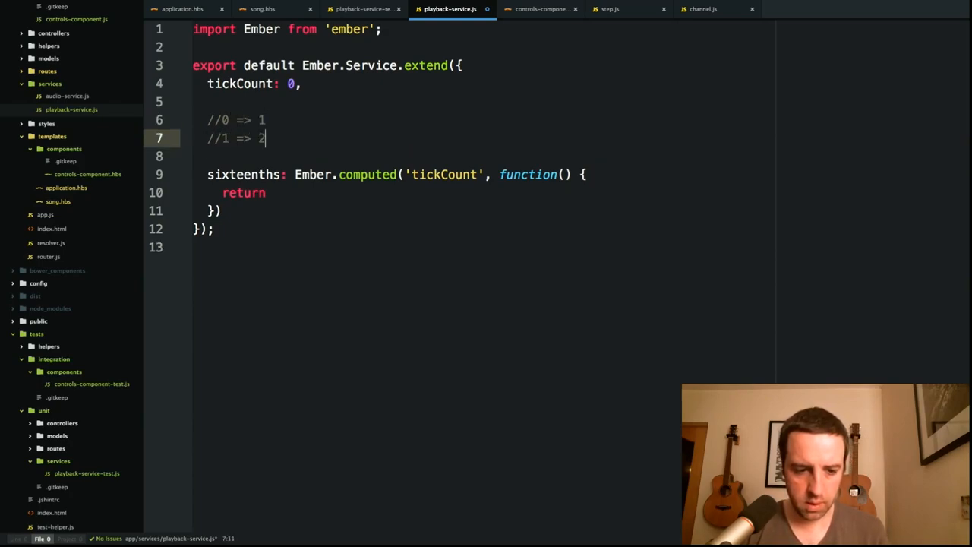
text(/..)
text(//)
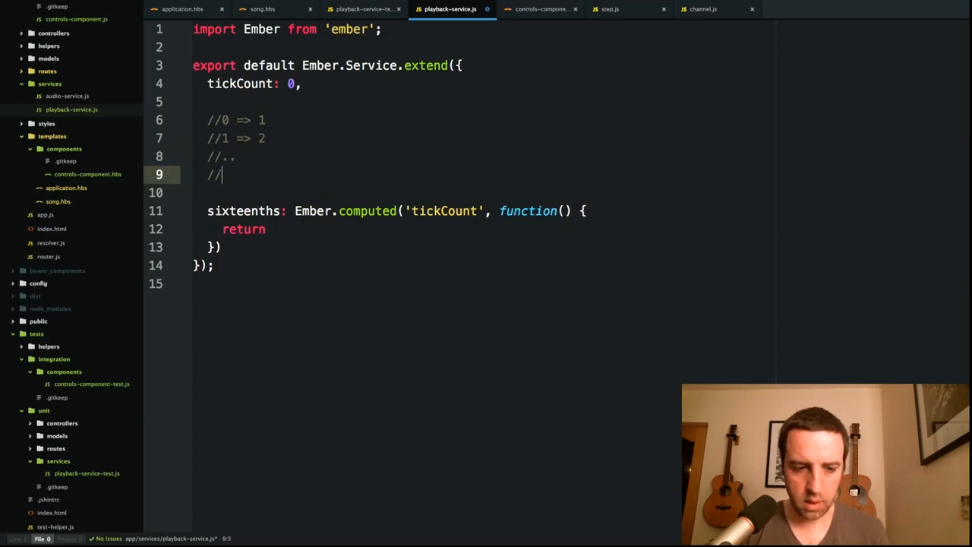
text(5 => 1)
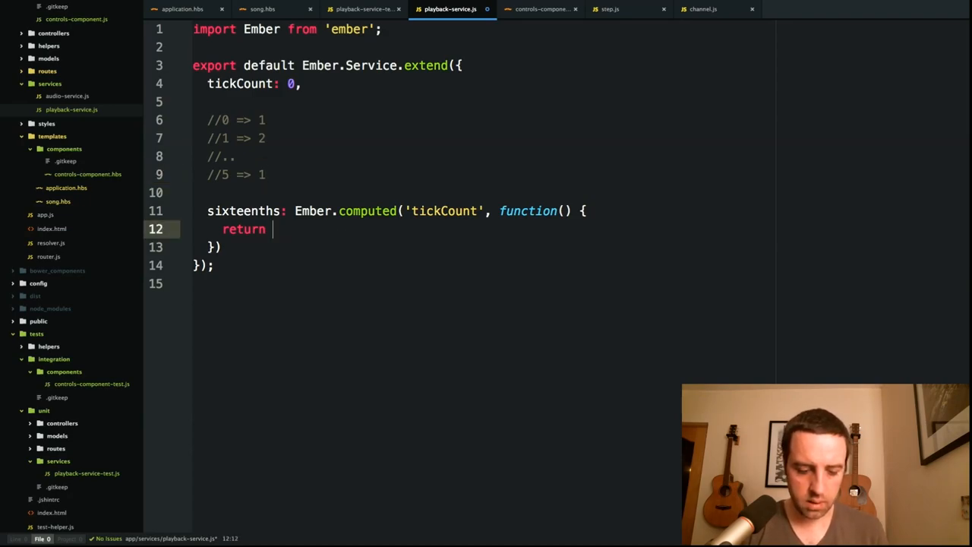
Step: Return this.get('tickCount') % 4 from sixteenths and begin a service. line in the test
text(this.get('tickCount)
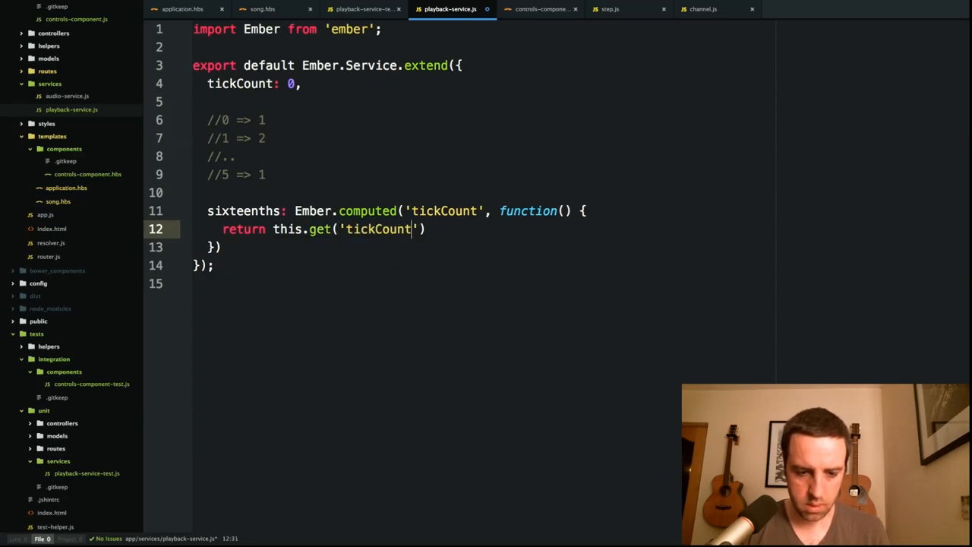
text(%)
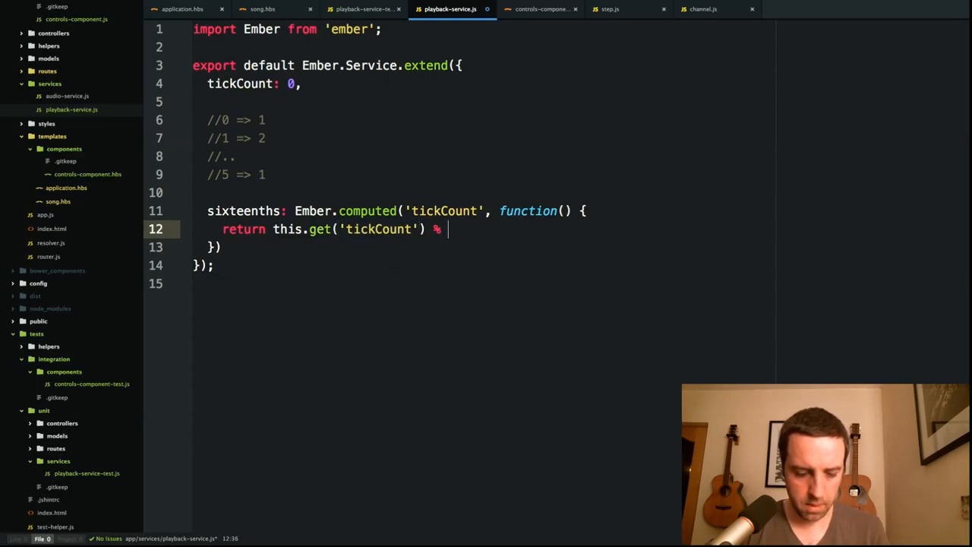
text(4;)
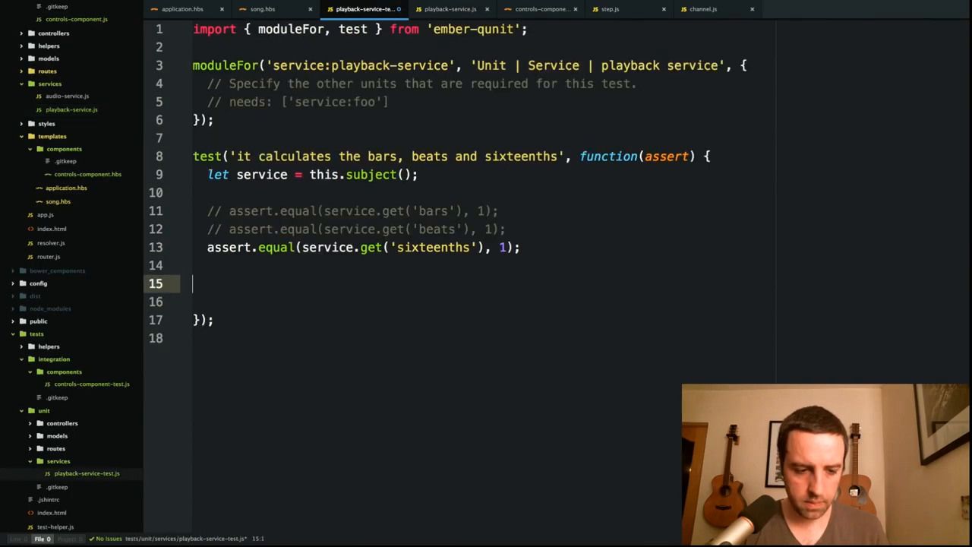
text(service.)
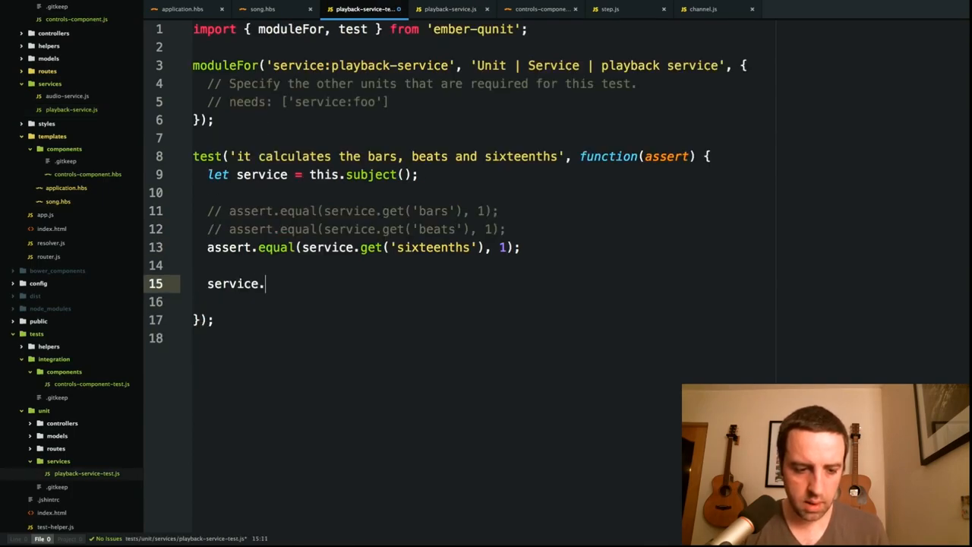
Step: Set tickCount in the test and assert the resulting sixteenths and beats values
text(set()
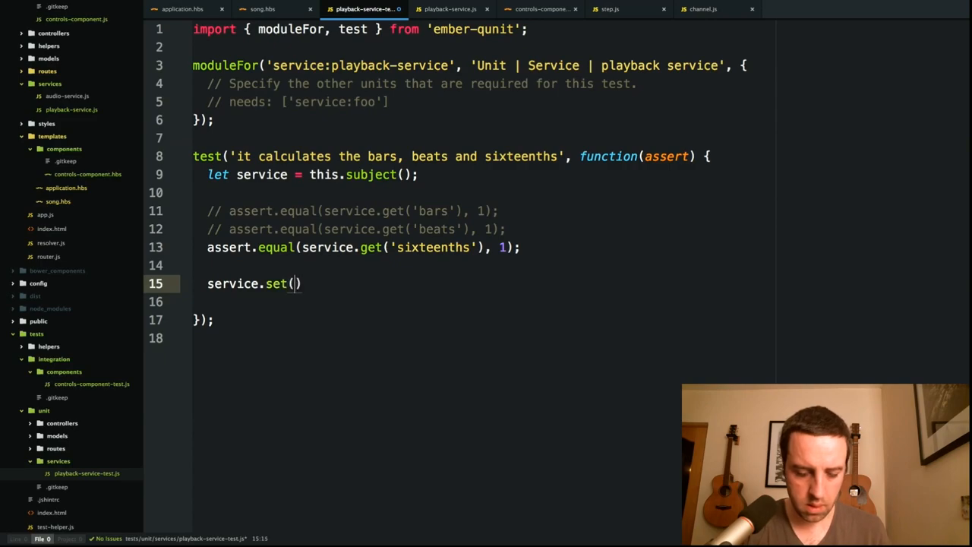
text('tickCount')
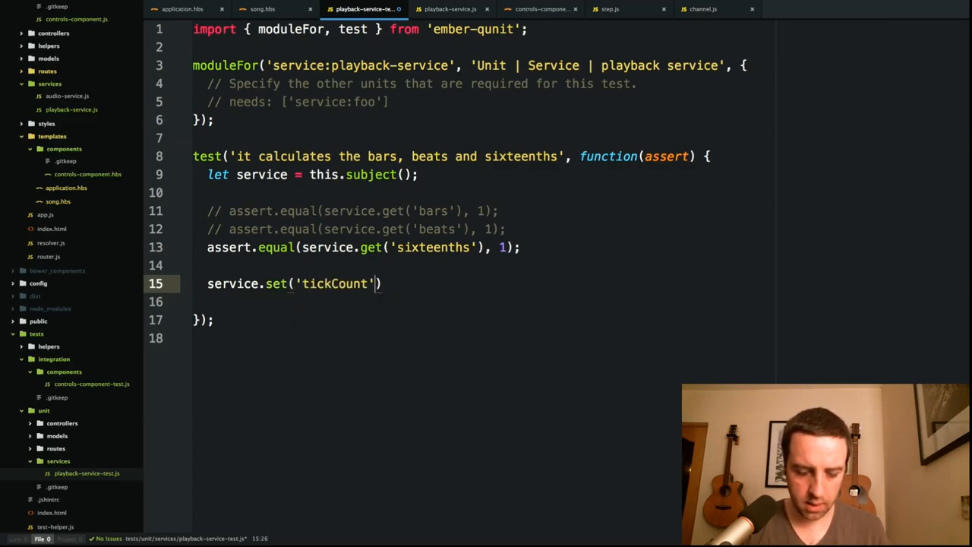
text(,)
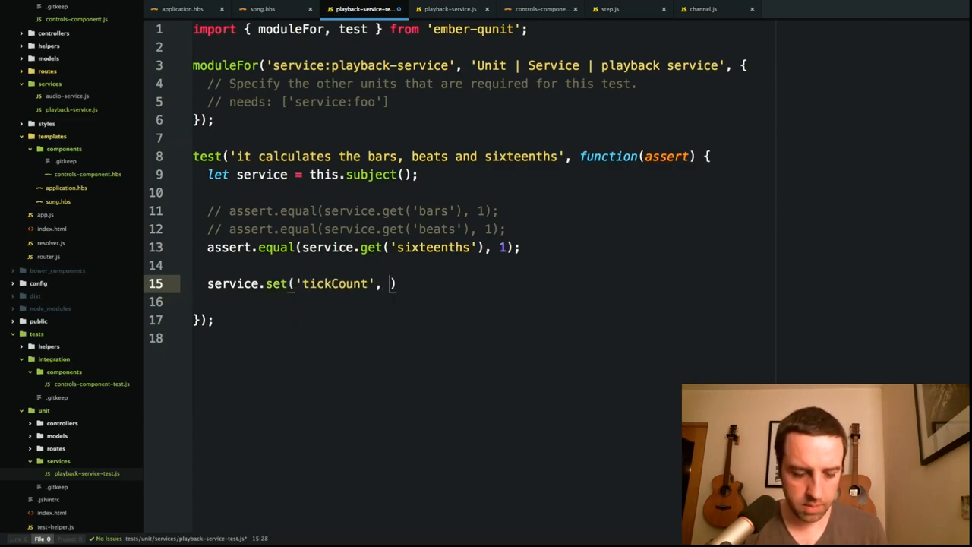
text(2)
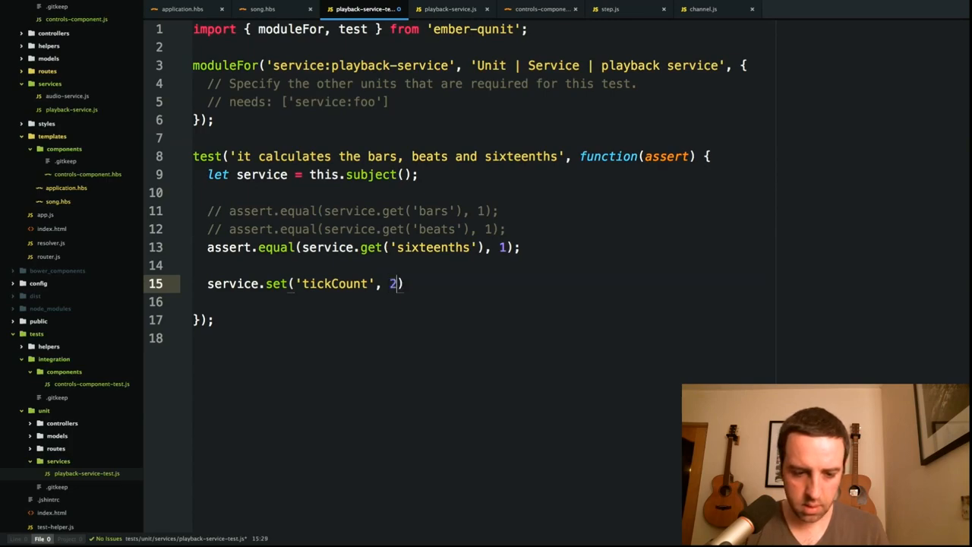
text(;)
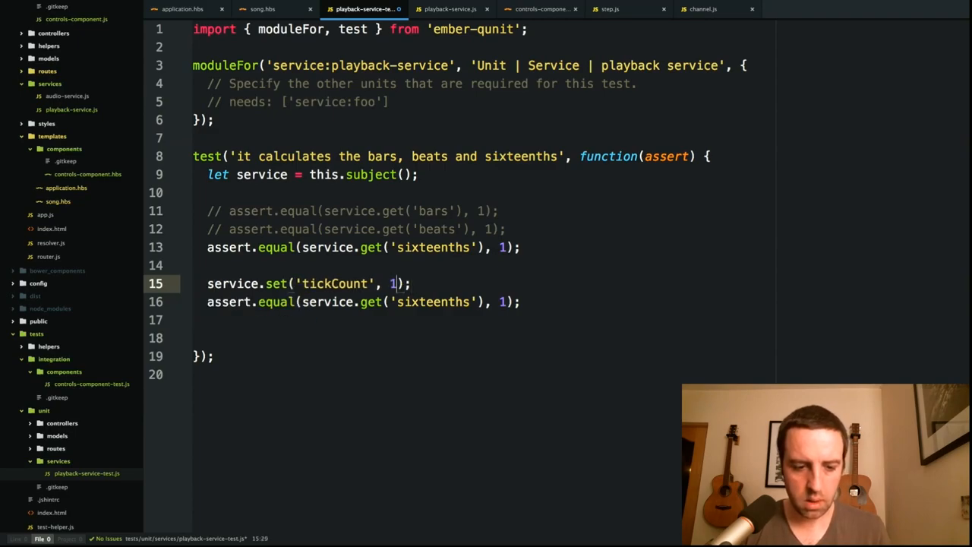
text(2)
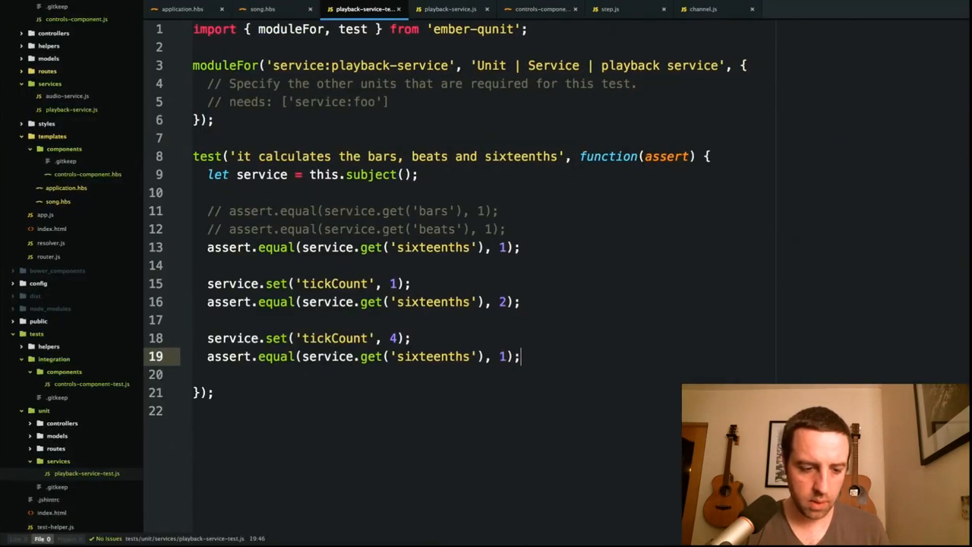
click(498, 211)
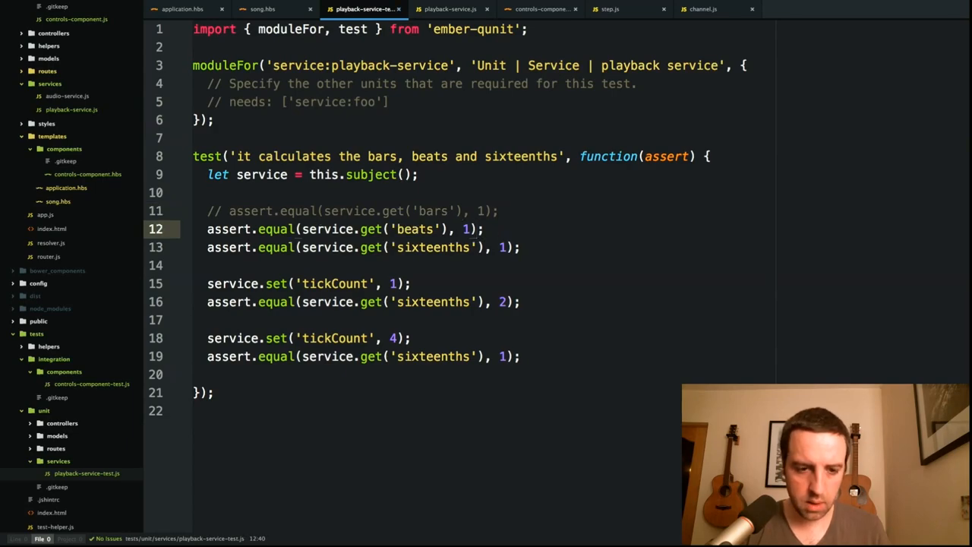
Step: Add beats: Ember.computed('tickCount') returning this.get('tickCount') / 4 in the service
click(458, 9)
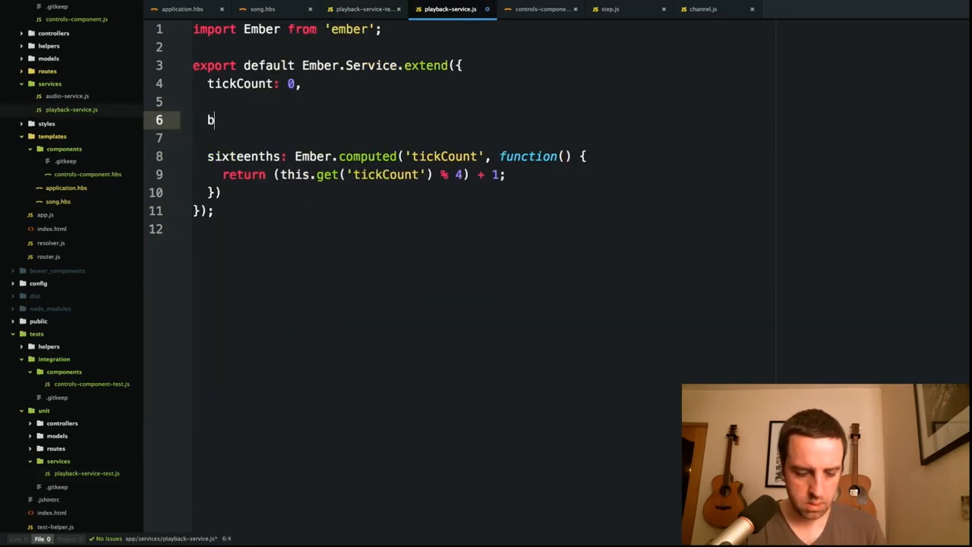
text(eats: Ember)
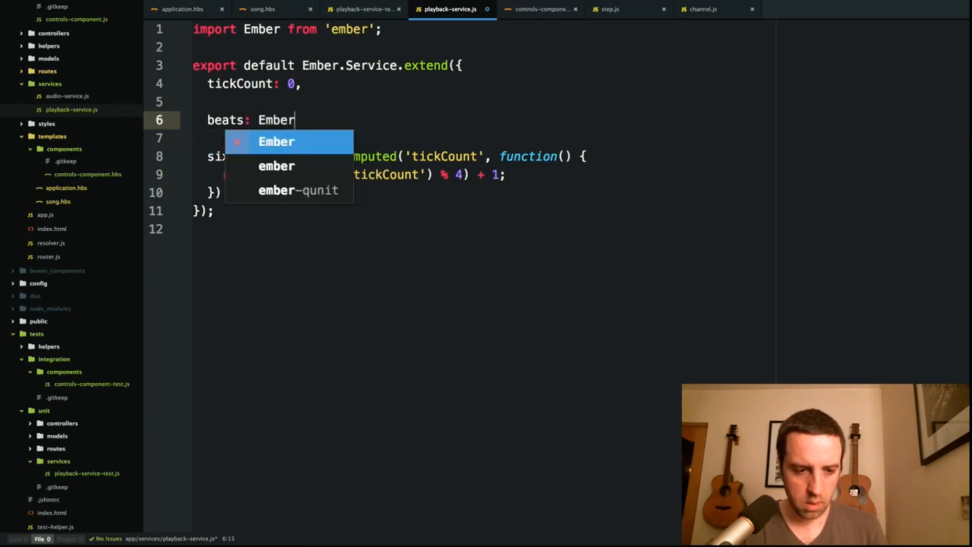
text(.computed('ticks)
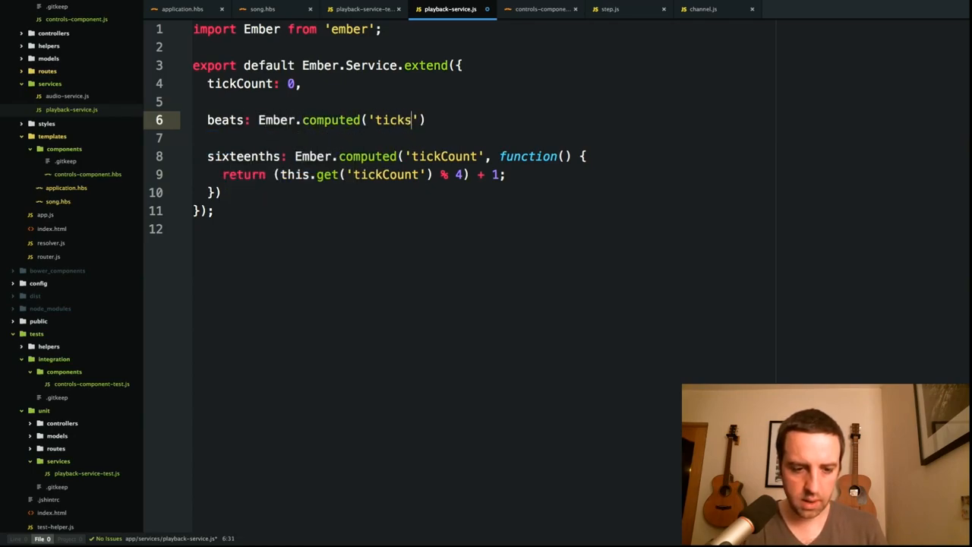
text(Count)
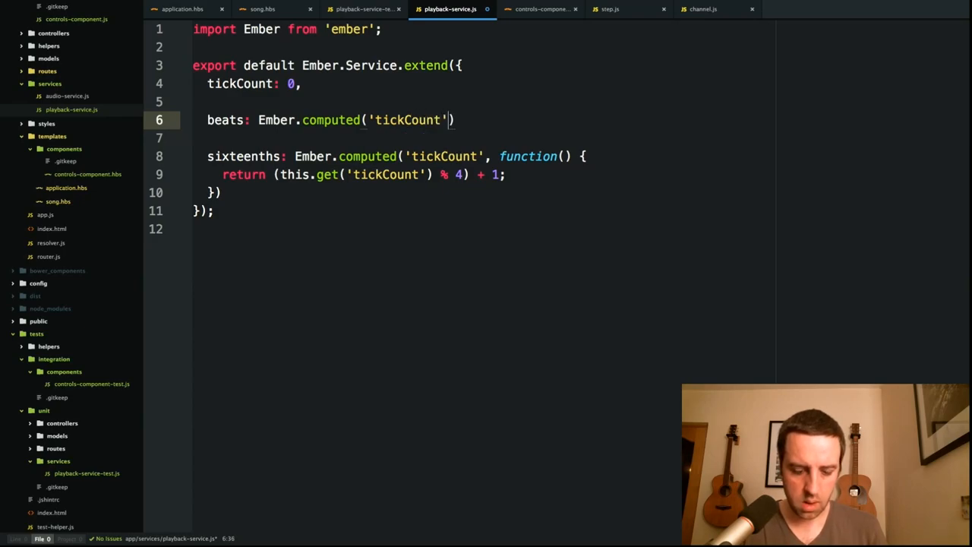
text(, function()
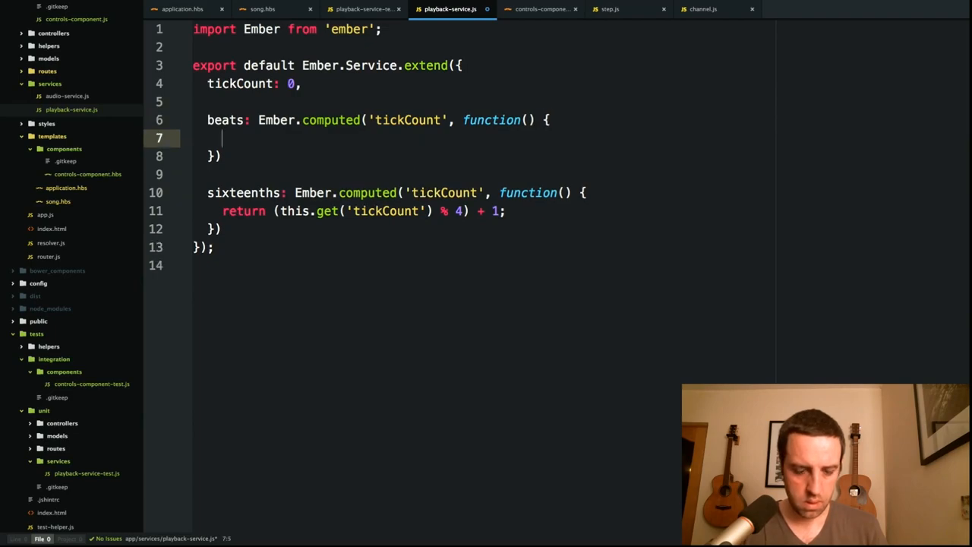
text(ret)
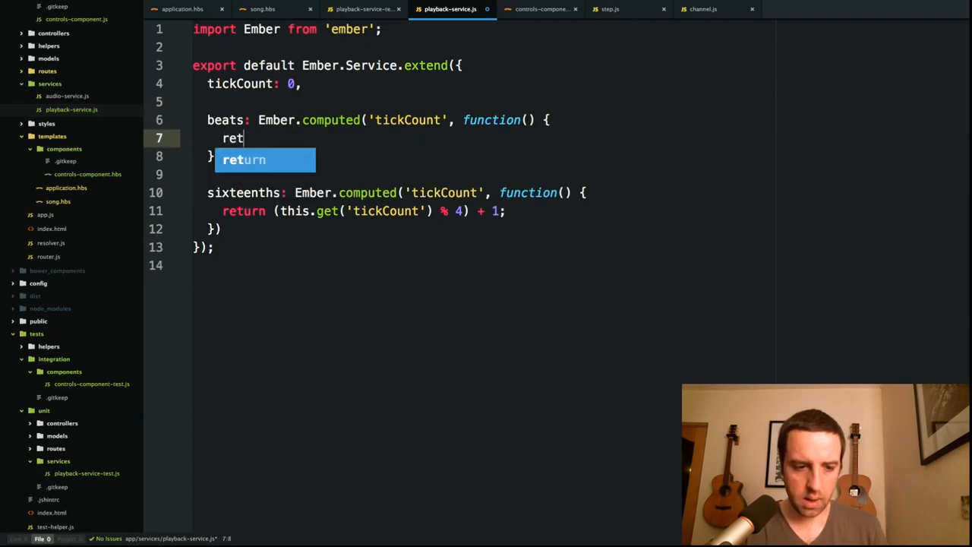
text(urn th)
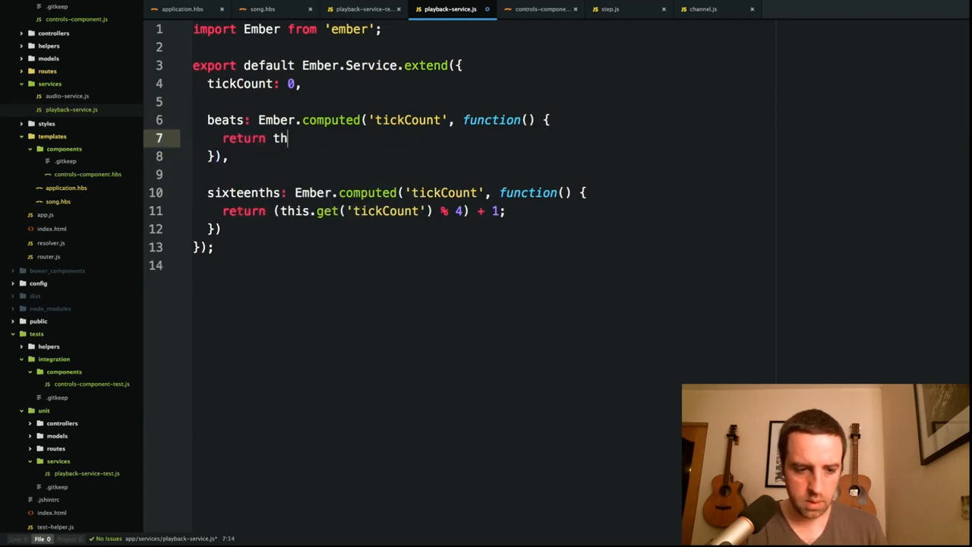
text(is.get('tic)
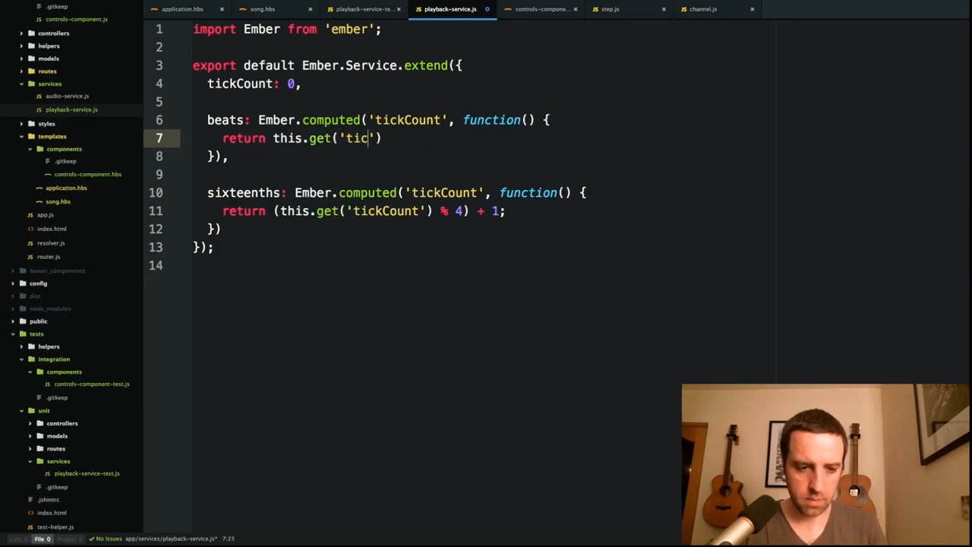
text(kCount') /)
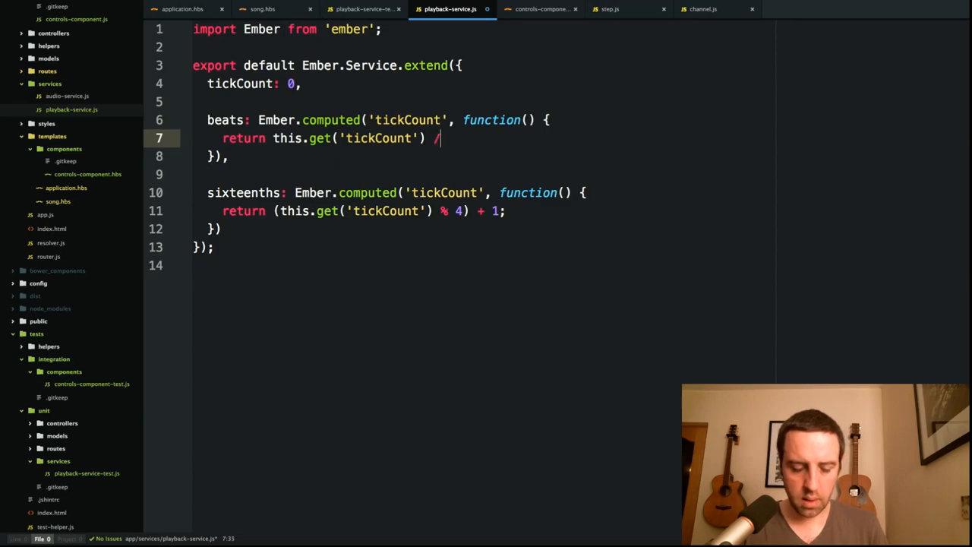
text(4)
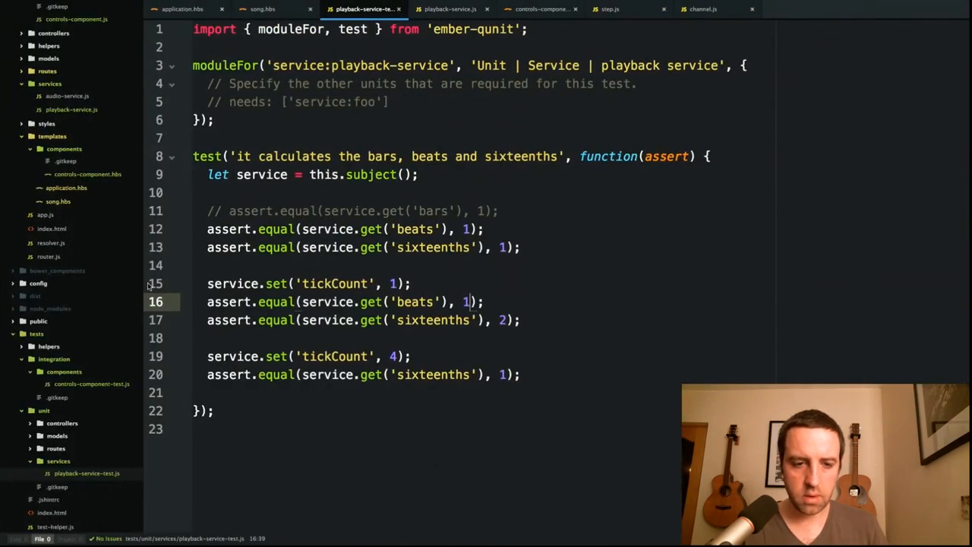
Step: Wrap the beats division in Math.floor and assert beats equals 1 after tickCount 4
click(452, 9)
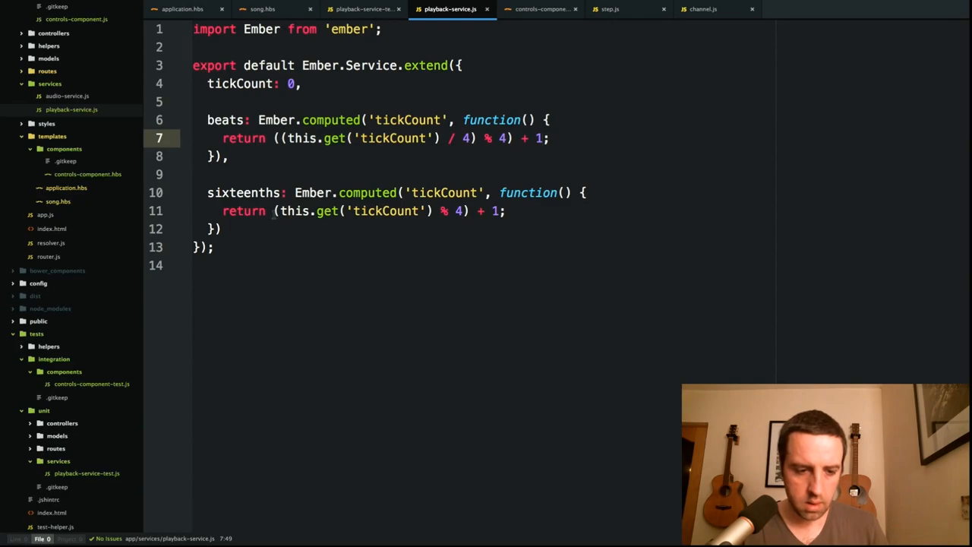
click(453, 209)
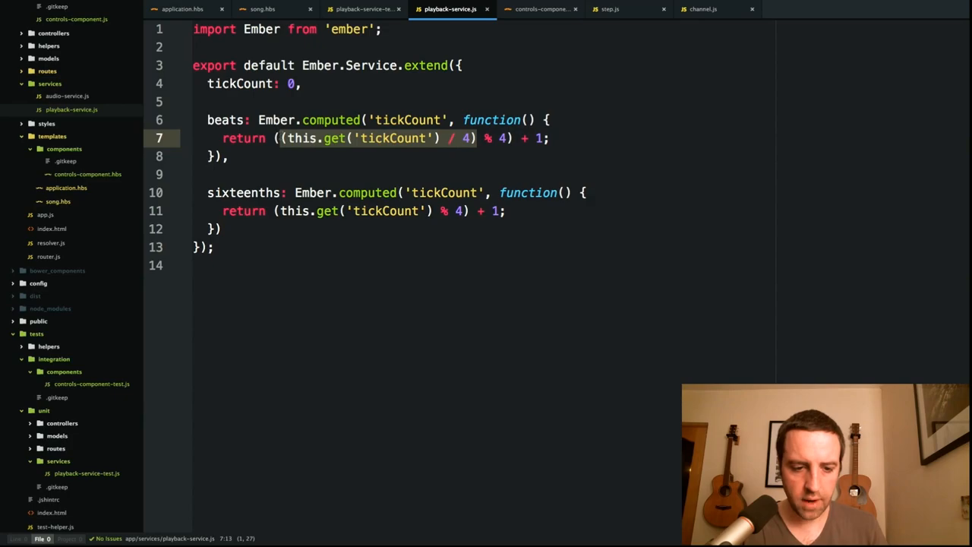
text(Math)
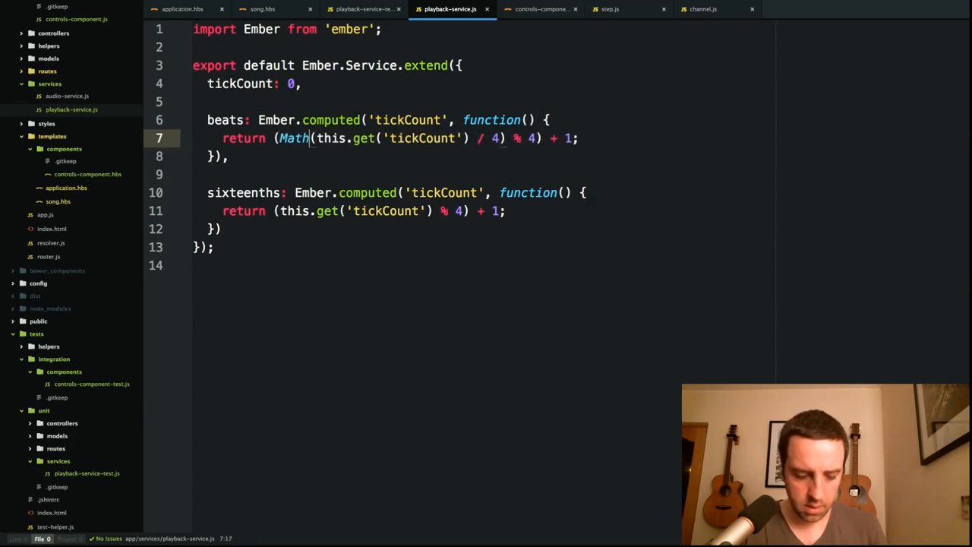
text(.floor()
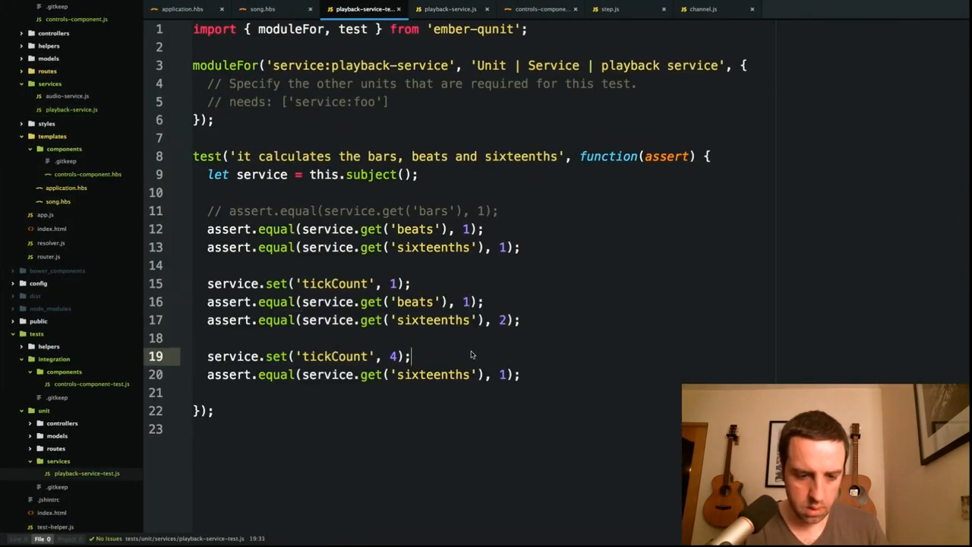
text(assert.equal(service.get('beats'), 1);)
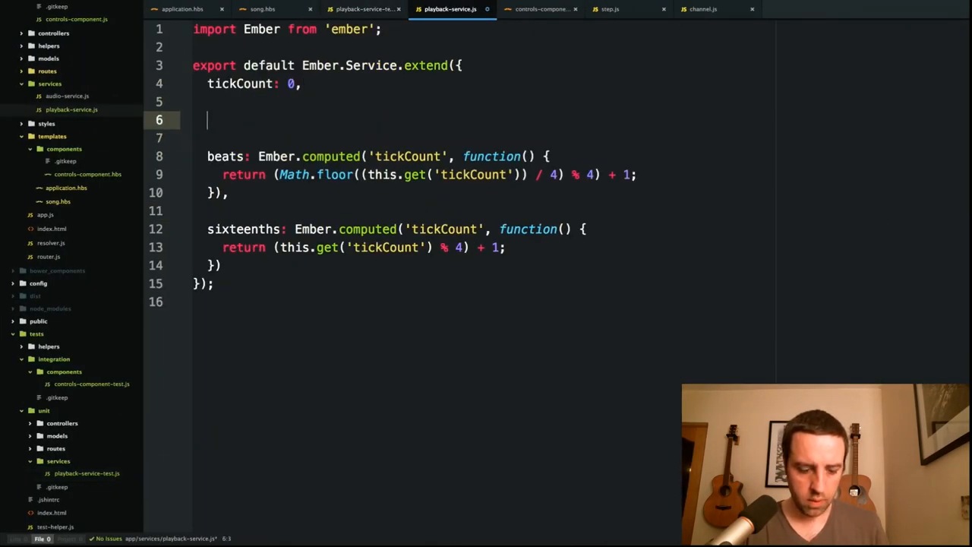
Step: Add bars: Ember.computed('tickCount') returning tickCount / 16, starting a Math.floor wrap
text(bars: Ember)
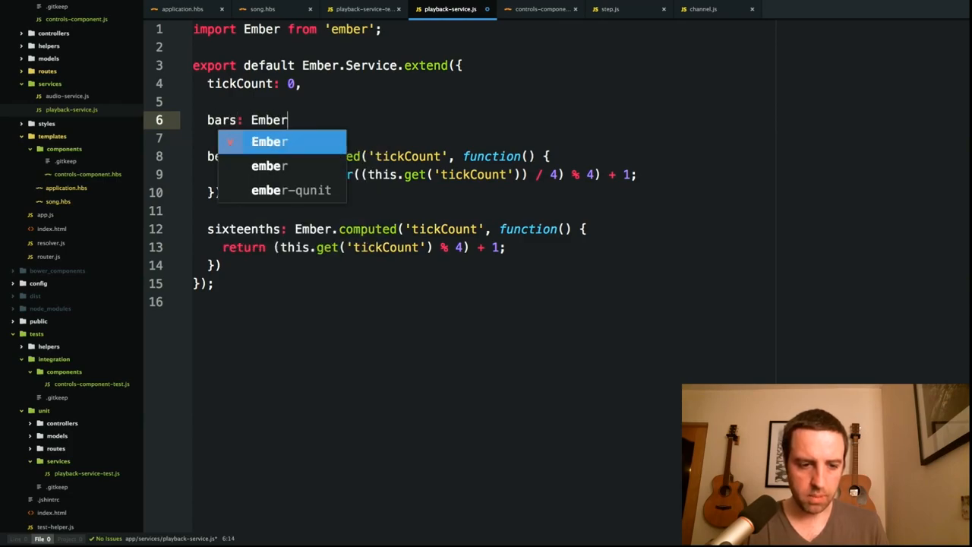
text(.computed('tick)
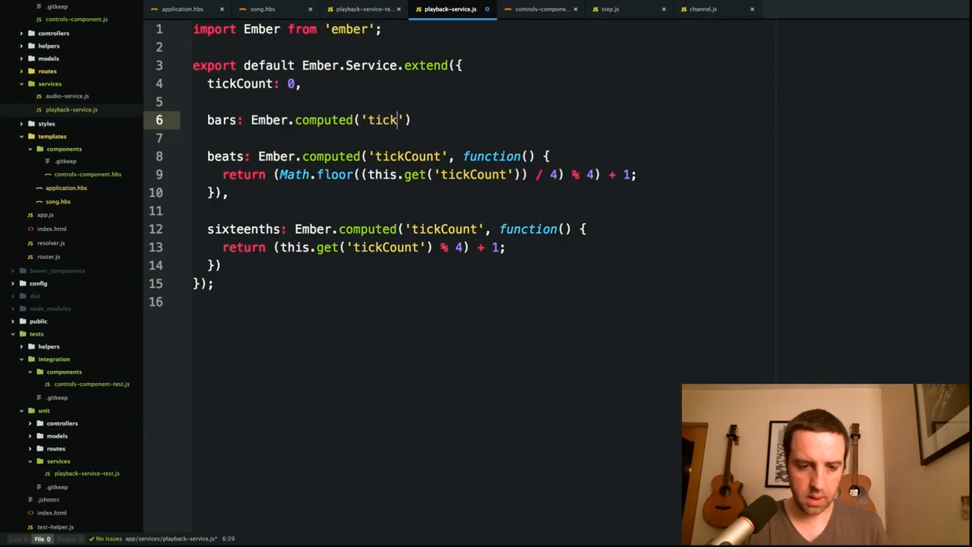
text(Count', function()
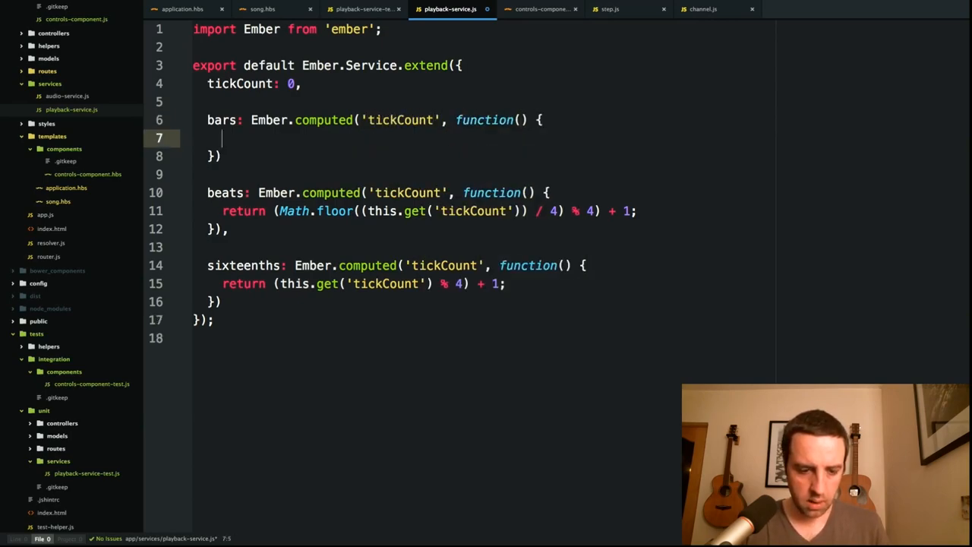
text(,)
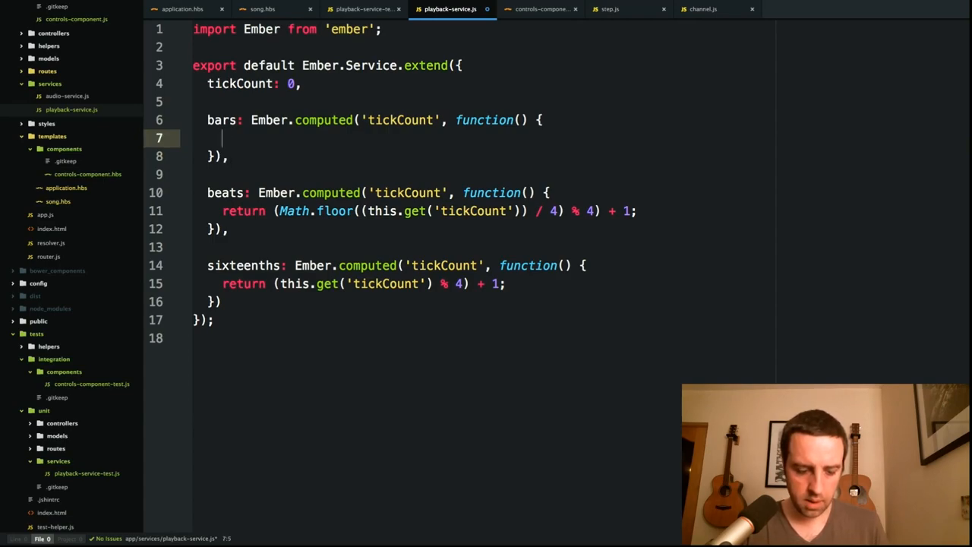
text(return this.get('t')
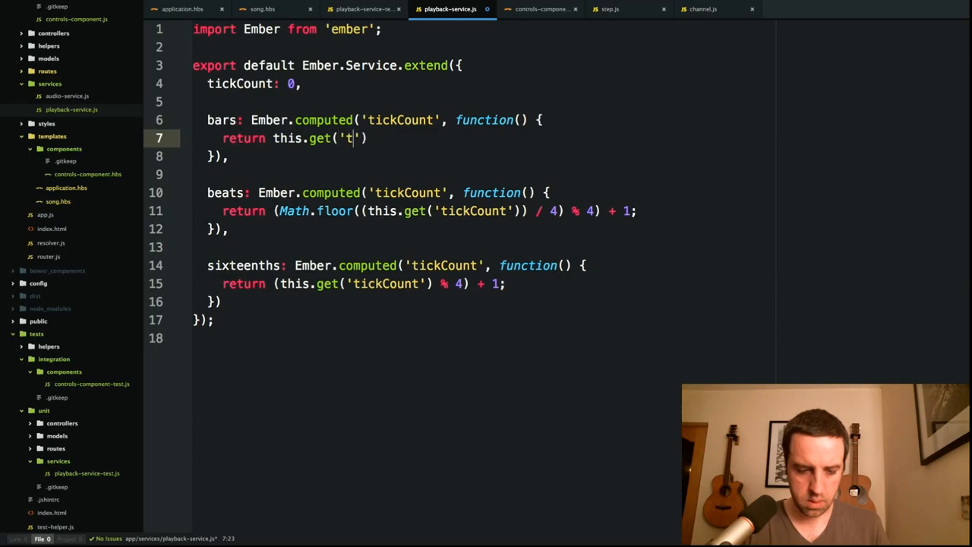
text(ickCount)
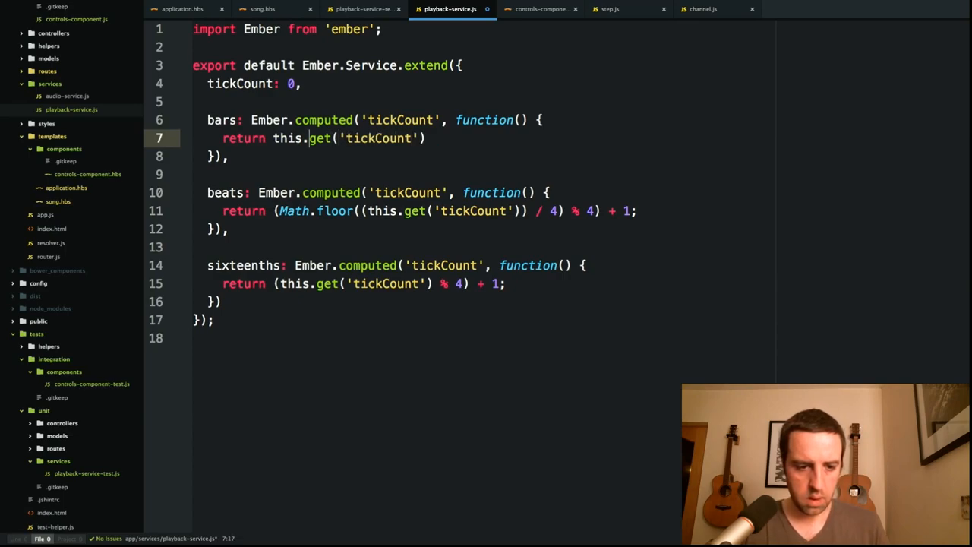
text(/ 16)
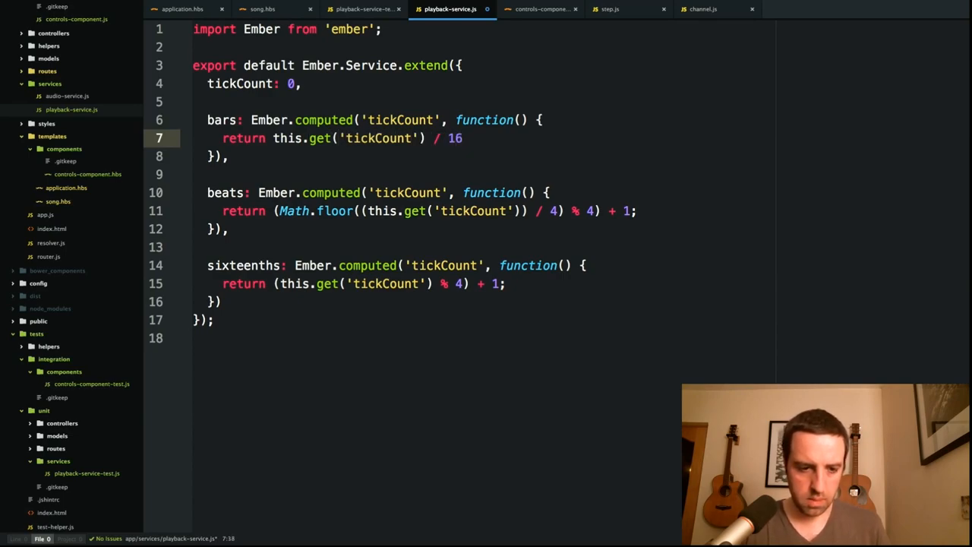
click(273, 138)
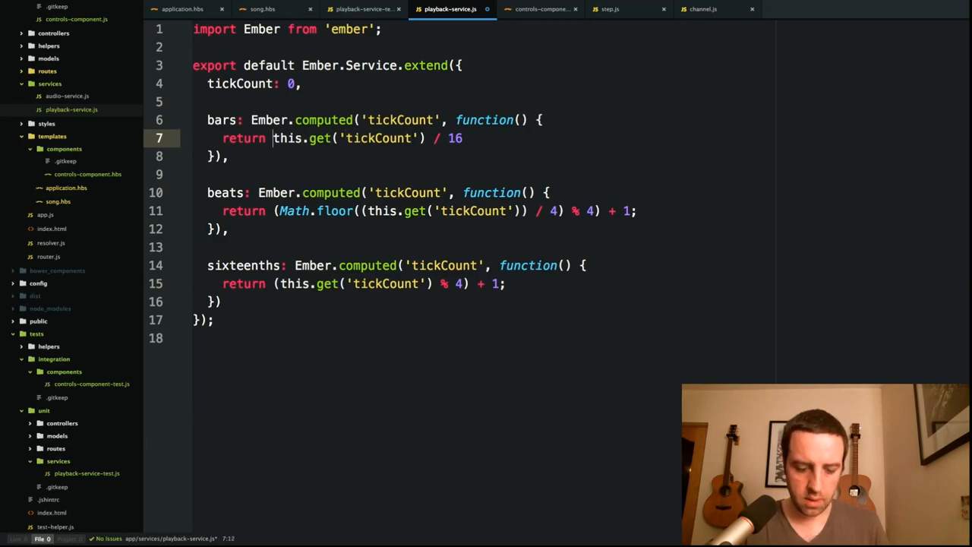
text(Math.f)
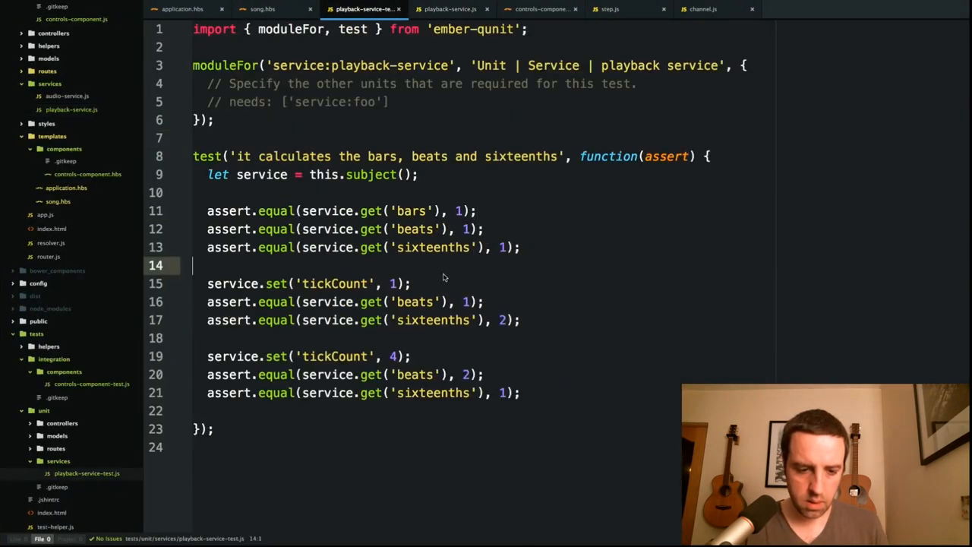
Step: Assert bars is 1 after tickCount 1, 4 and 15, and 2 at tickCount 16
text(assert.equal(service.get('bars'), 1);)
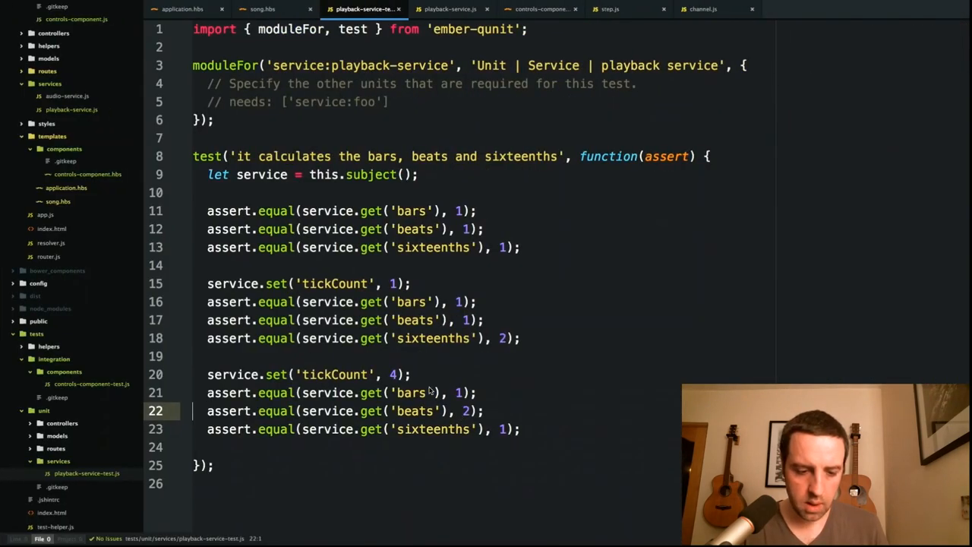
text(service.set('tickCount', 4);)
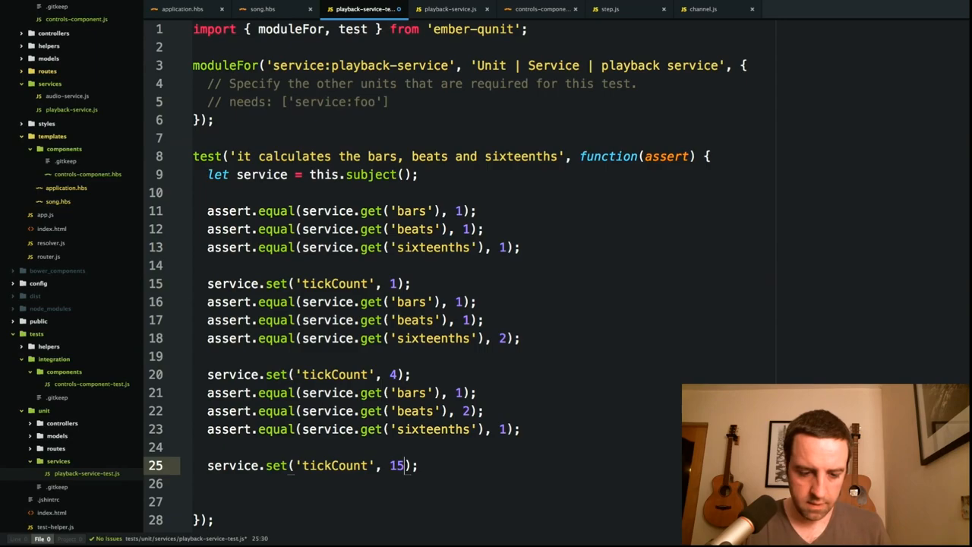
text(assert.equal(service.get('bars'), 1);)
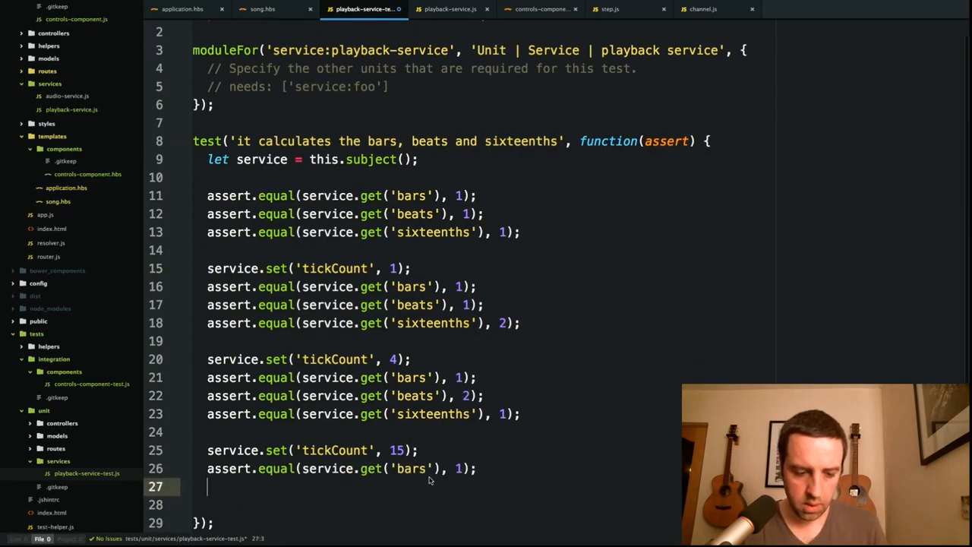
drag(207, 449, 477, 468)
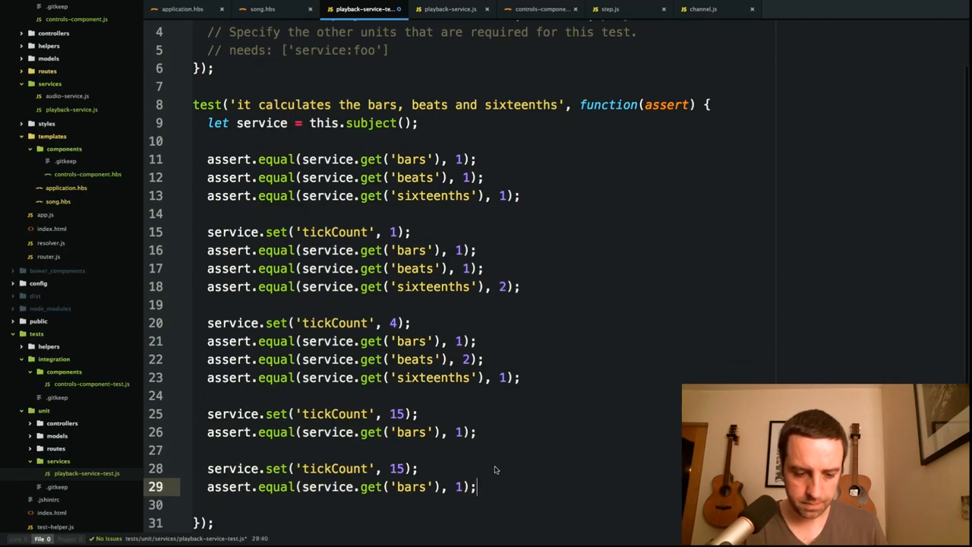
text(6)
text(2)
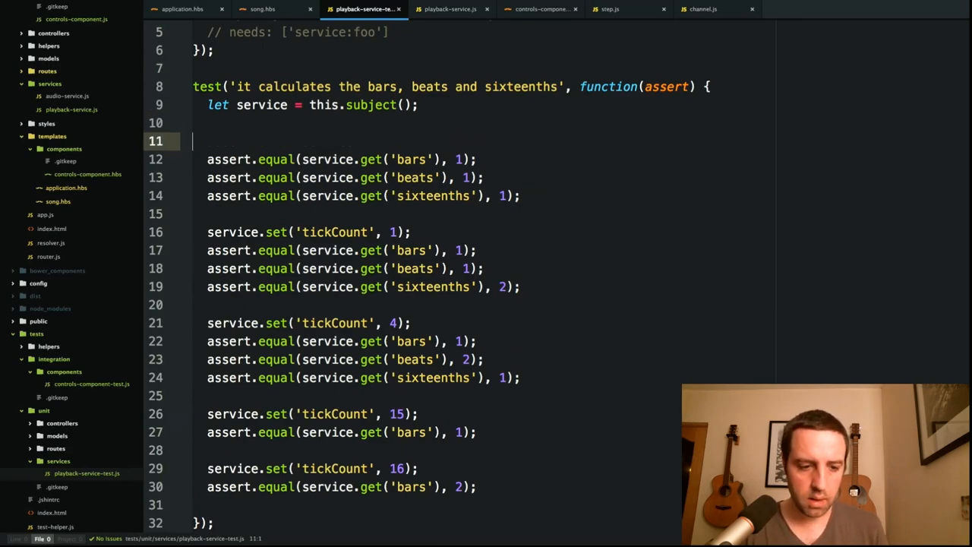
Step: Add assert.equal(service.get('display'), '1:1:1') at the top of the test
click(215, 140)
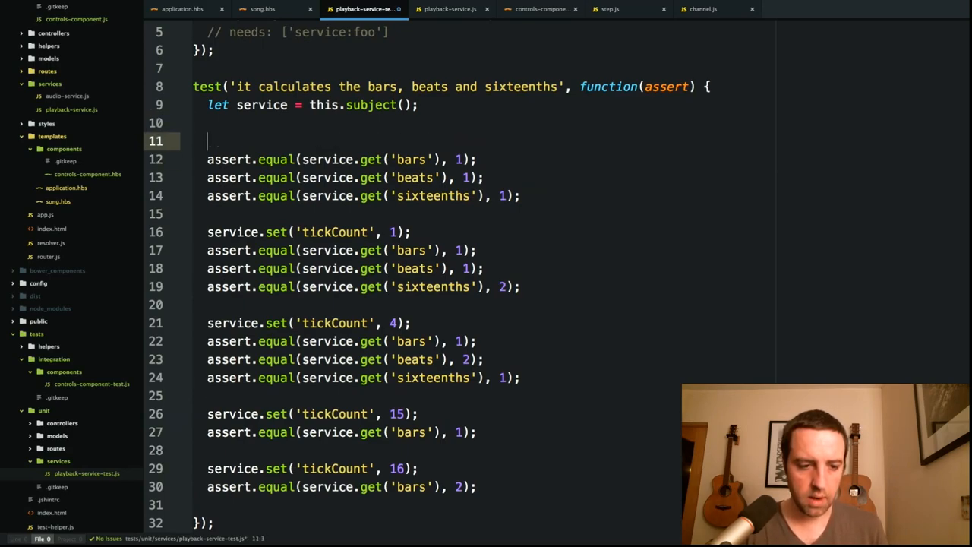
text(assert.equal(service.get('bars'), 1);)
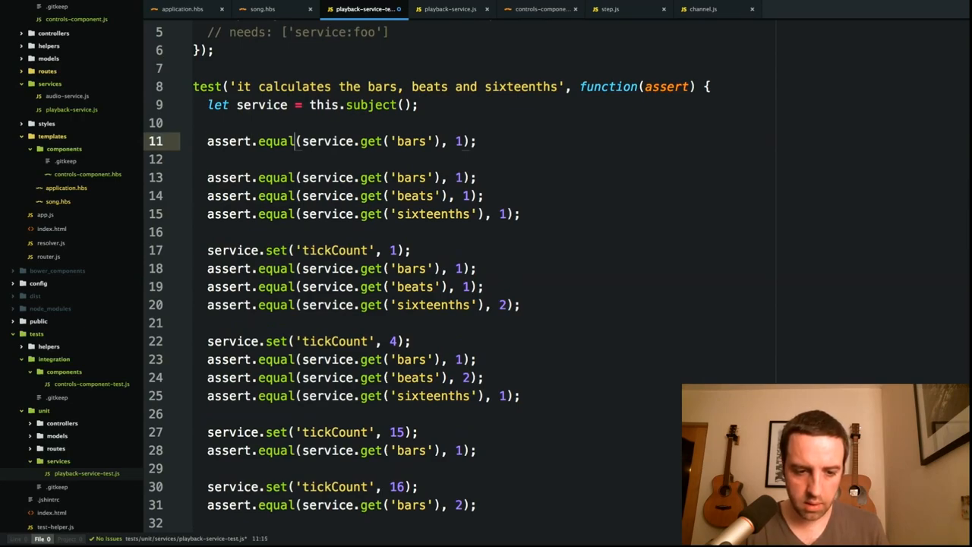
text(dis)
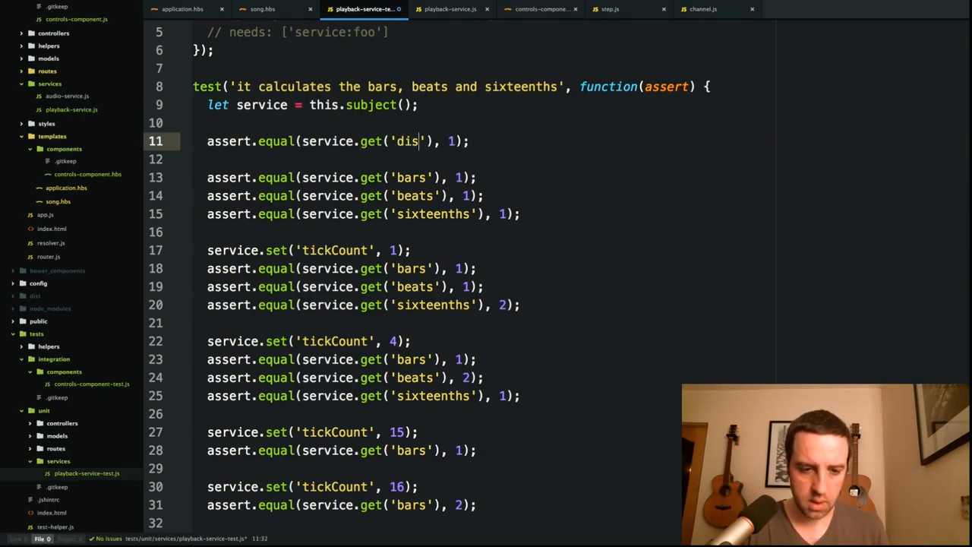
text(play)
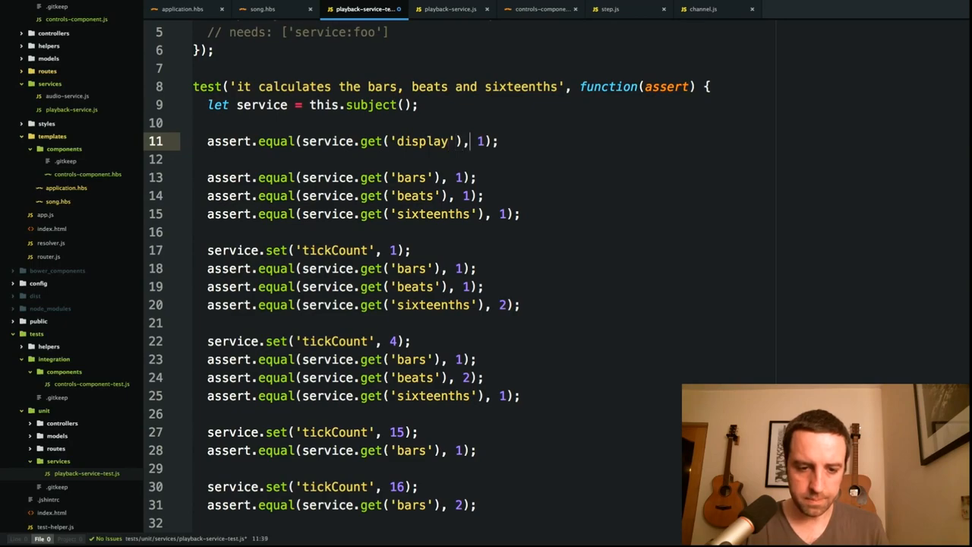
text('1:1:!')
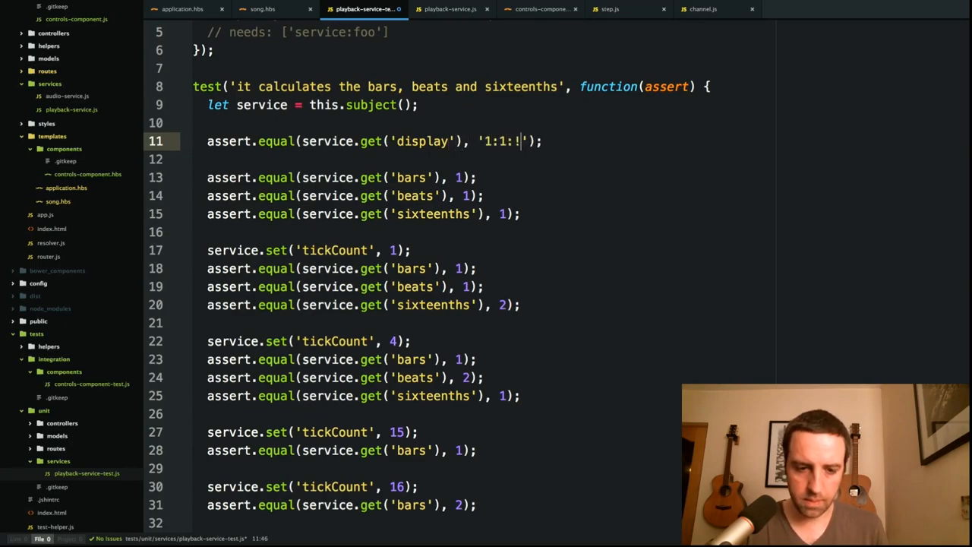
text(1)
text(display:)
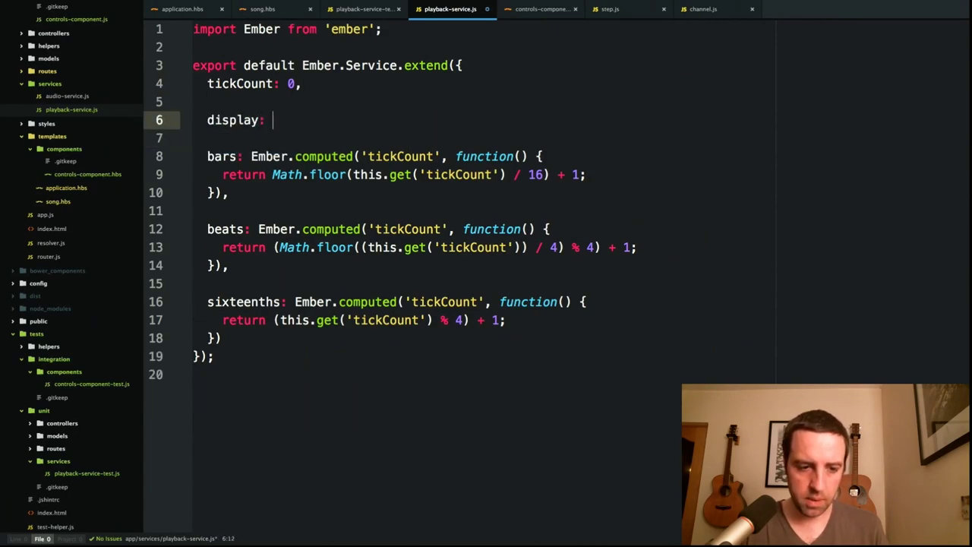
Step: Declare display as Ember.computed depending on 'bars', 'beats' and 'sixteenths'
text(Embercomputed()
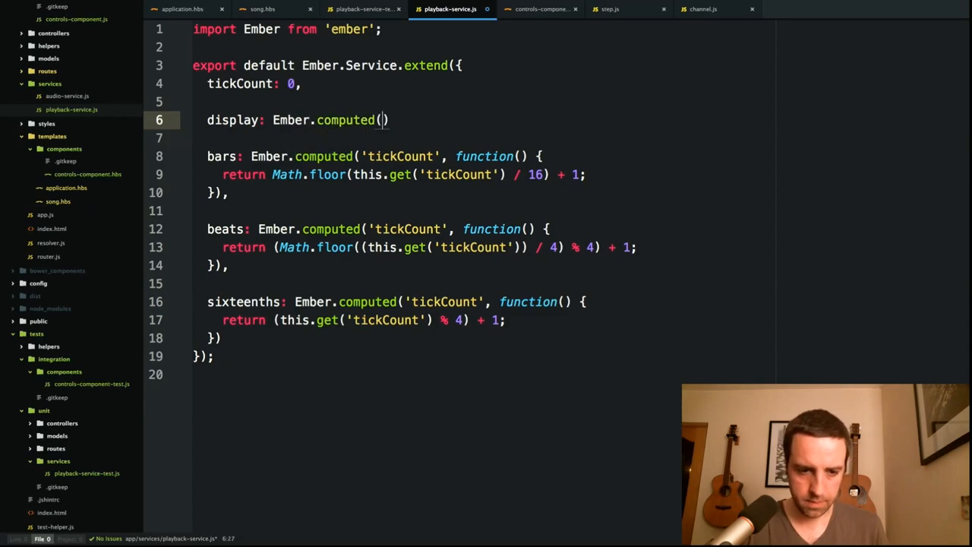
text('')
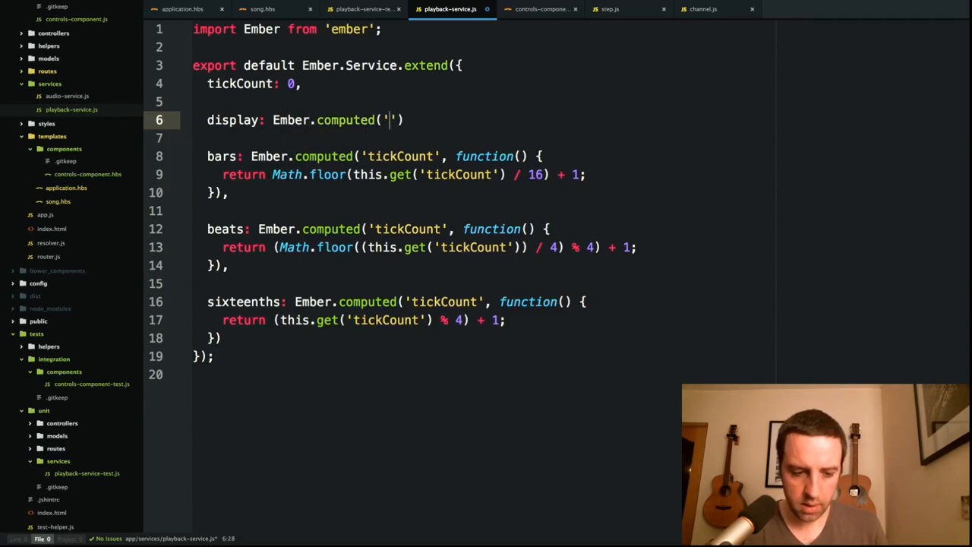
text(bars)
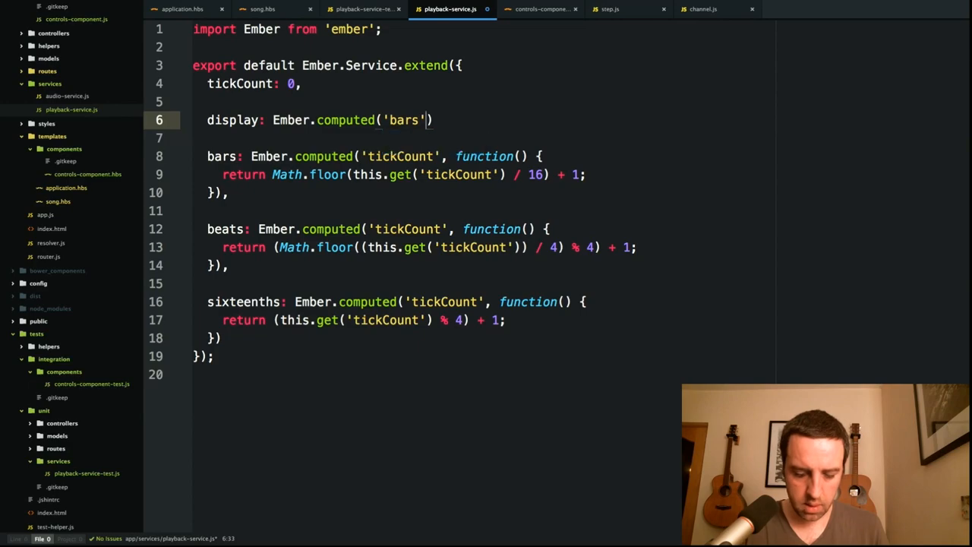
text(, 'beats',)
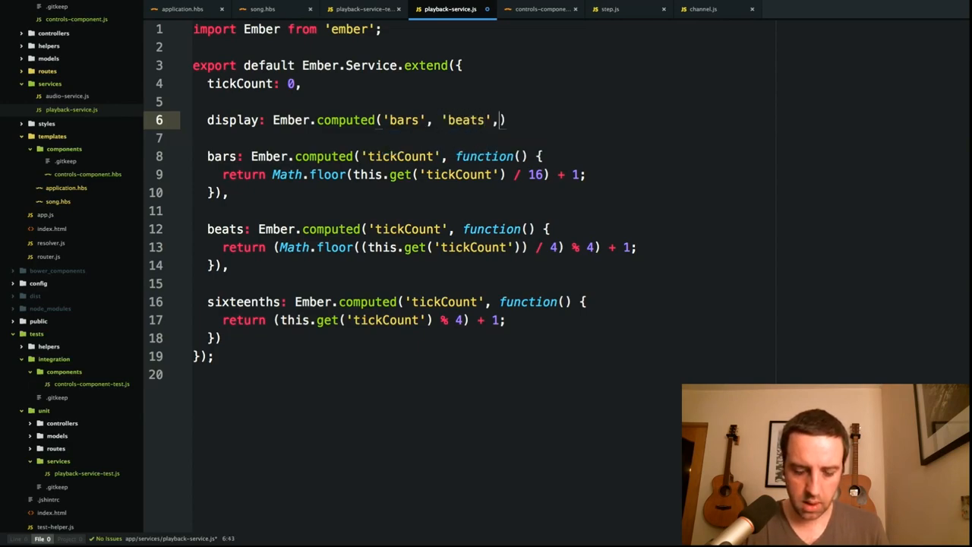
text('siz)
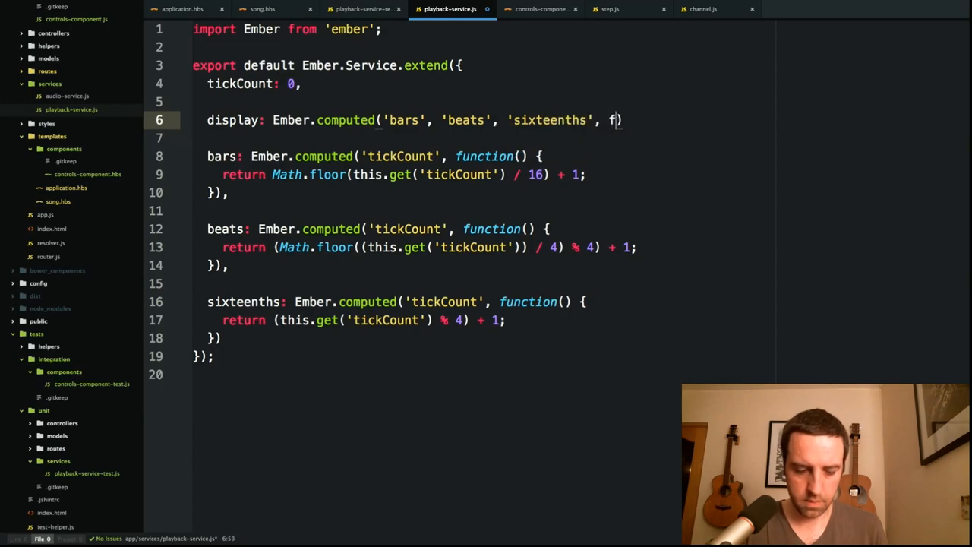
text(unction())
text(l)
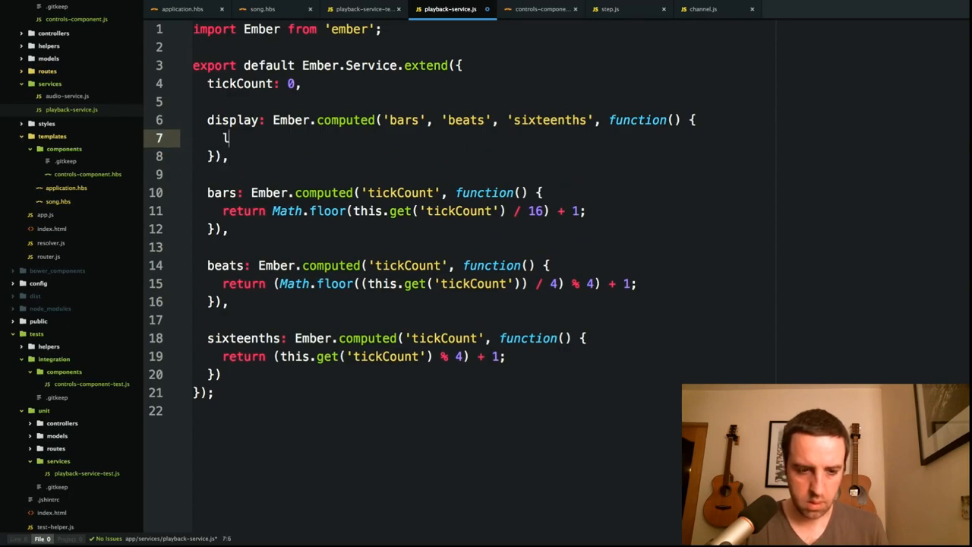
Step: Get bars, beats and sixteenths and return the template string `${bars}:${beats}:${sixteenths}`
text(et bars = this.get('bars');)
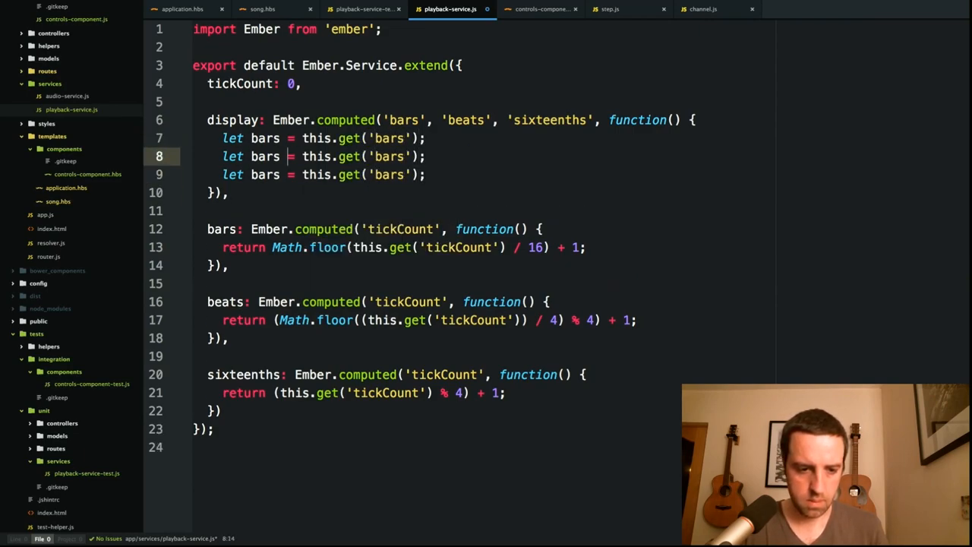
text(beat)
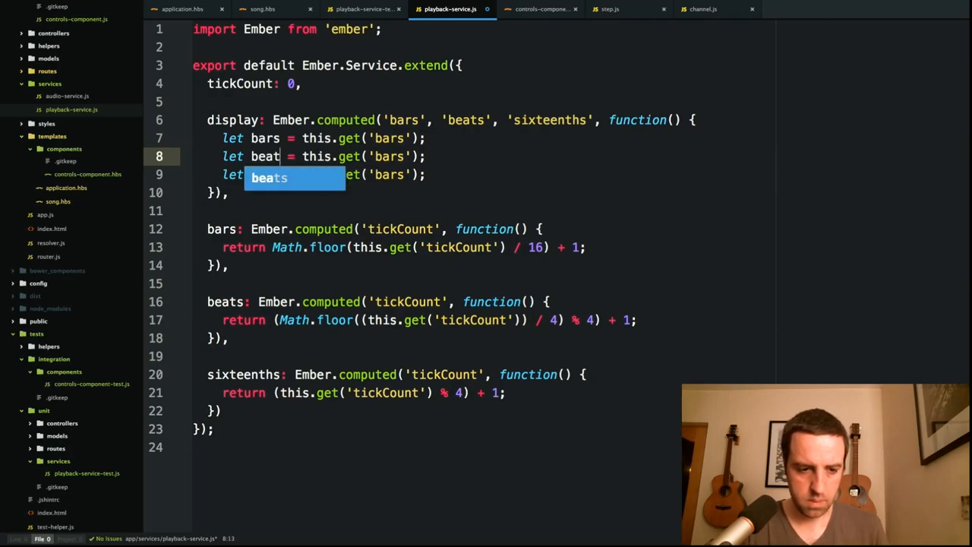
text(s)
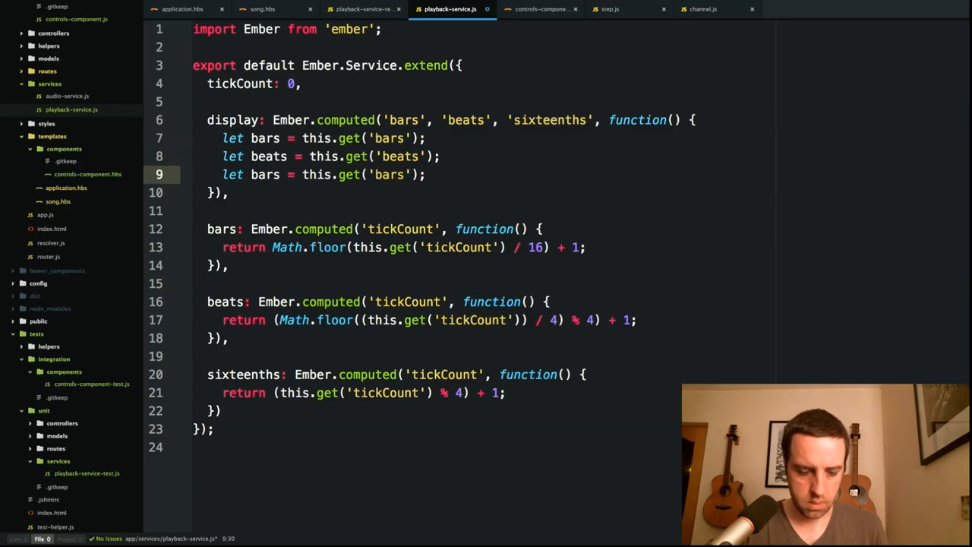
text(sixteenths)
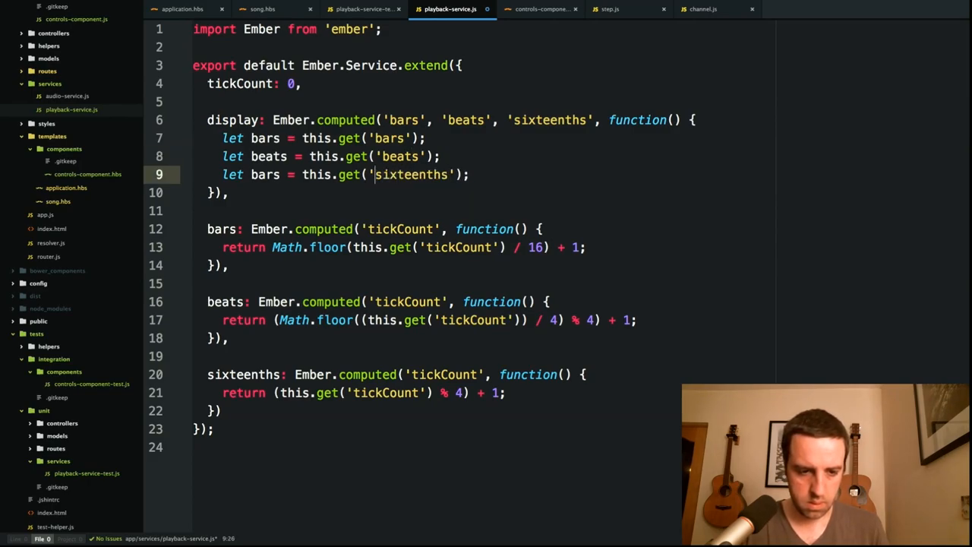
text(i)
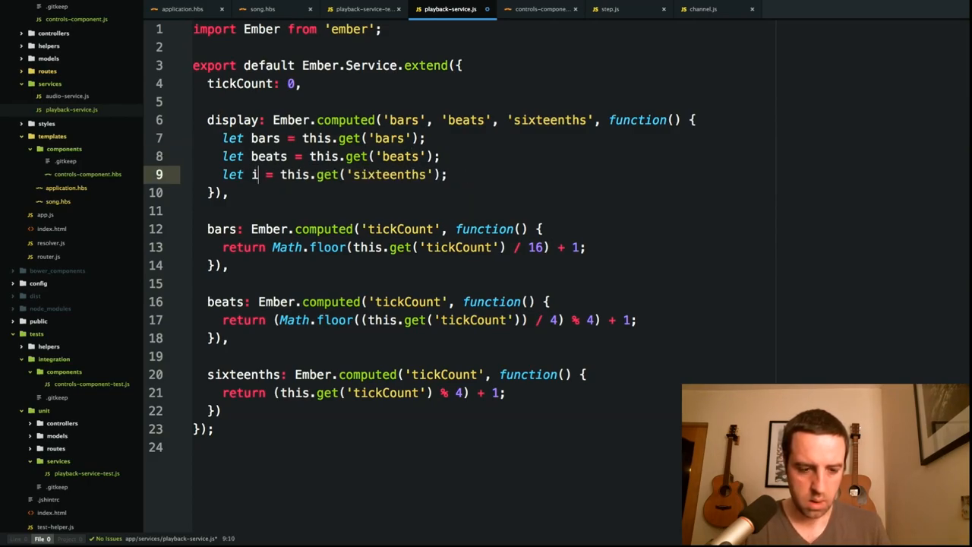
text(sixteenths)
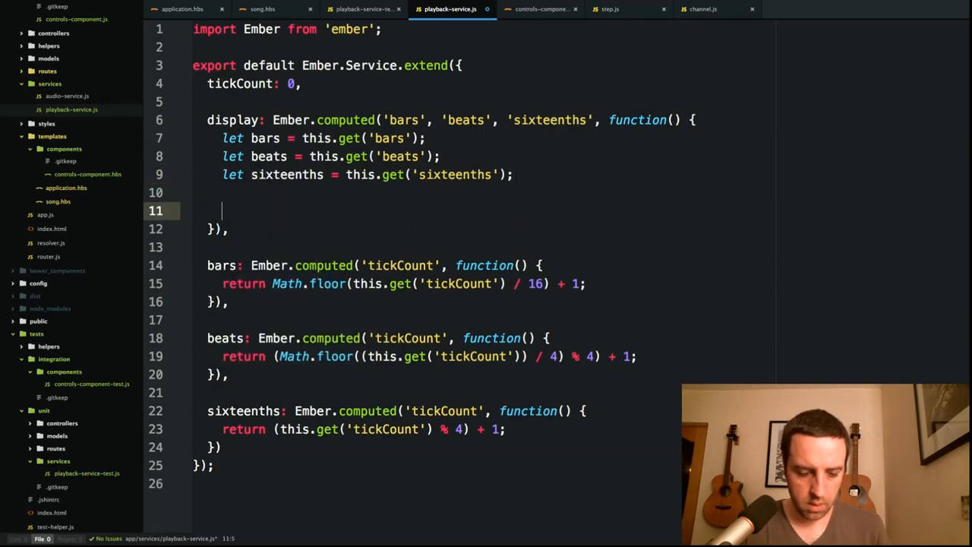
text(return)
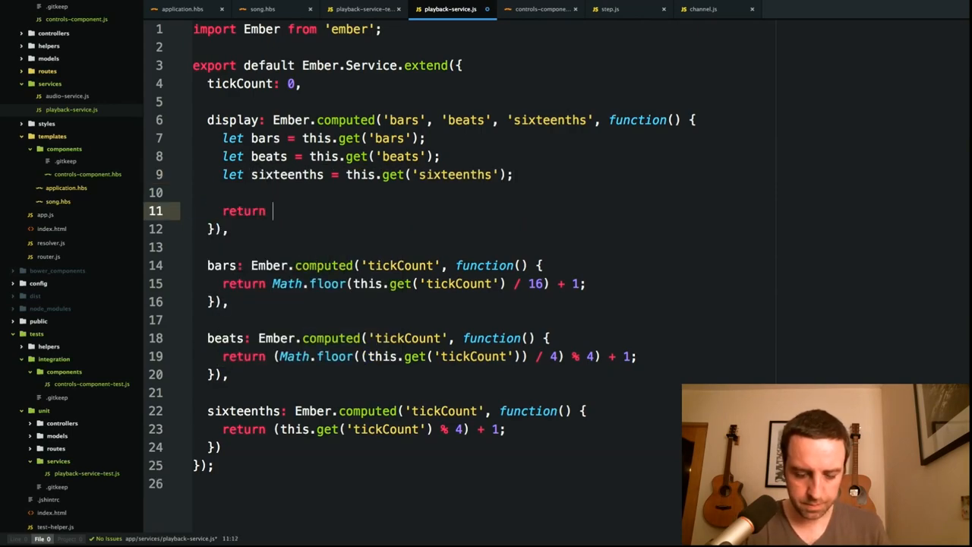
text(``)
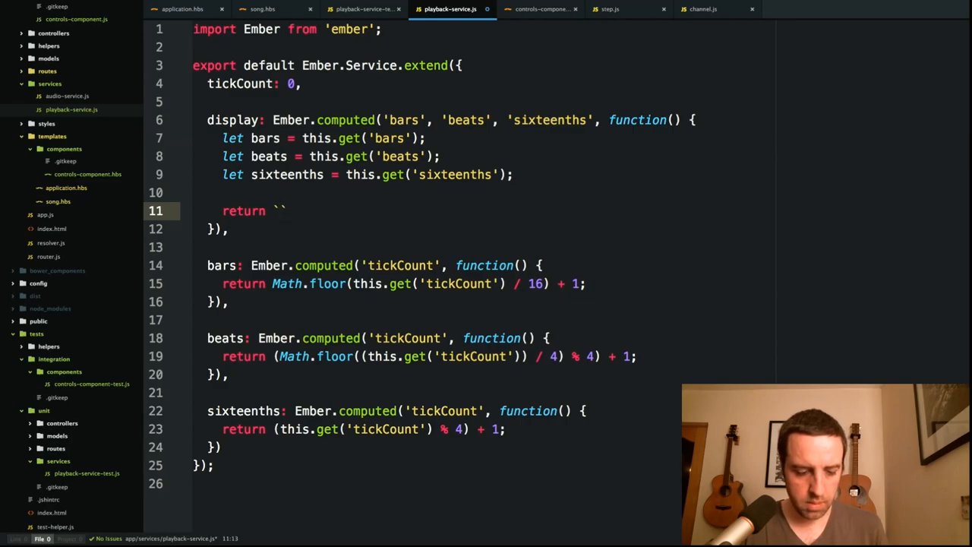
text(${bars})
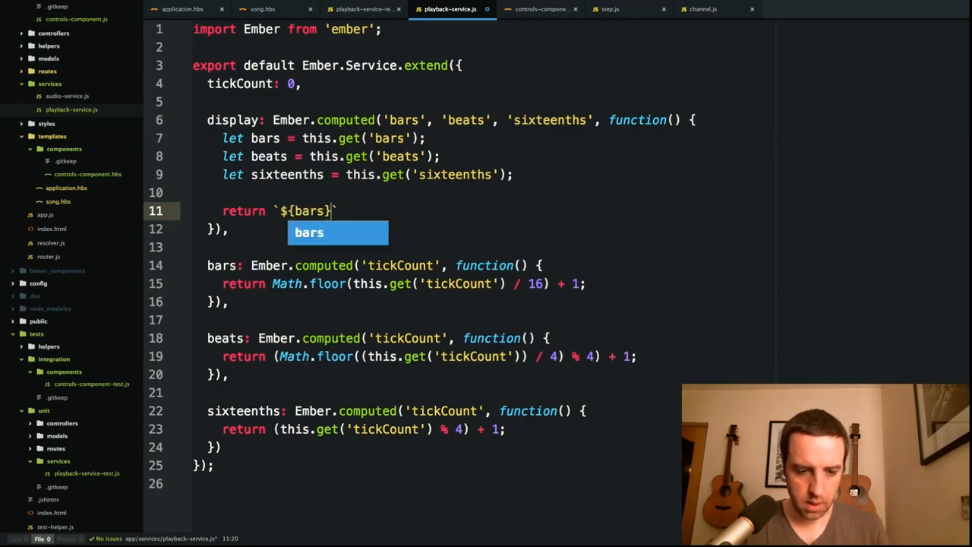
text(:${beats)
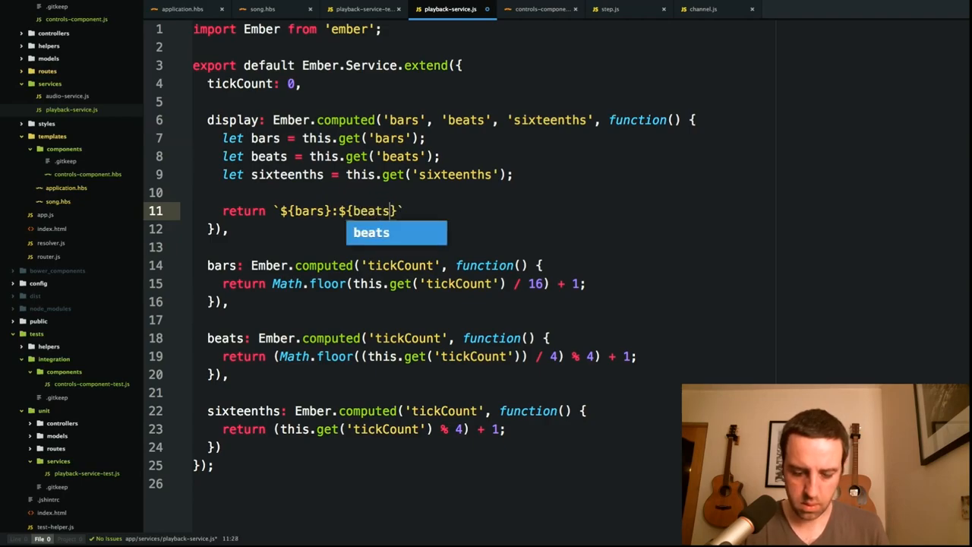
text(:)
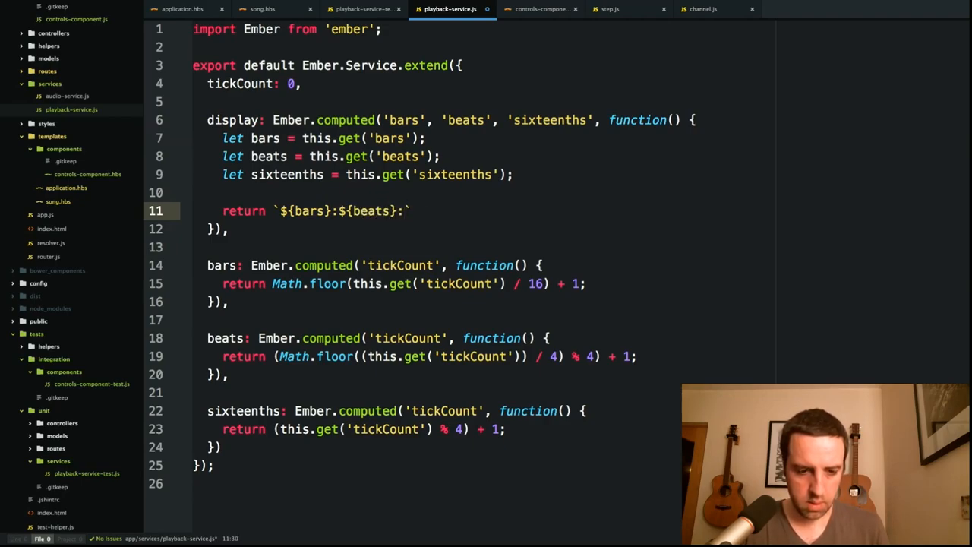
text(${sixteenths})
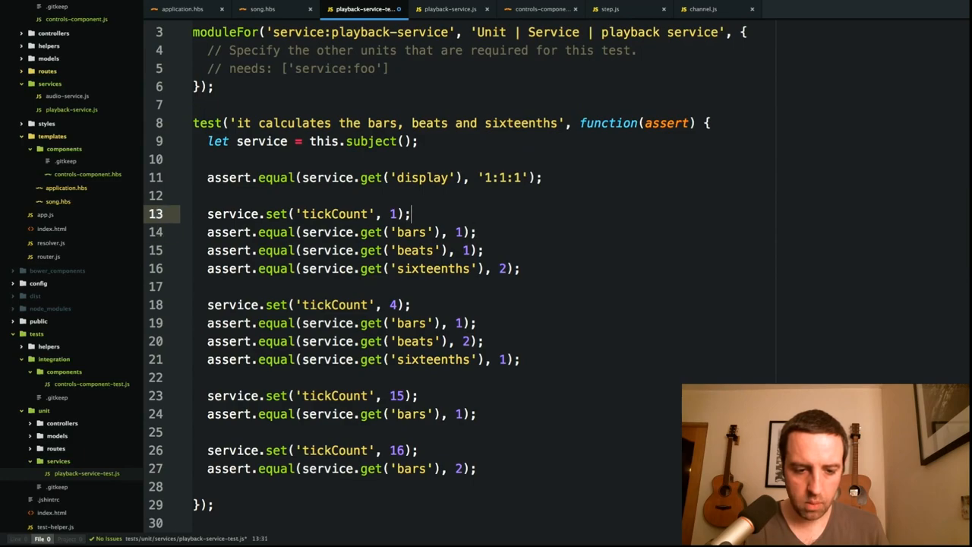
Step: Replace the test assertions with display string checks ending at '2:1:1'
text(assert.equal(service.get('display'), '1:1:1');)
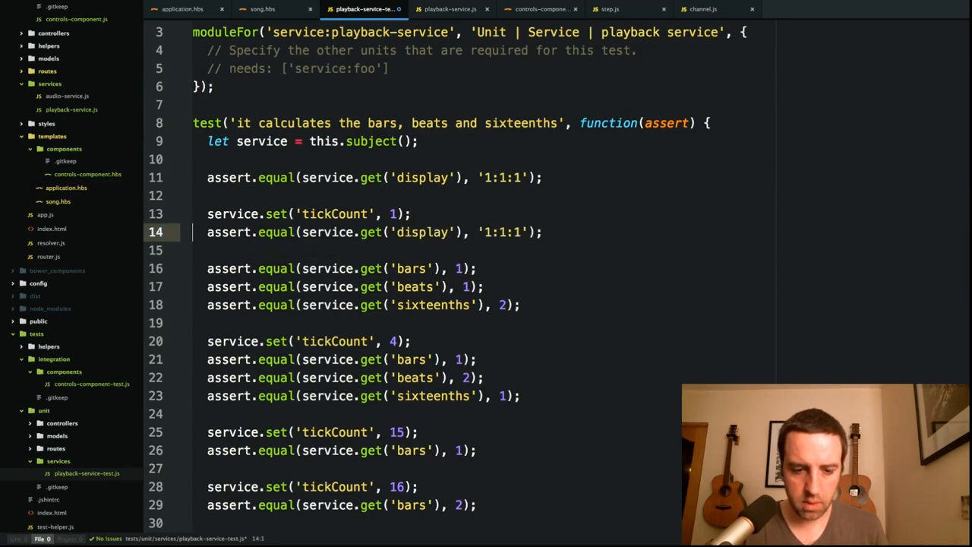
key(BackSpace)
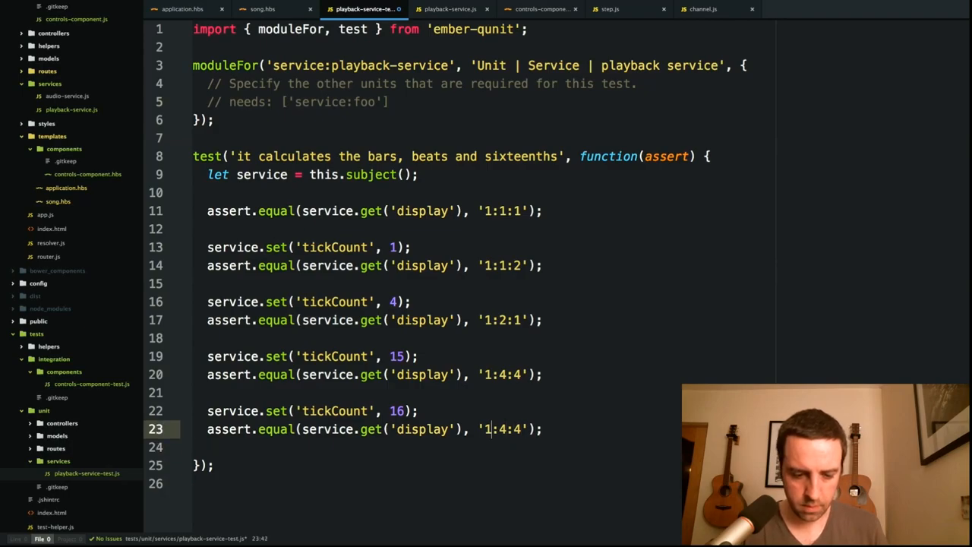
text(2:1:1)
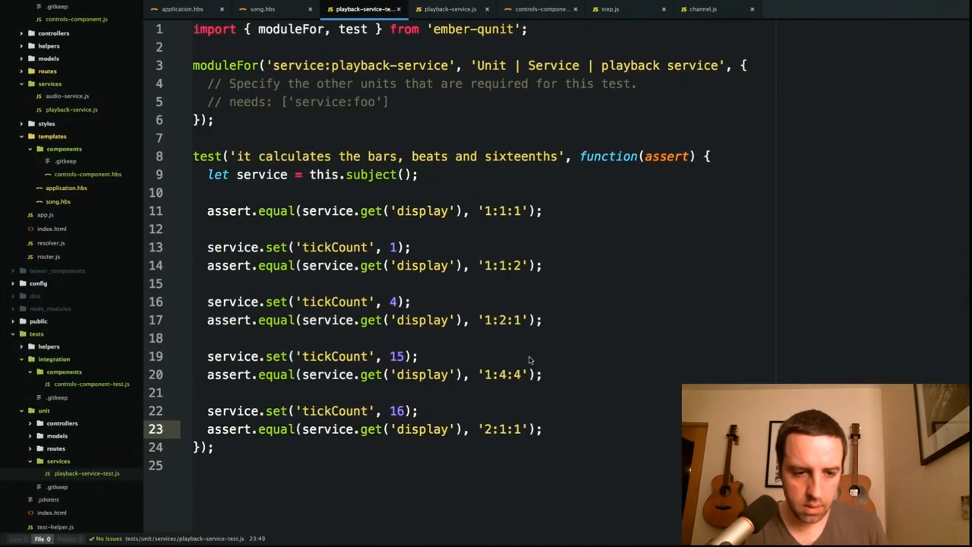
click(455, 9)
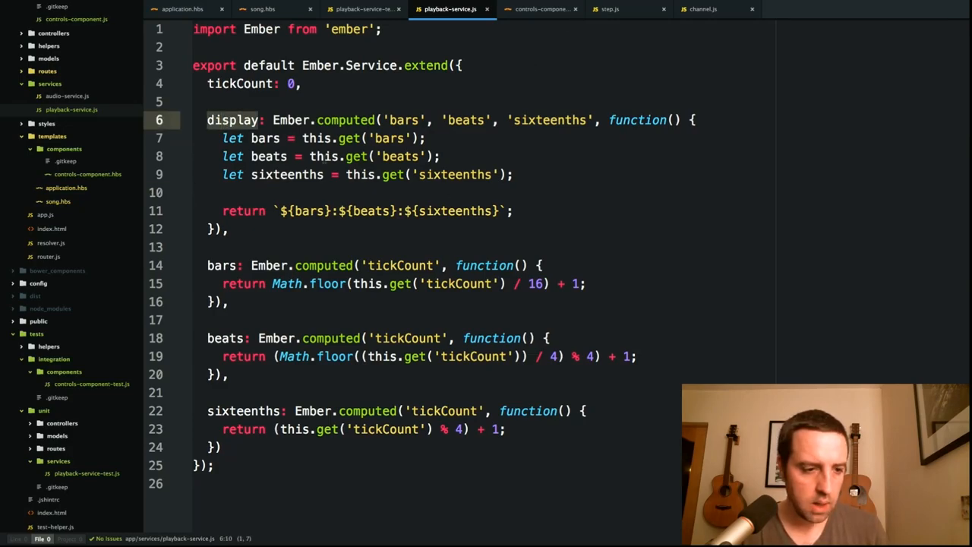
Step: Add playbackService: Ember.inject.service() to controls-component.js
click(538, 9)
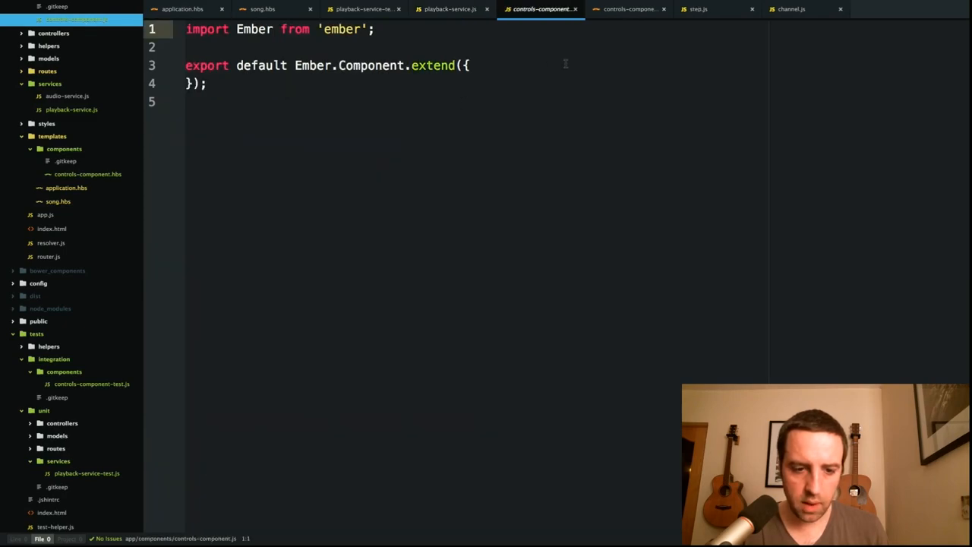
key(Enter)
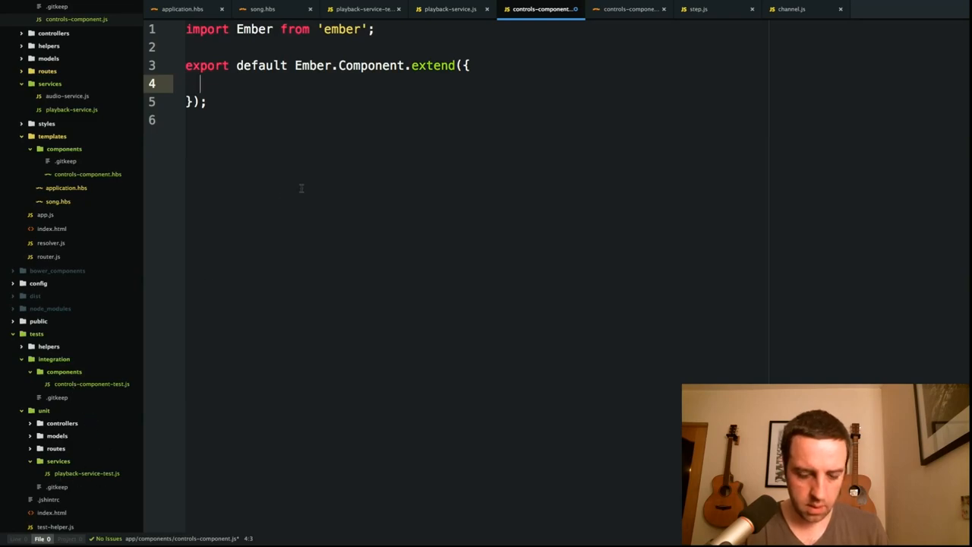
text(playback)
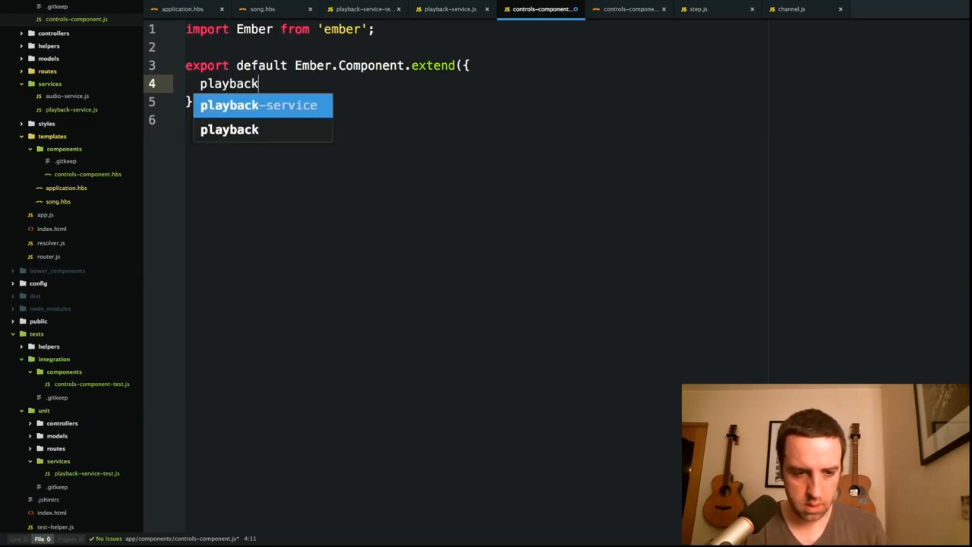
text(Service: Ember.inject)
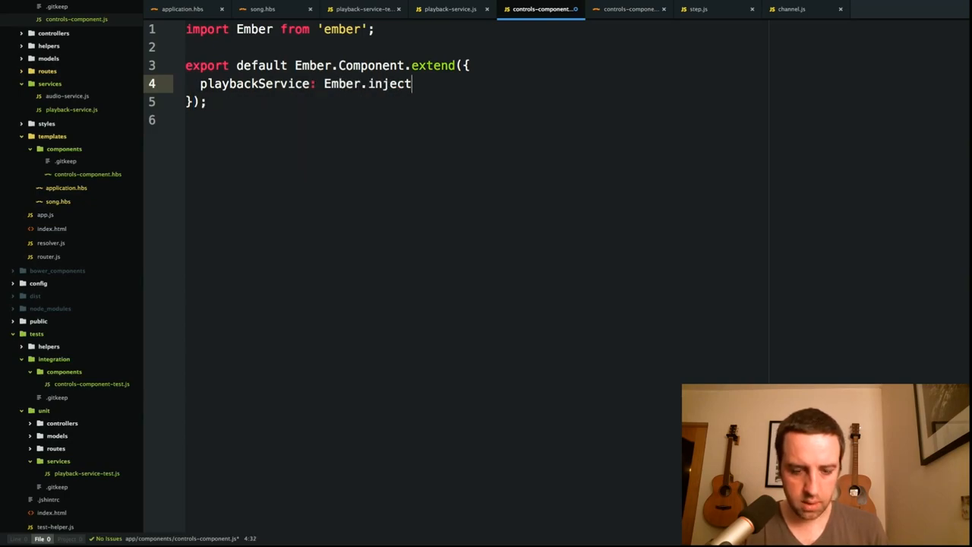
text(.service)
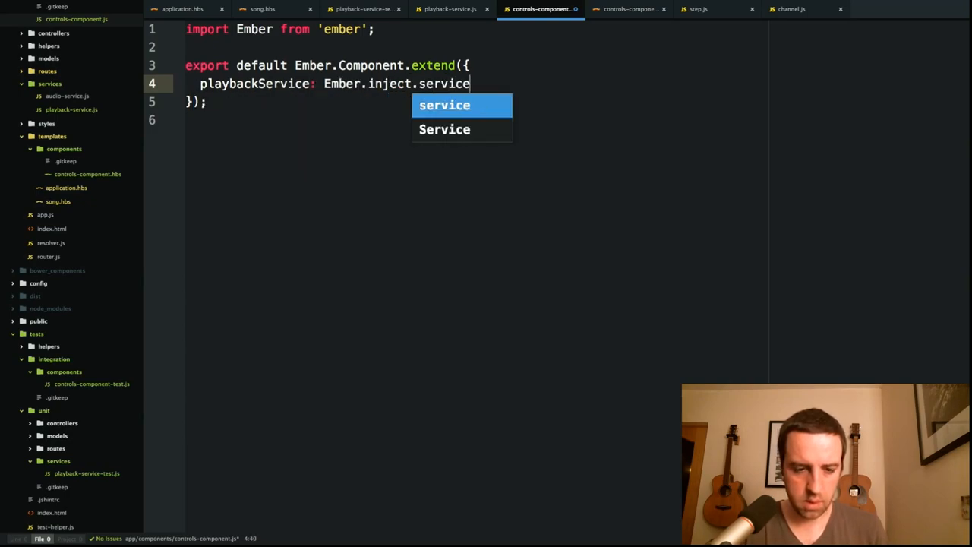
text(())
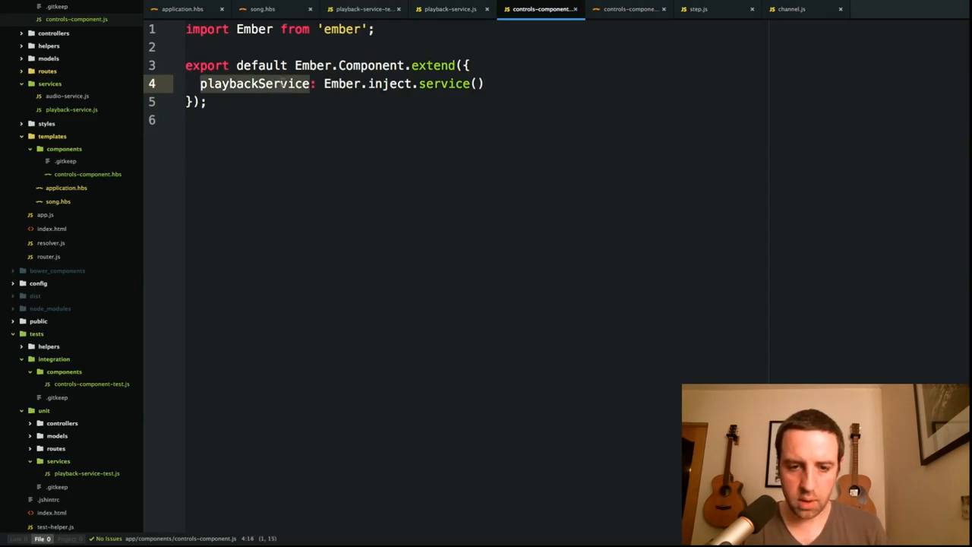
click(632, 9)
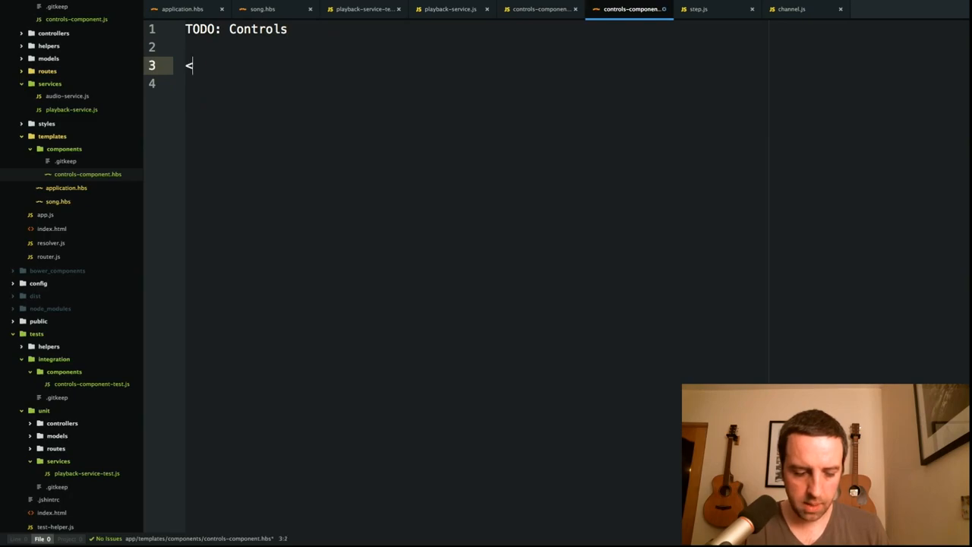
Step: Render <h1>{{playbackService.display}}</h1> in controls-component.hbs
text(h1>{{}})
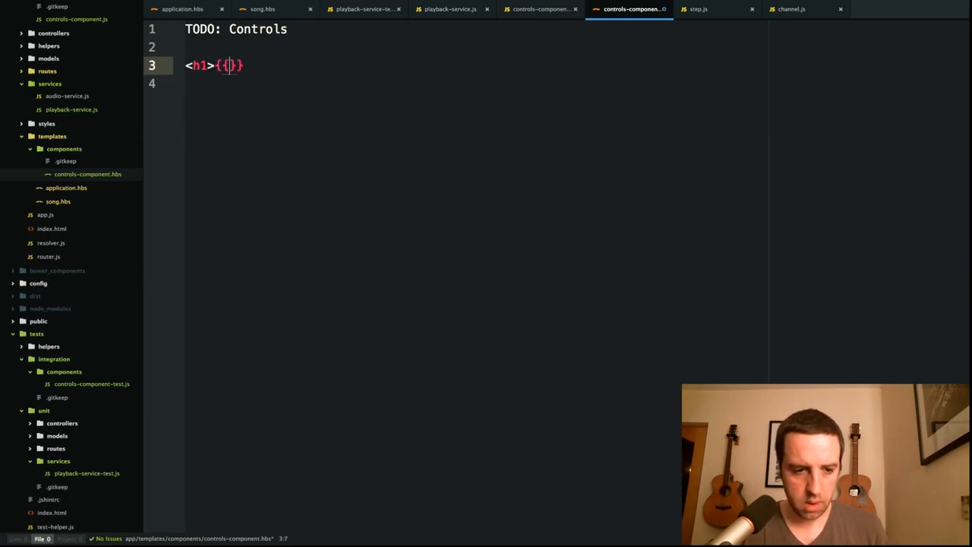
text(playbackService.displ)
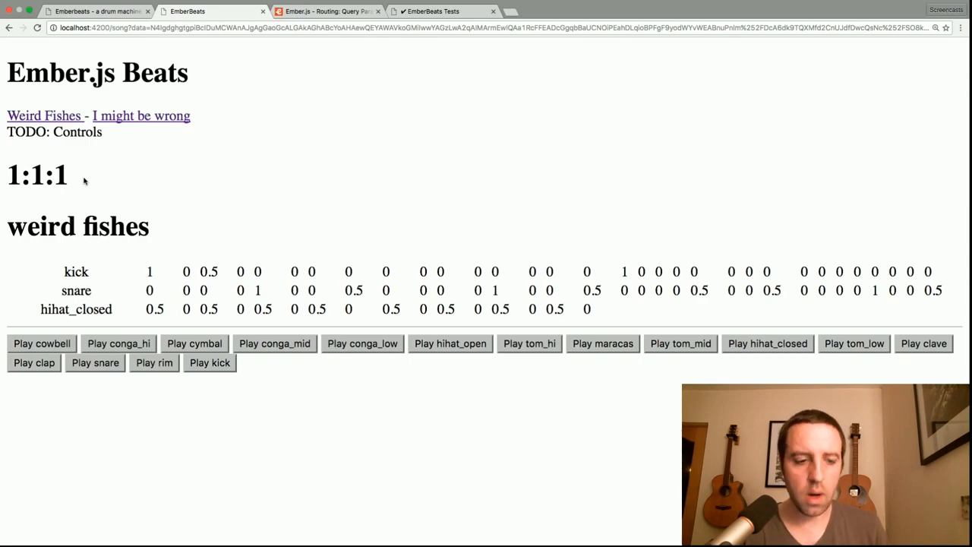
mouse_move(82, 188)
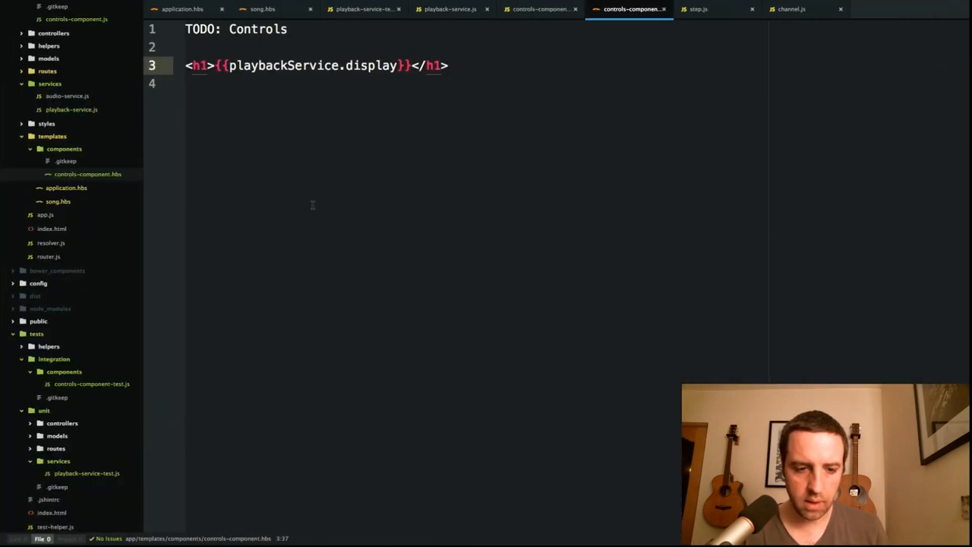
Step: Add a <button onclick={{action 'next'}}>Next ></button> element to controls-component.hbs
text(<b)
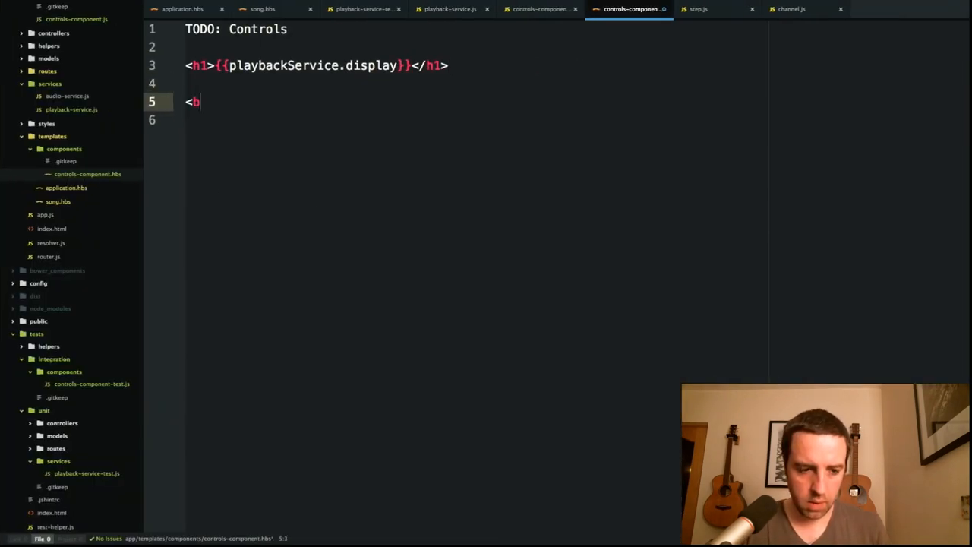
text(utton onclick={{action 'next)
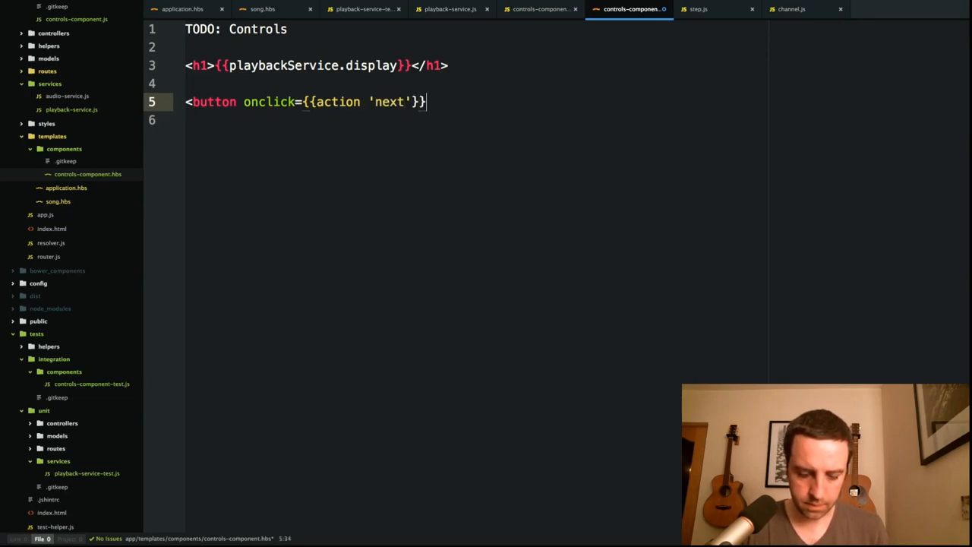
text(>Next >)
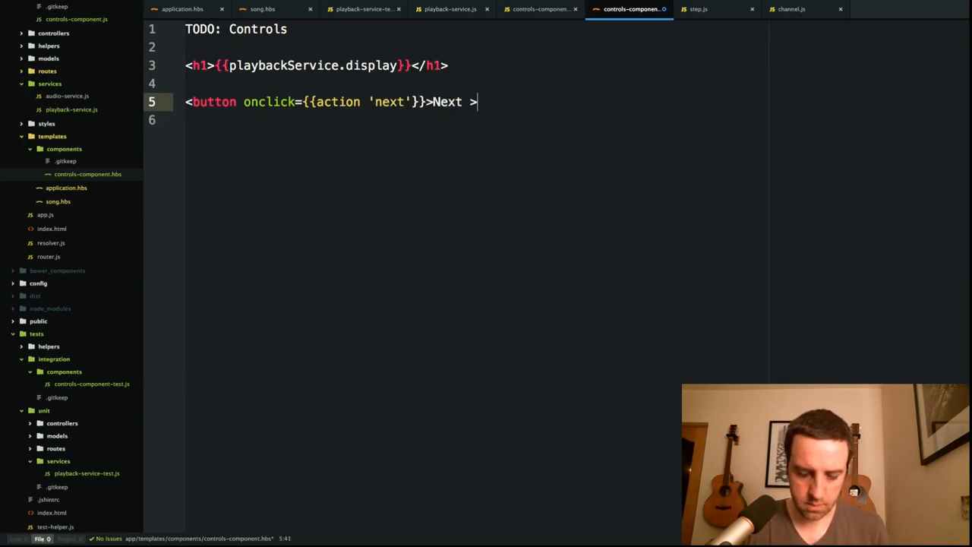
text(</button>)
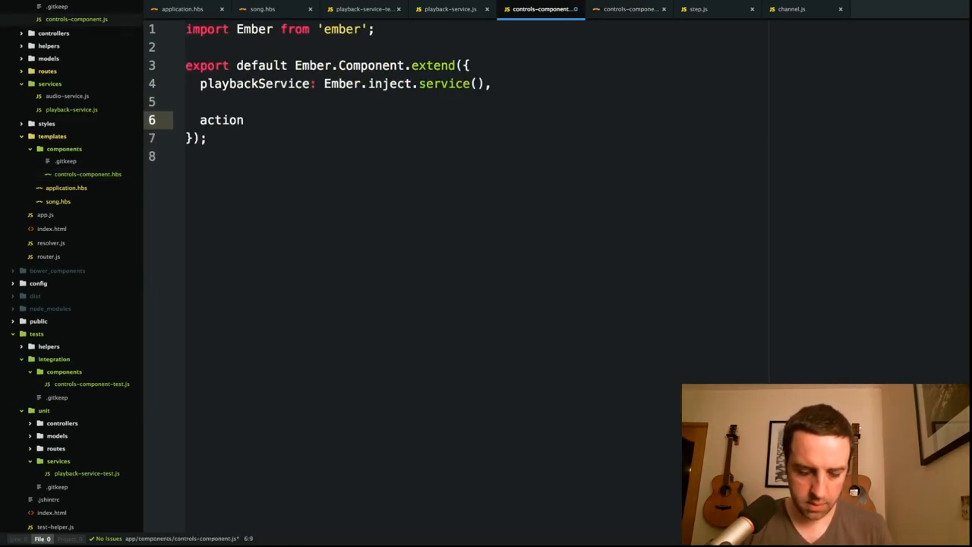
Step: Add actions: { next() { this.get('playbackService').next(); } } to controls-component.js
text(s: {)
text(next)
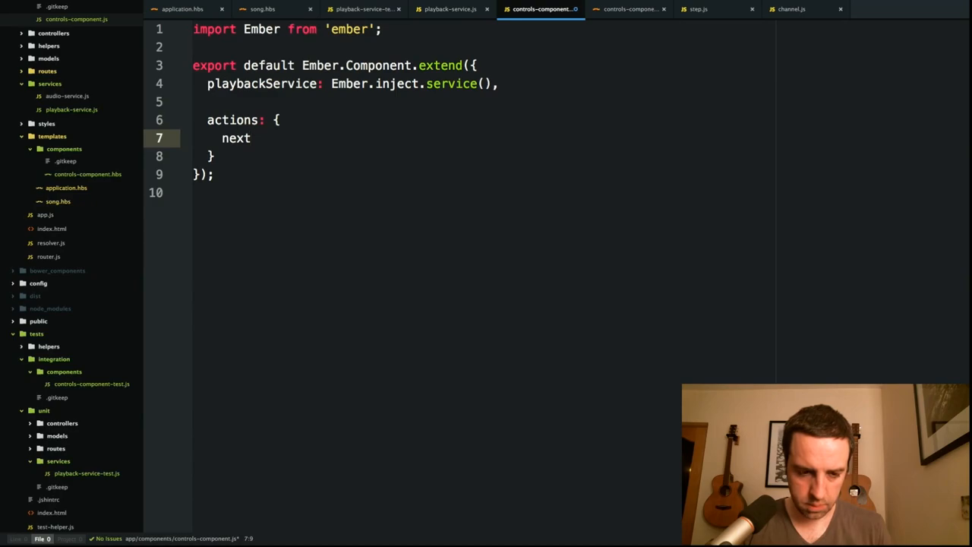
text(() {})
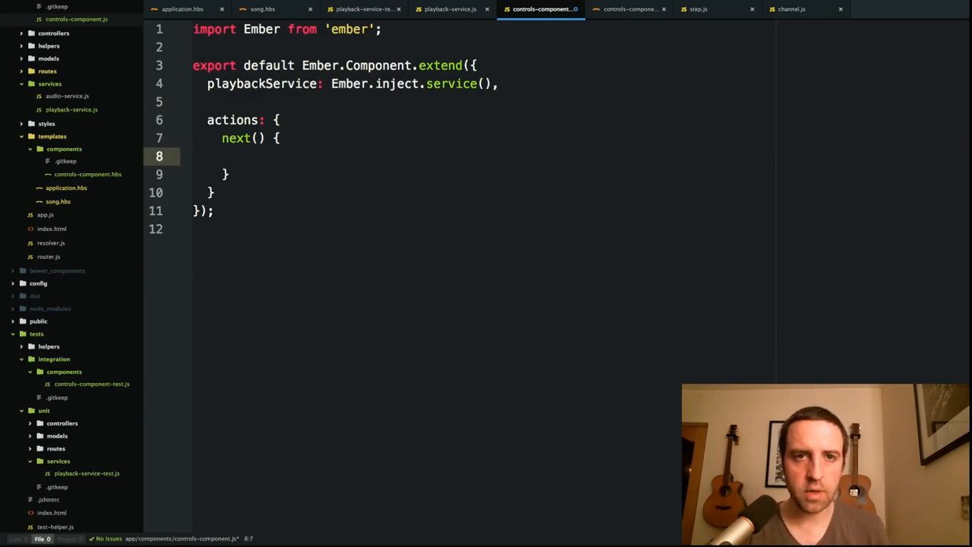
text(th)
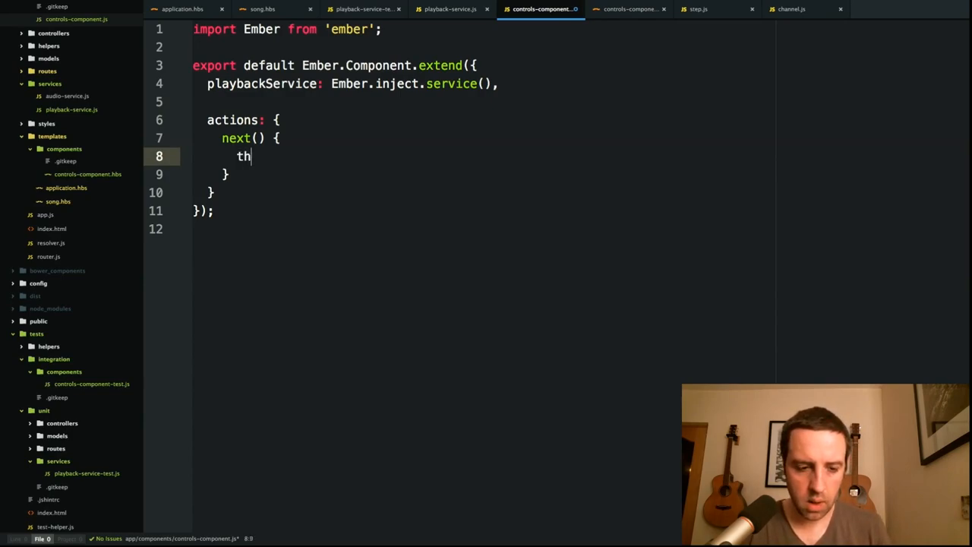
text(is.get)
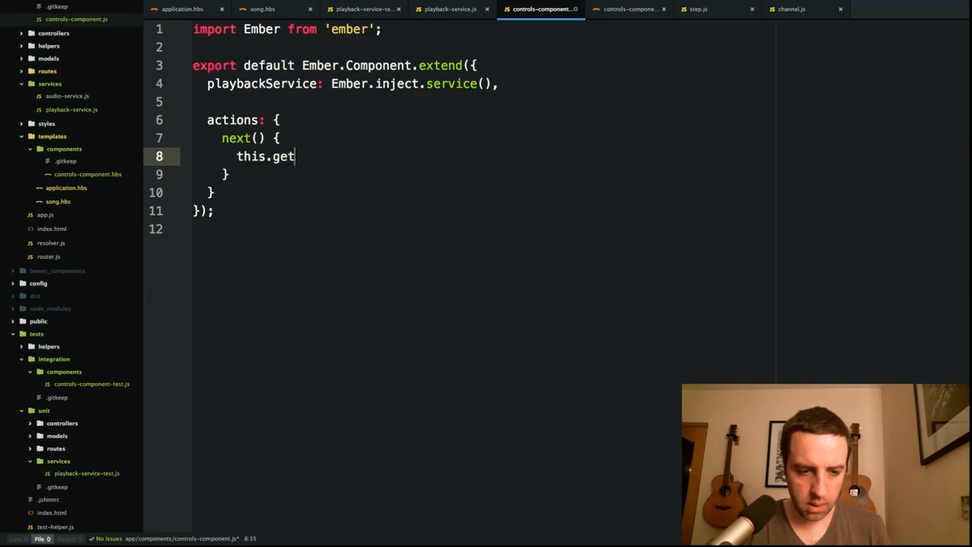
text(('play'))
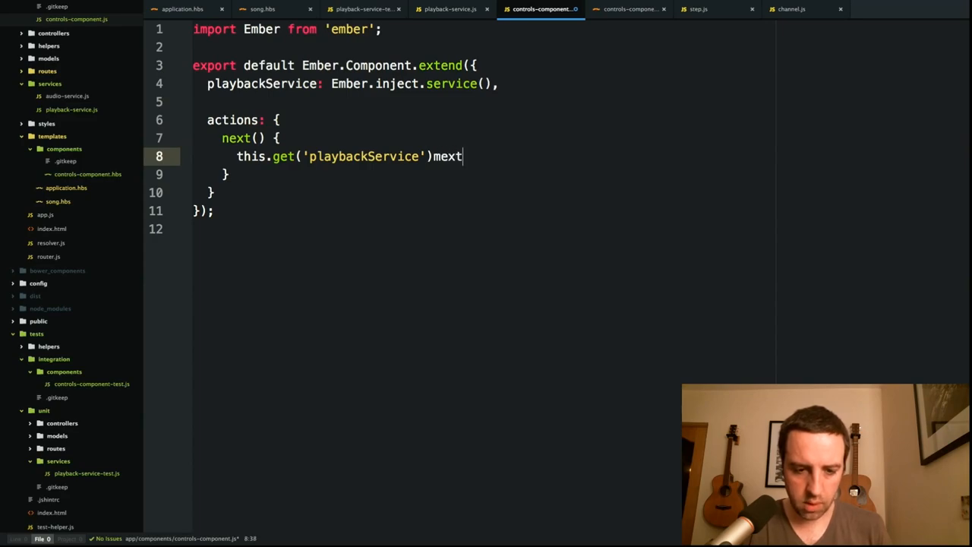
text(.e)
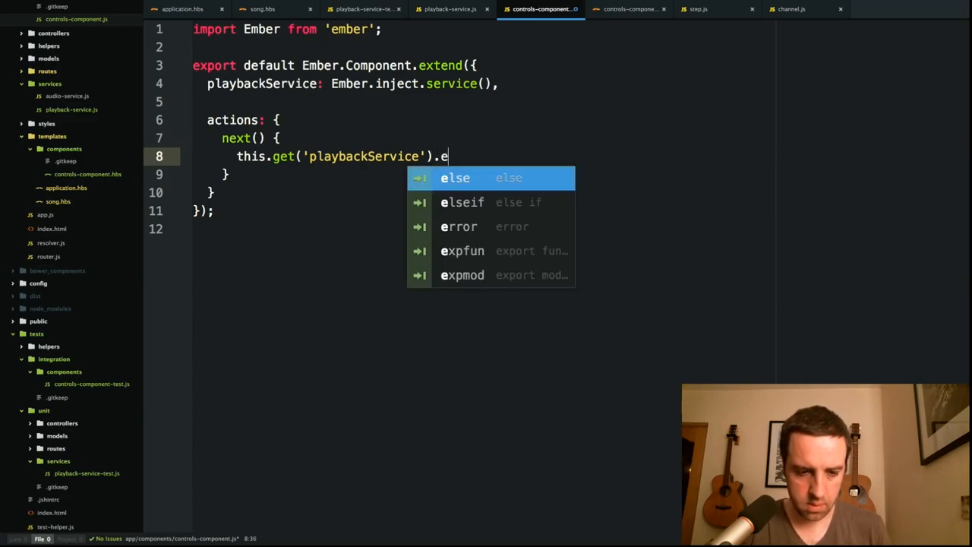
text(next())
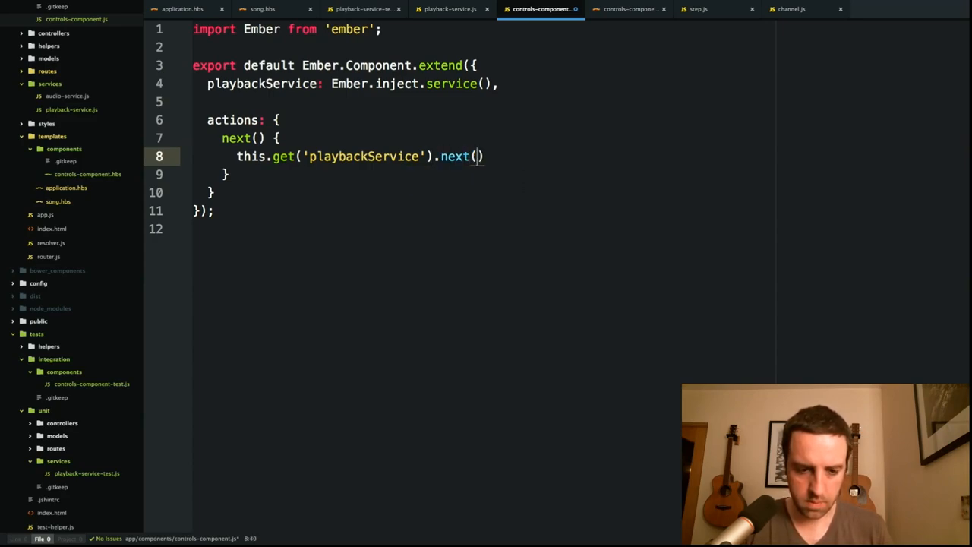
click(449, 9)
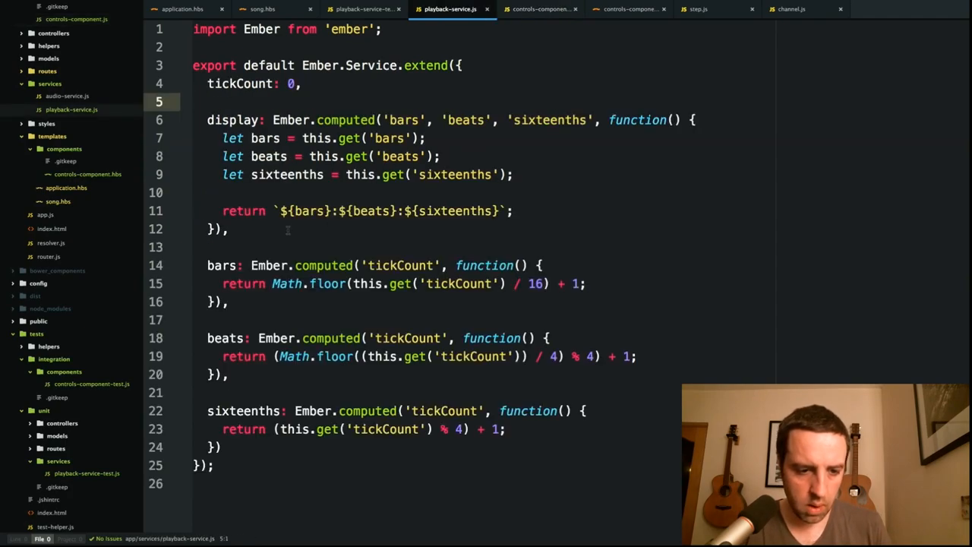
Step: Add next() { this.incrementProperty('tickCount'); } to playback-service.js
key(Enter)
text(next() {)
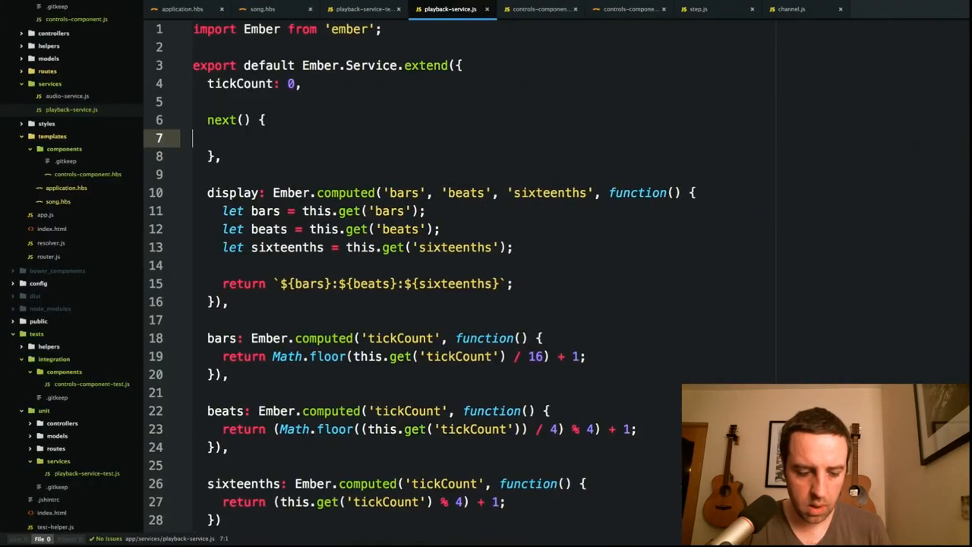
text(this.)
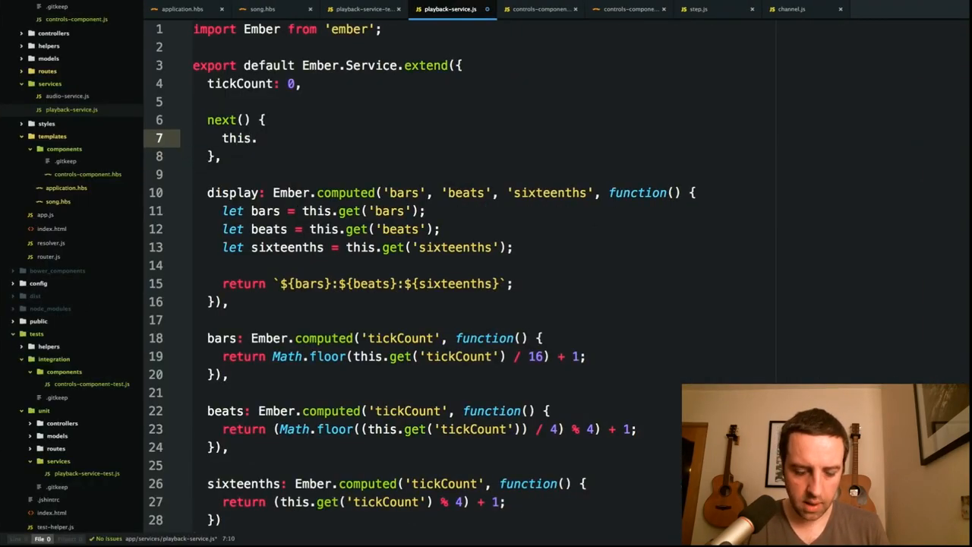
text(incrementPro)
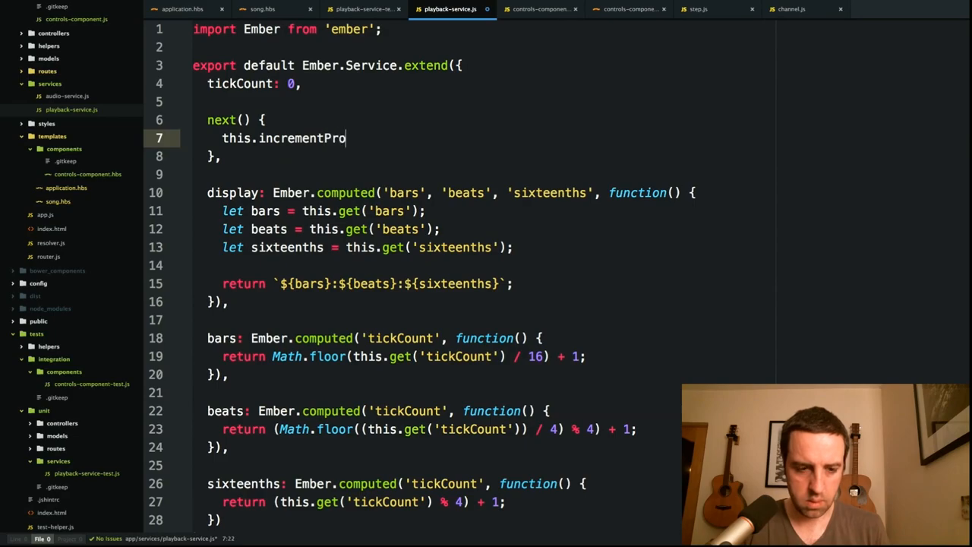
text(perty('tick)
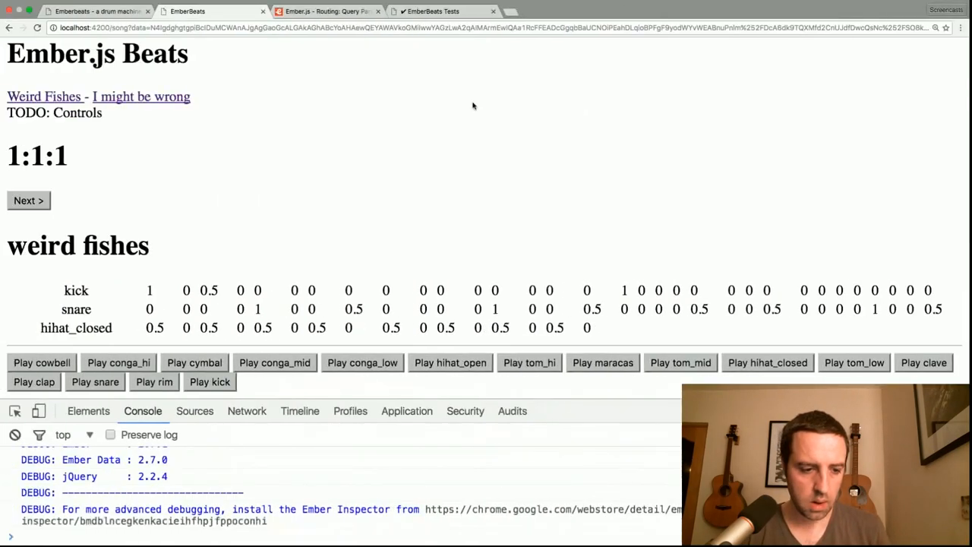
Step: Step the local app's position from 1:1:1 to 1:4:3 with Next, then view the live Ember.js Beats site
click(27, 201)
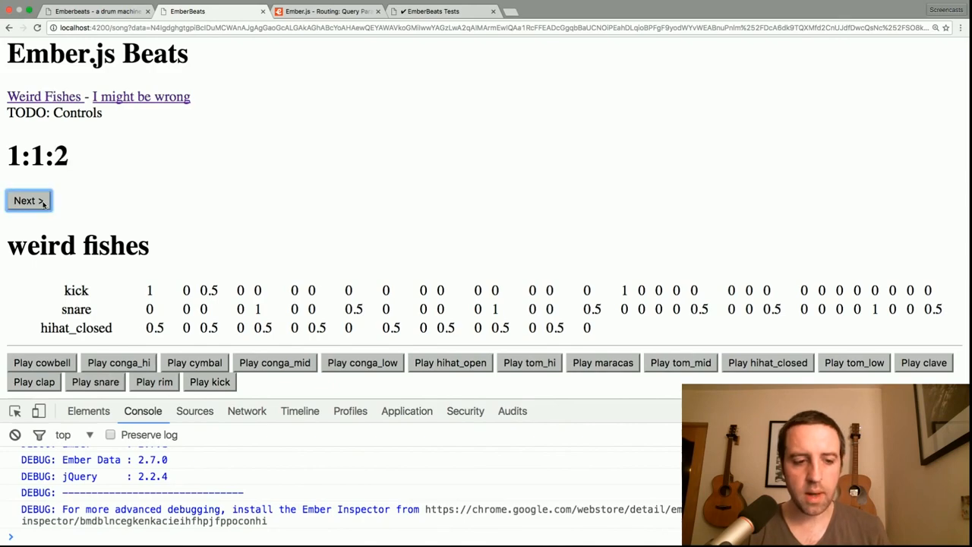
click(28, 201)
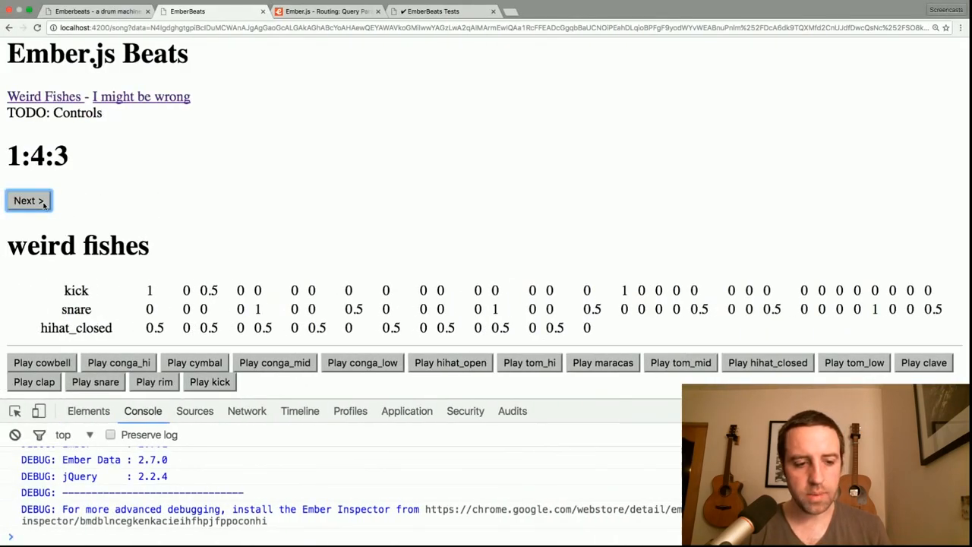
click(27, 200)
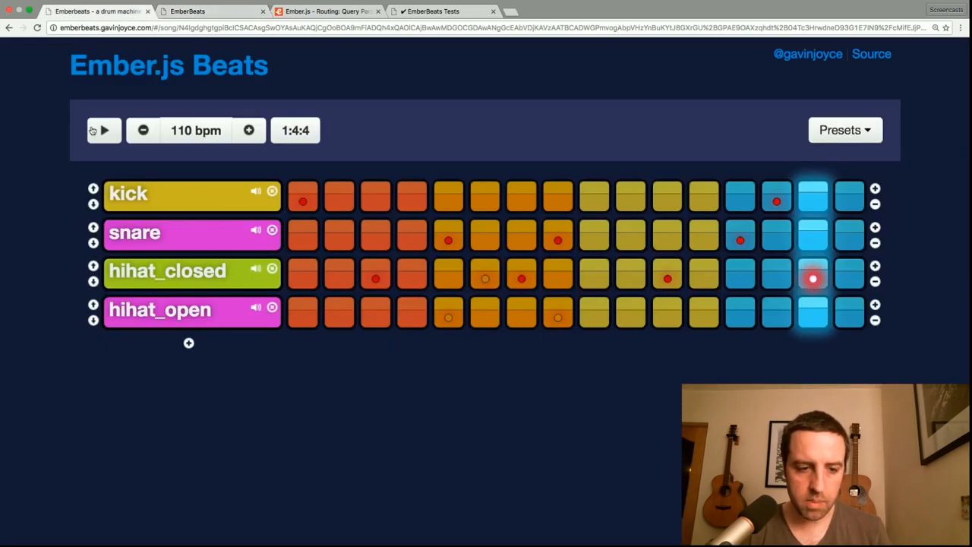
mouse_move(353, 141)
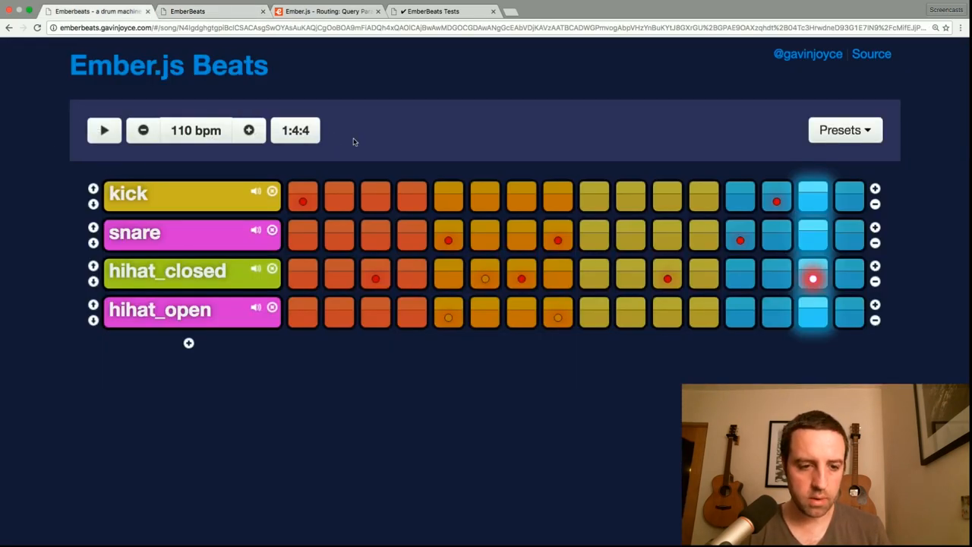